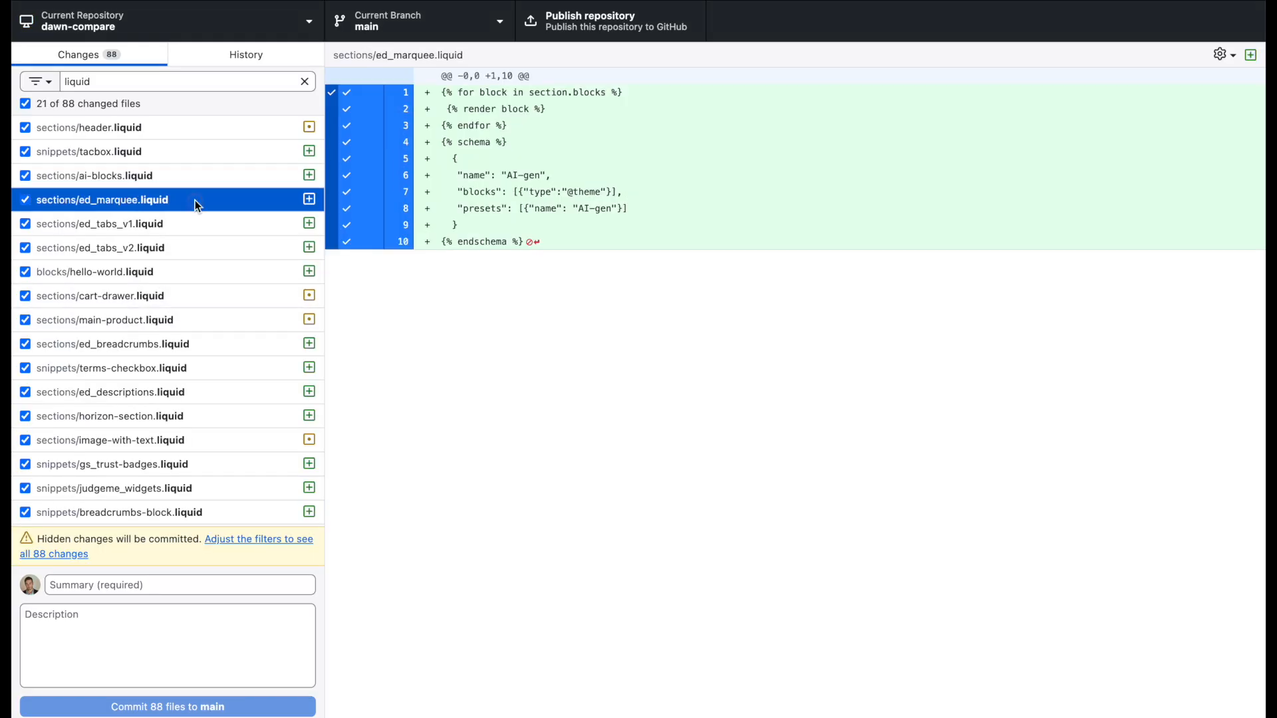
Show the diff of sections/main-product.liquid in the liquid-filtered Changes list.
left_click(105, 319)
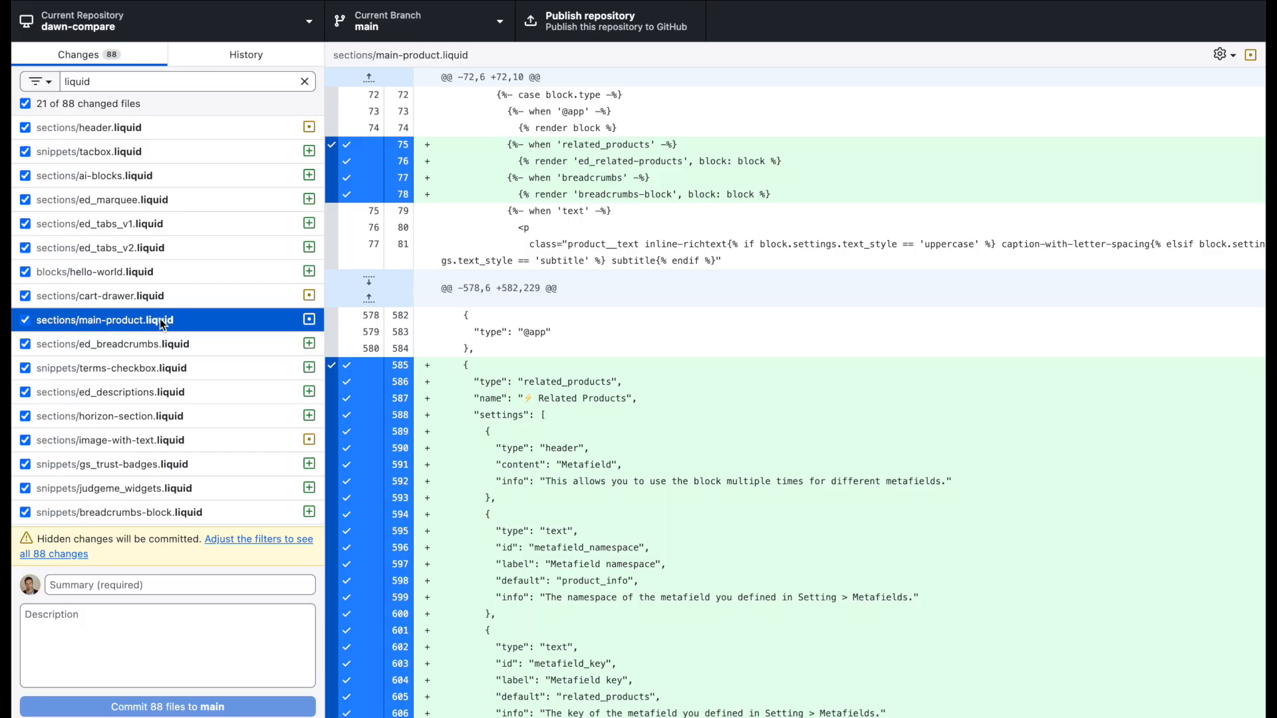
mouse_move(476, 322)
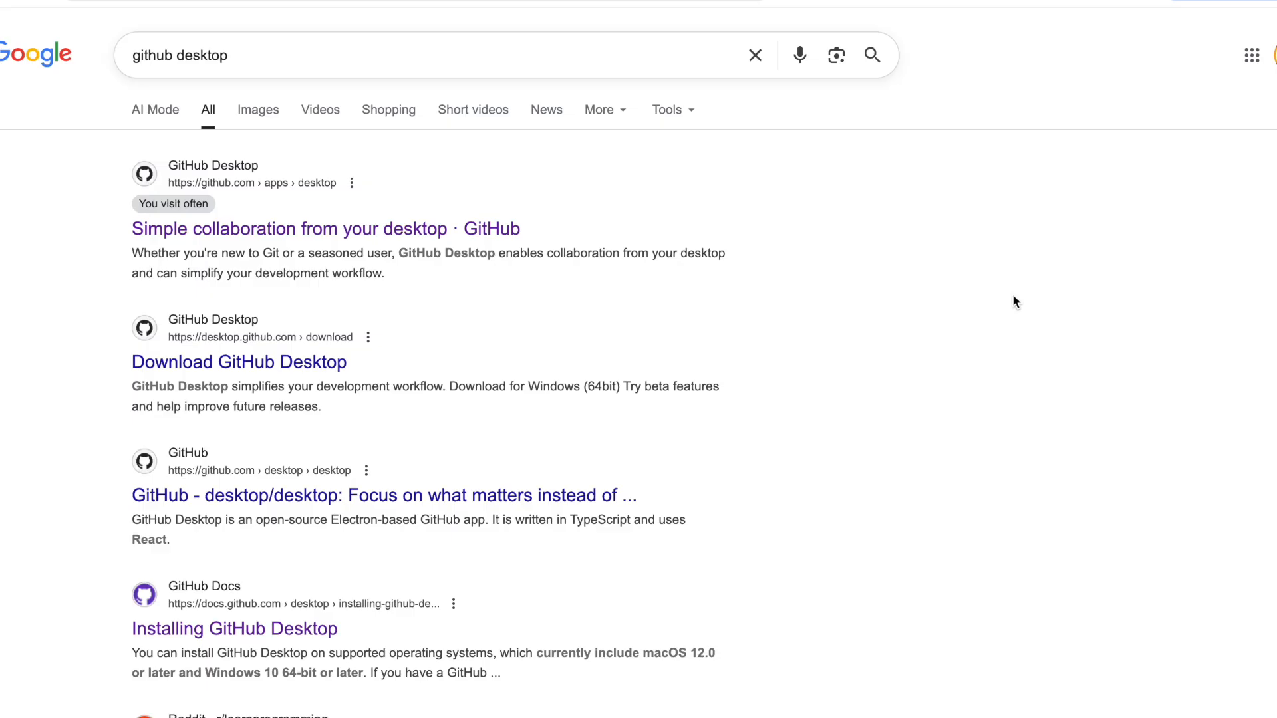
mouse_move(608, 248)
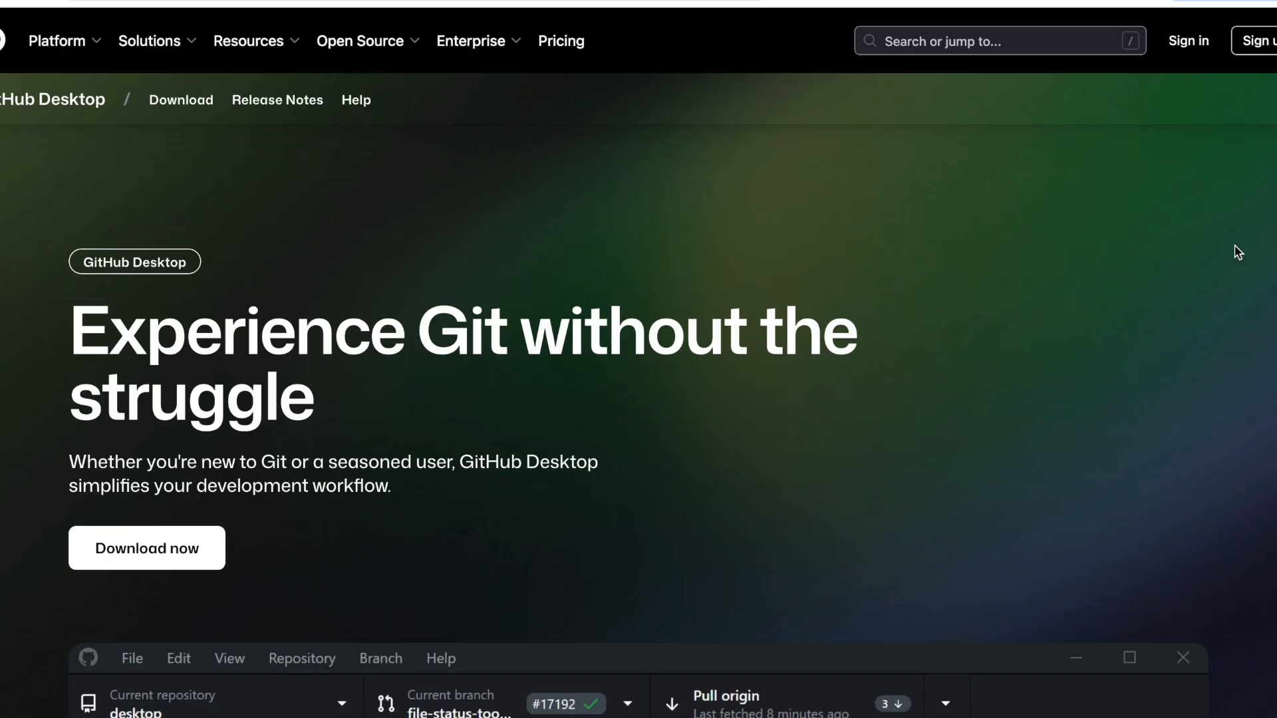
Reach the GitHub Desktop download page from the Google search result via Download now.
scroll("down", 3)
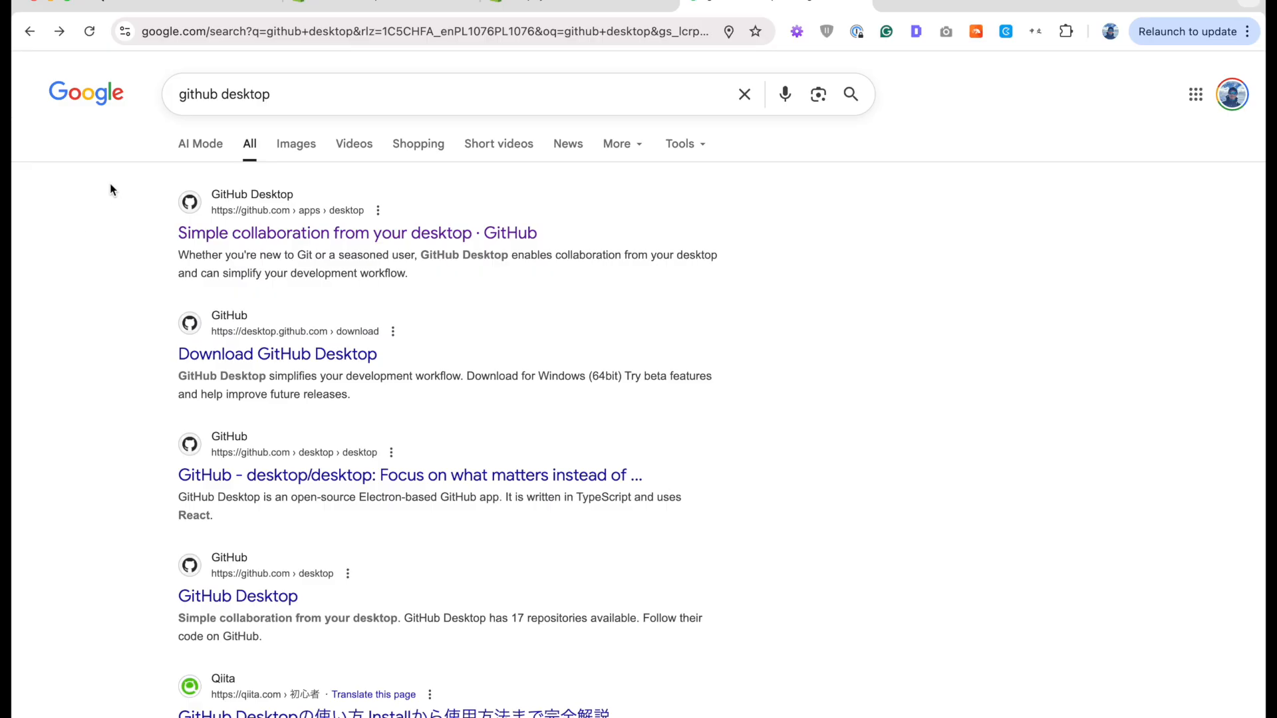
mouse_move(324, 111)
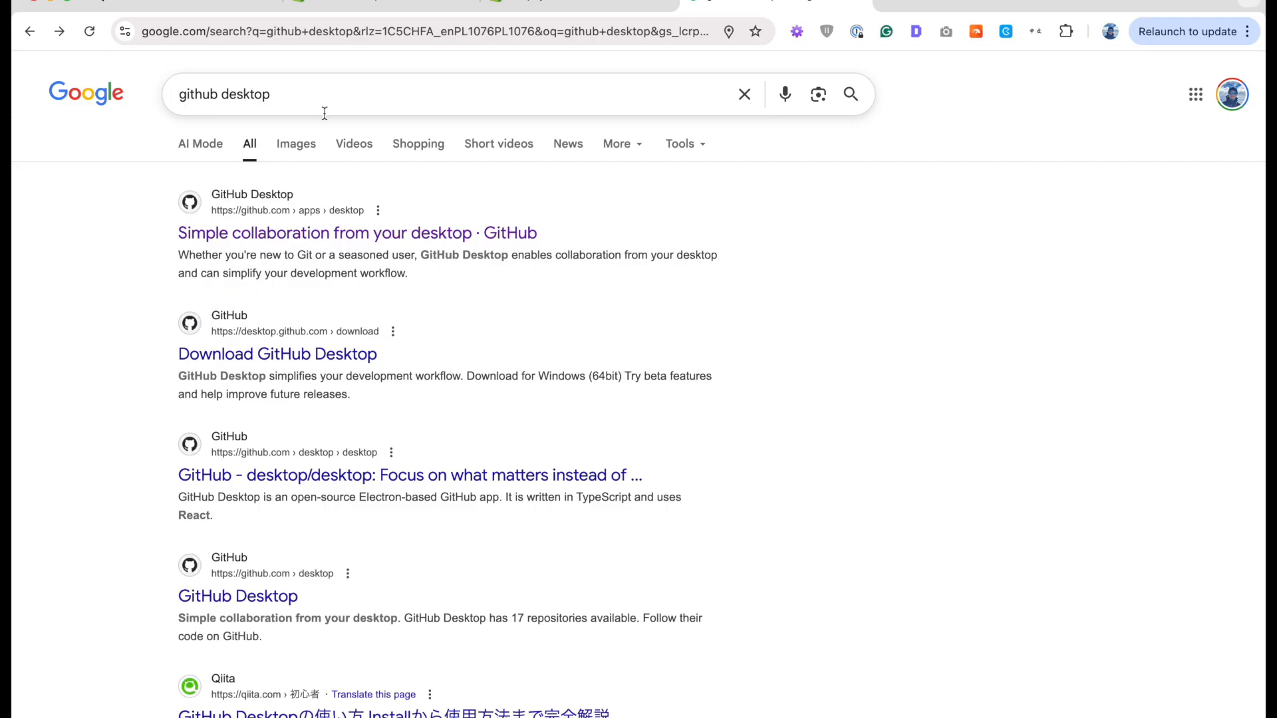
left_click(354, 232)
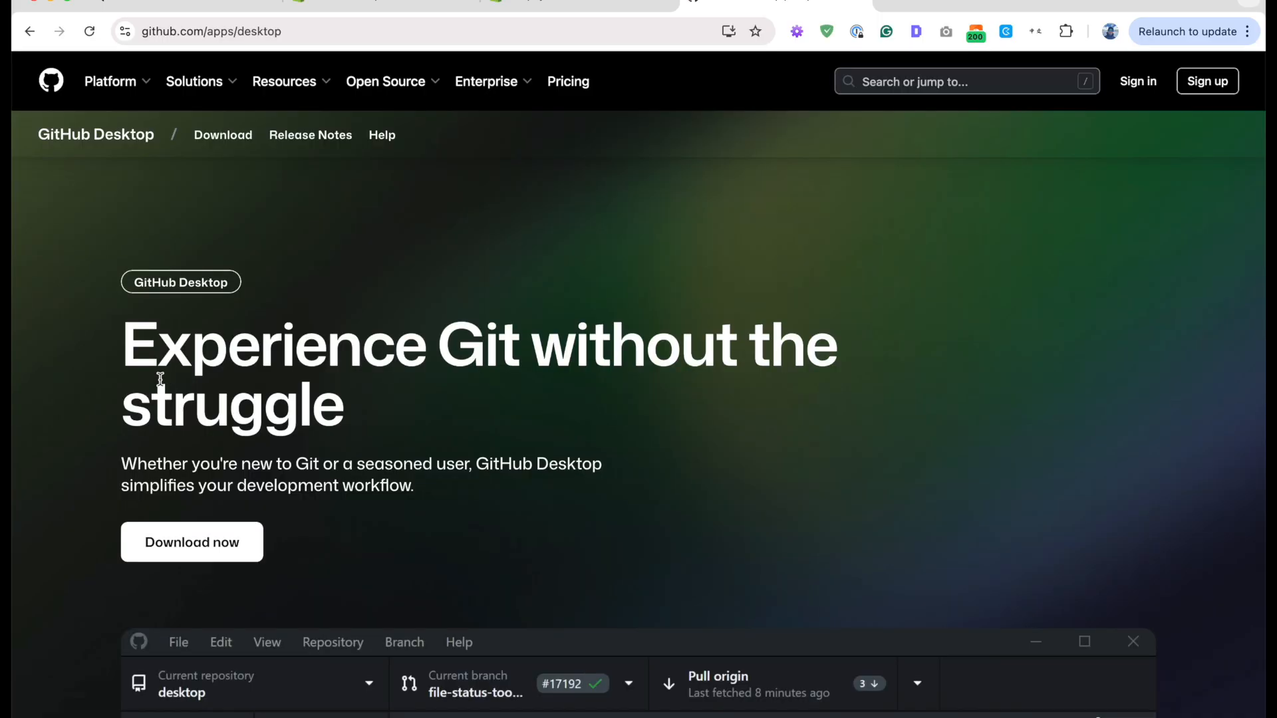
left_click(191, 541)
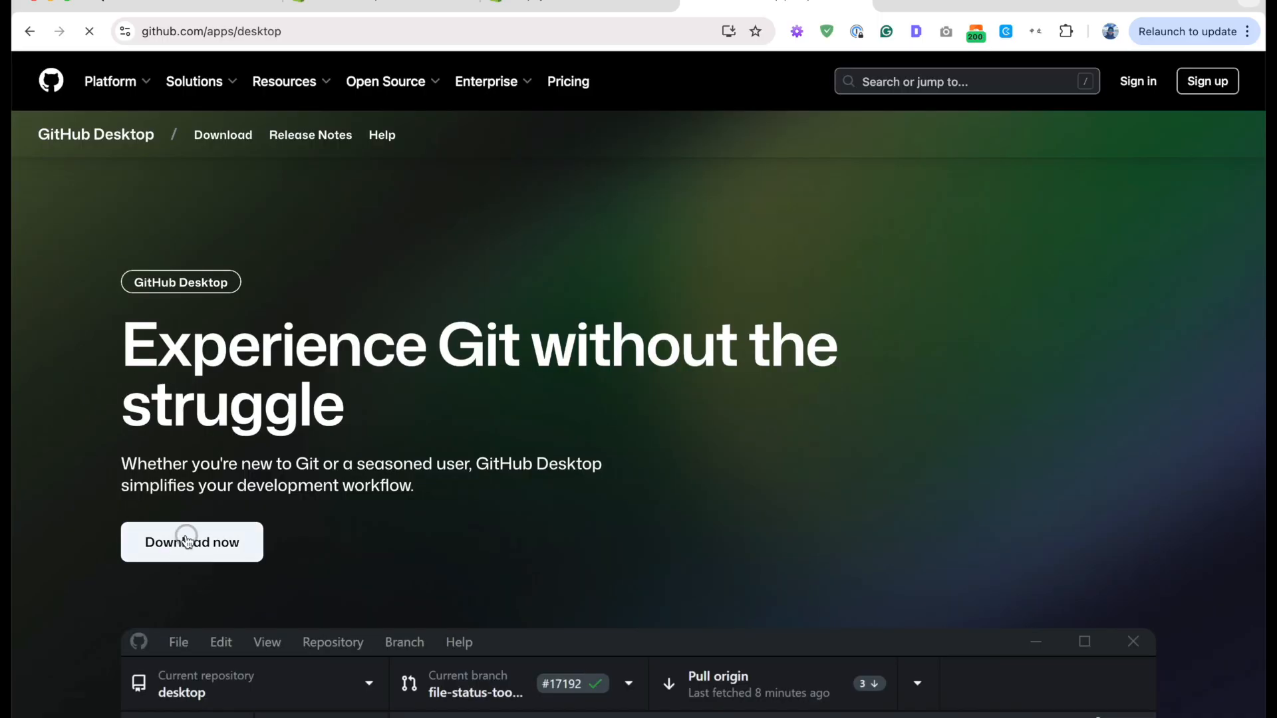
left_click(192, 542)
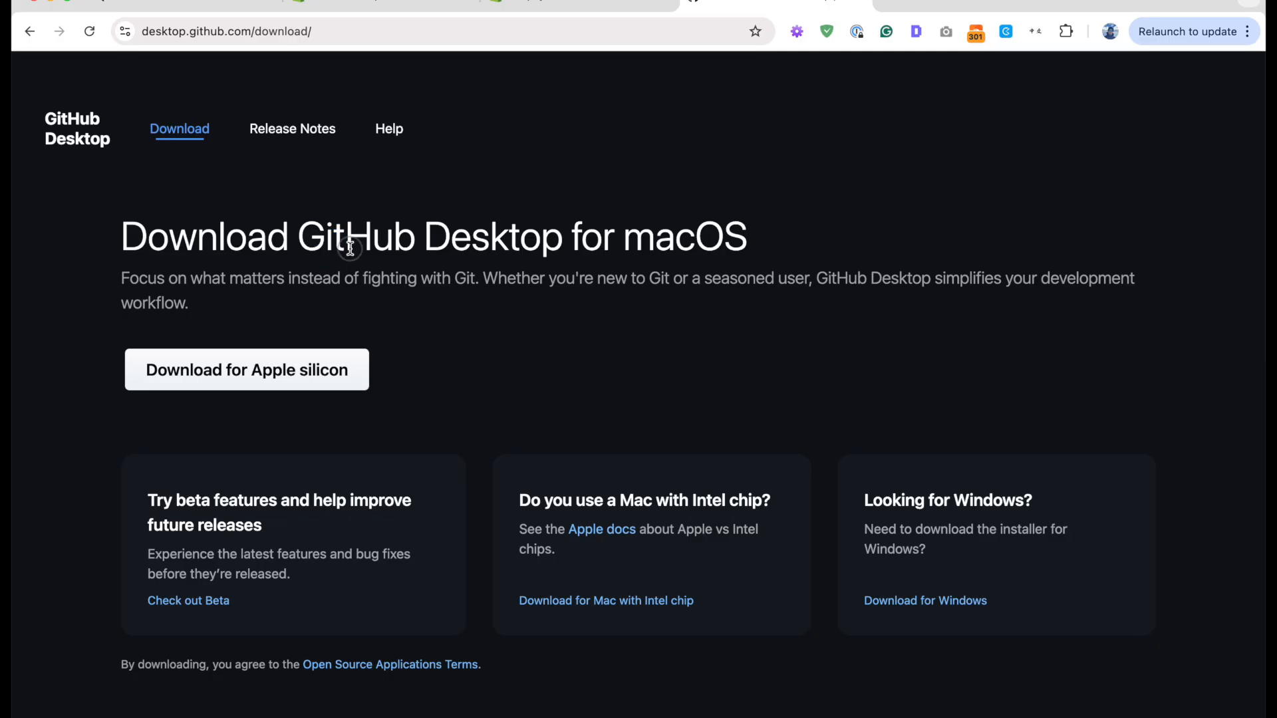
Highlight words in the download page heading and start the macOS download.
double_click(346, 237)
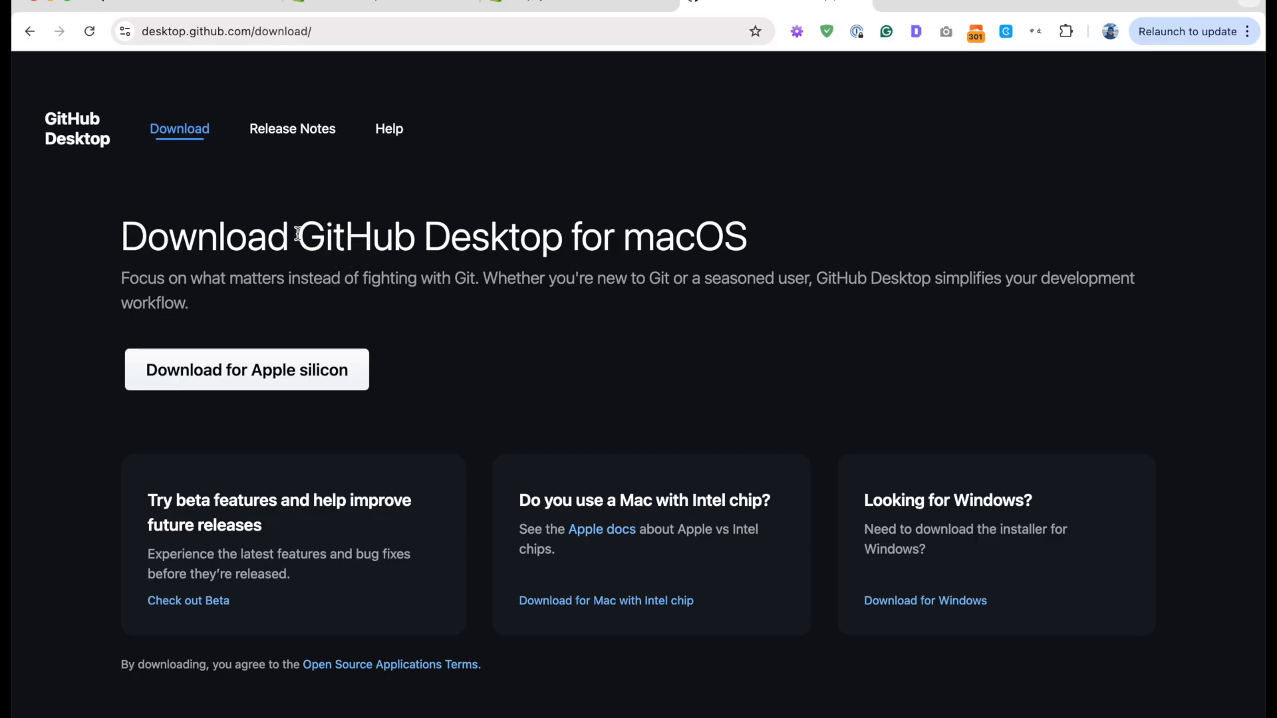
mouse_move(325, 251)
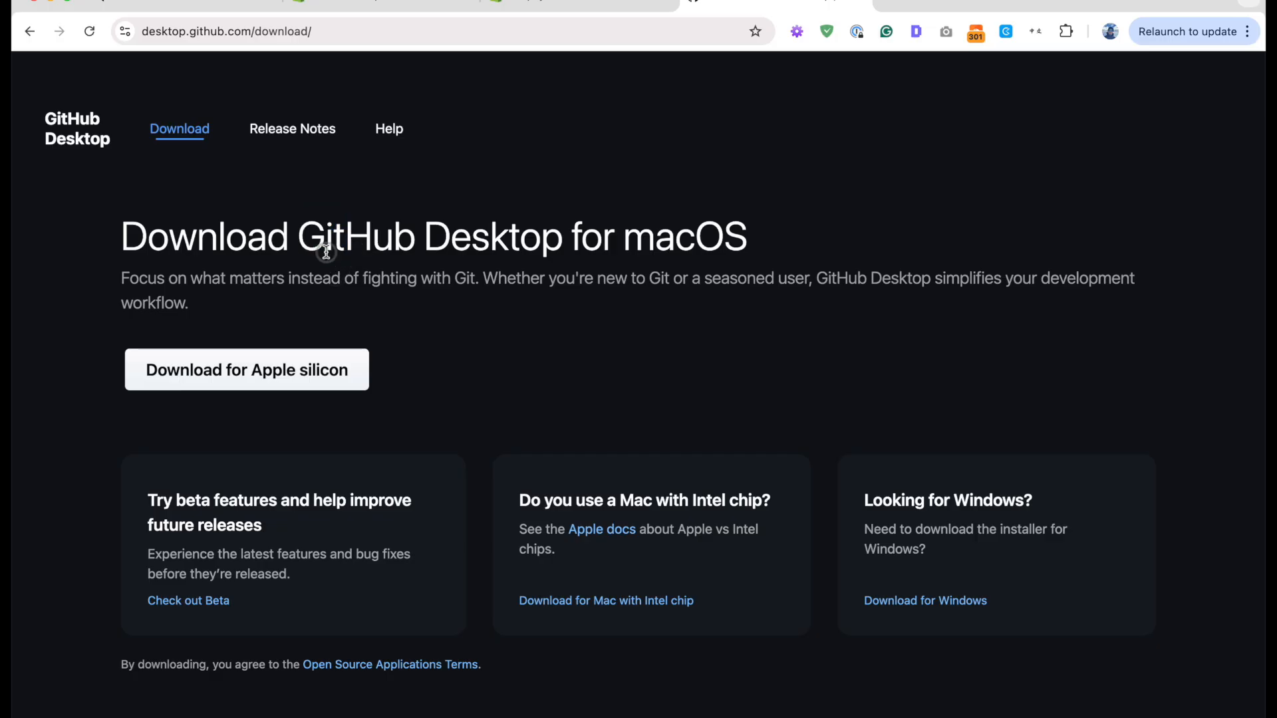
double_click(429, 236)
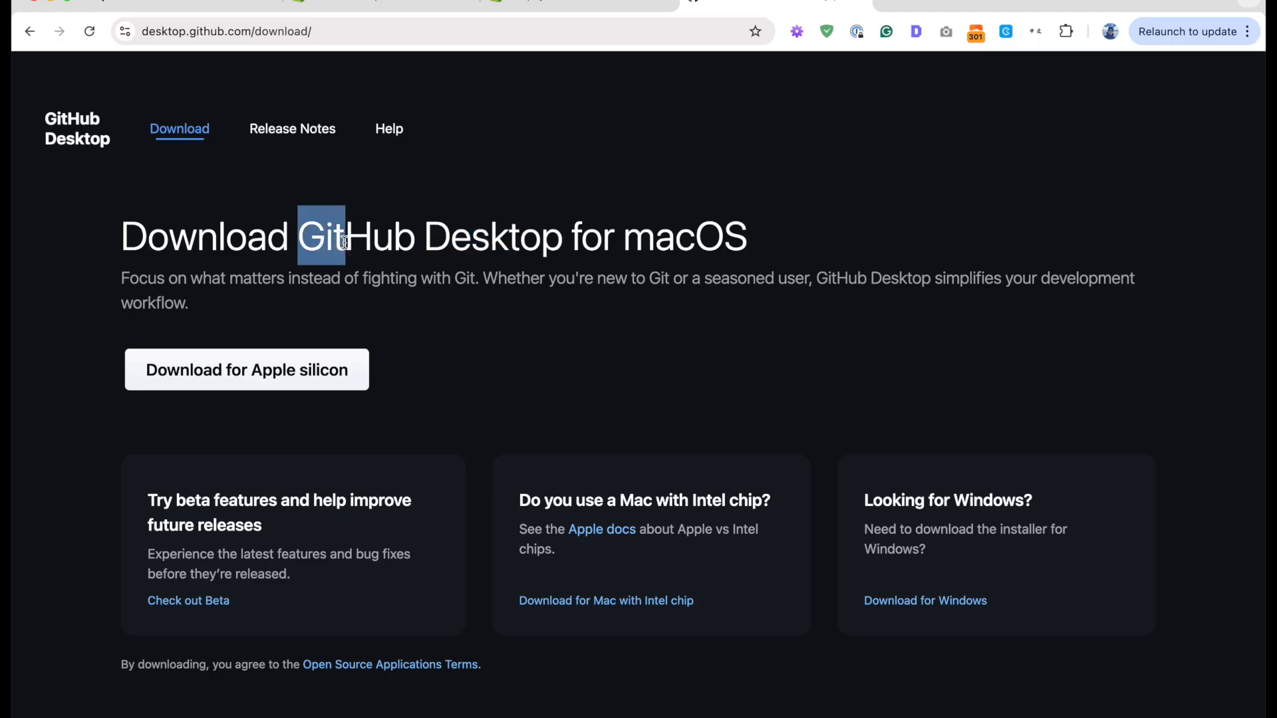
left_click(501, 337)
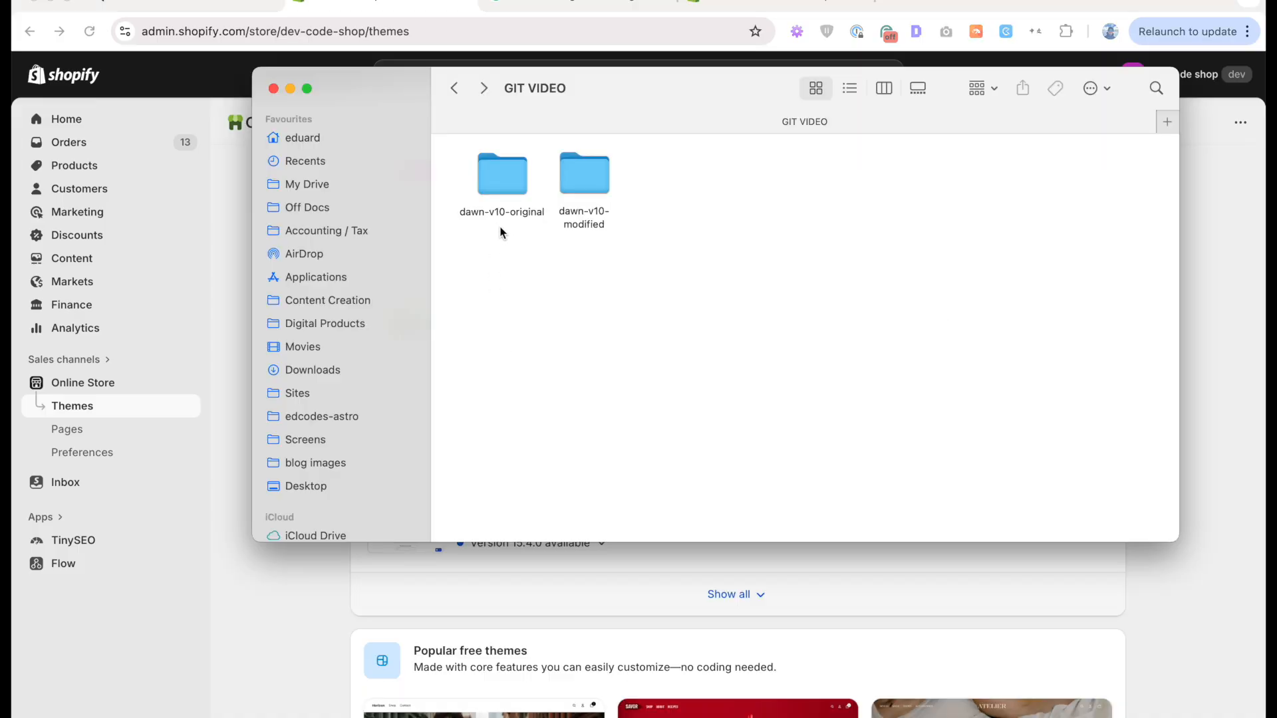
mouse_move(588, 247)
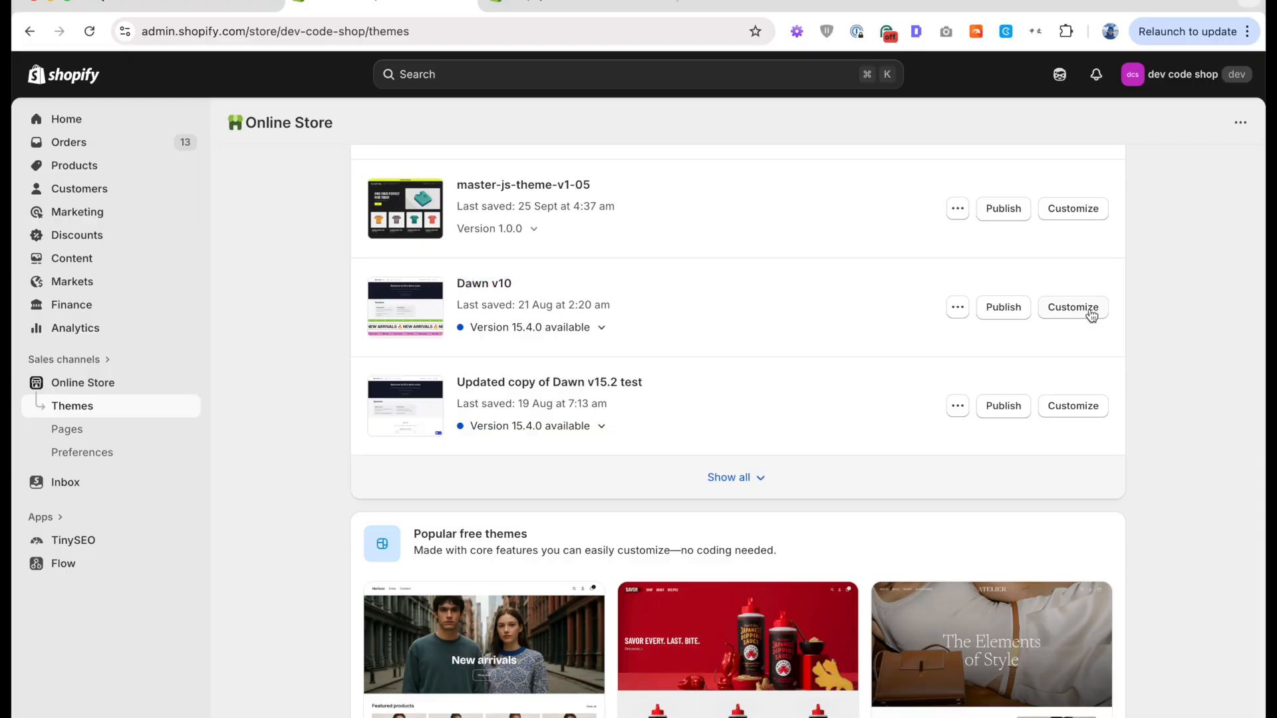
left_click(1072, 307)
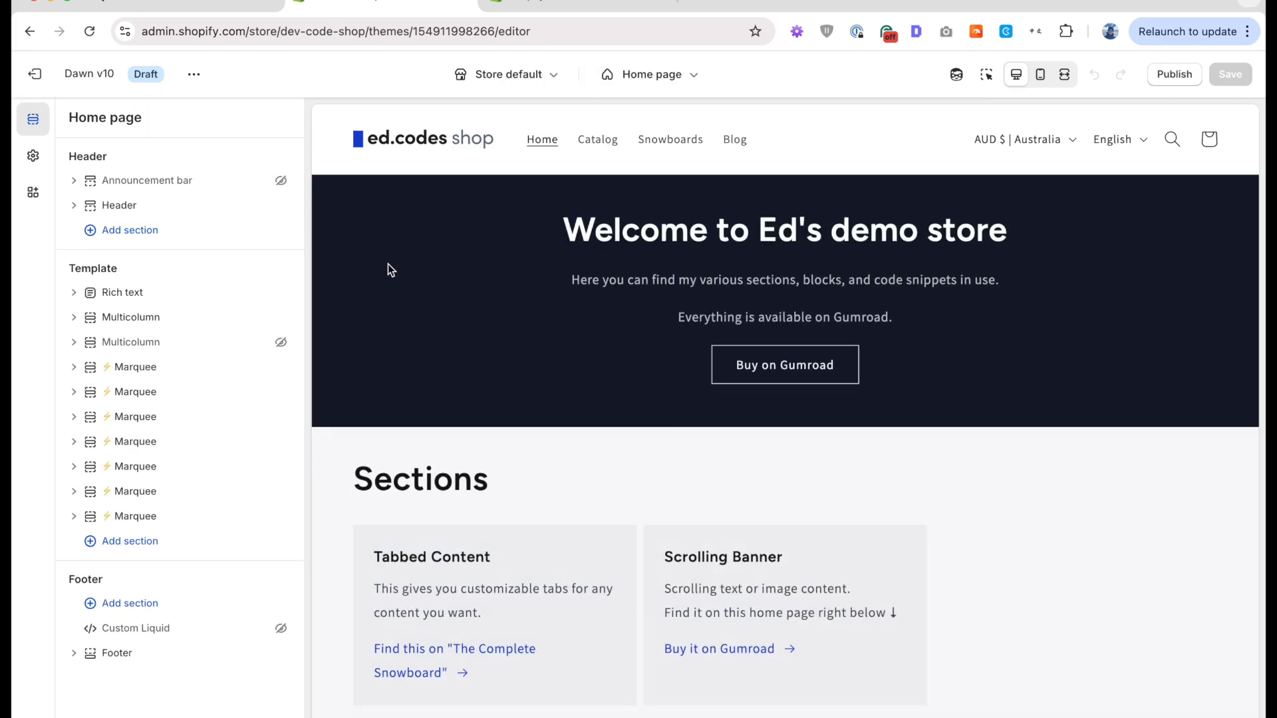
scroll("down", 3)
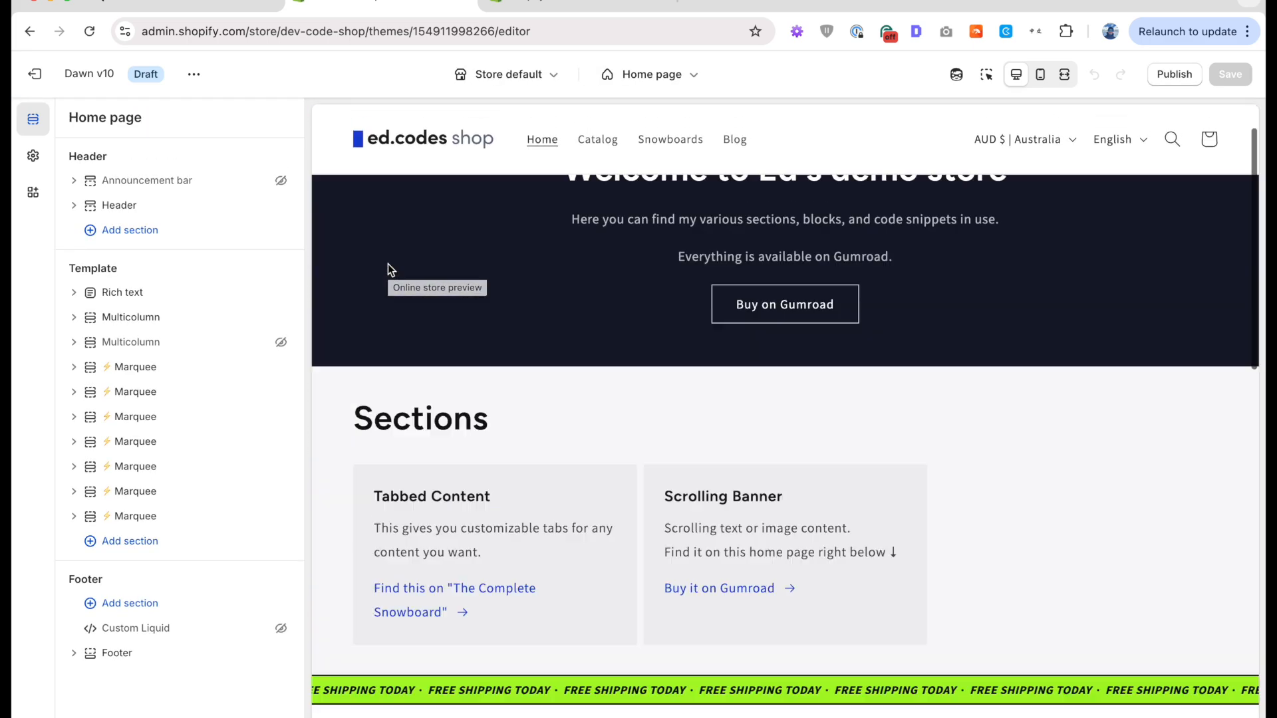
left_click(194, 75)
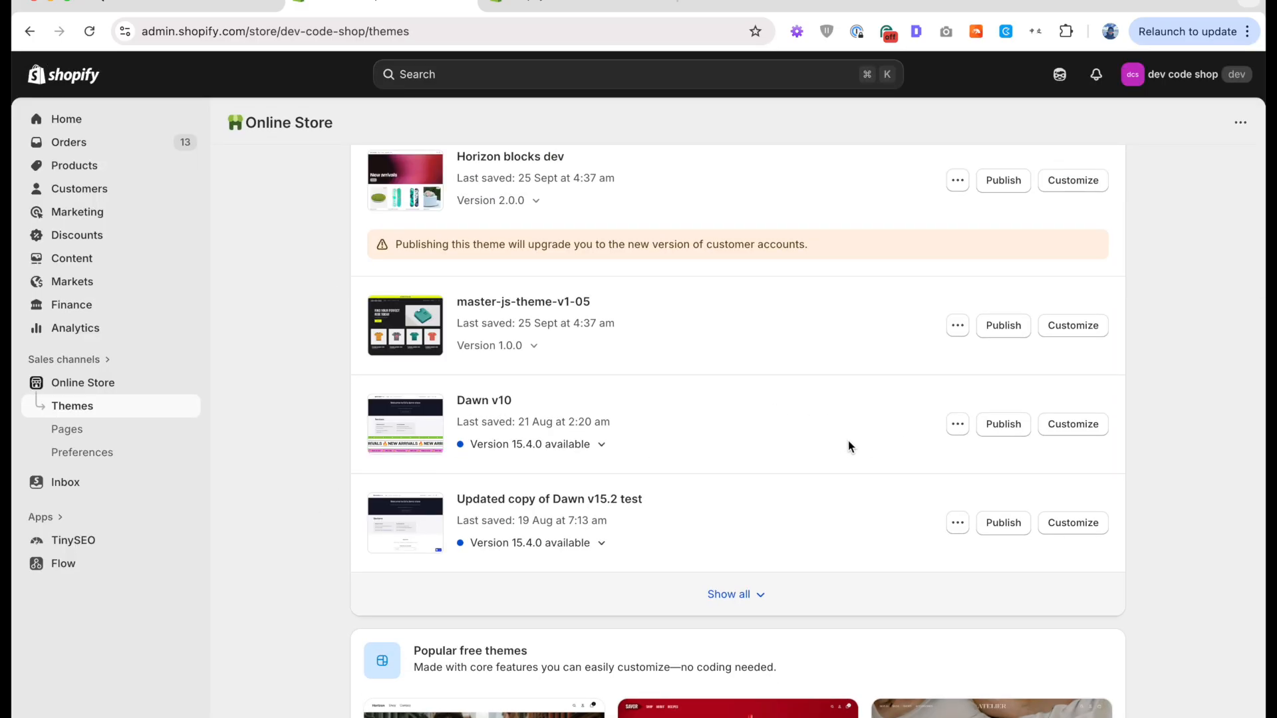
Request Dawn v10's theme files by email through Download theme file and Send email.
left_click(957, 423)
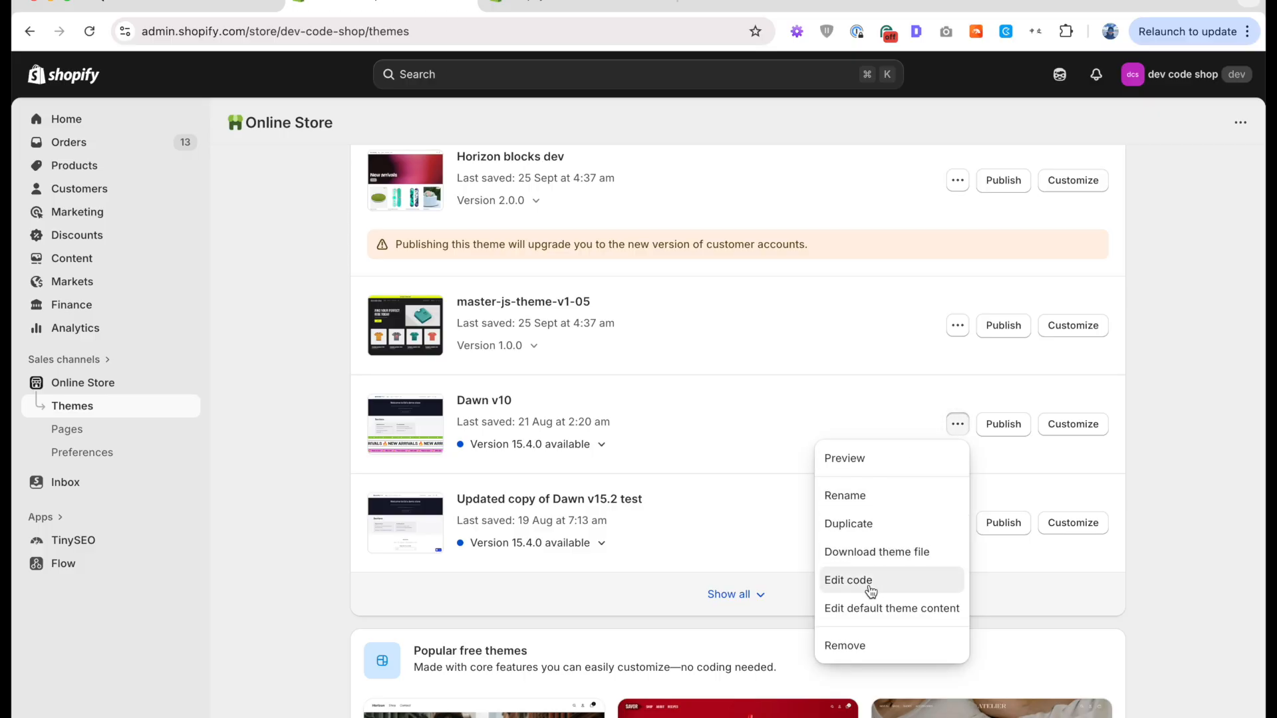
left_click(848, 580)
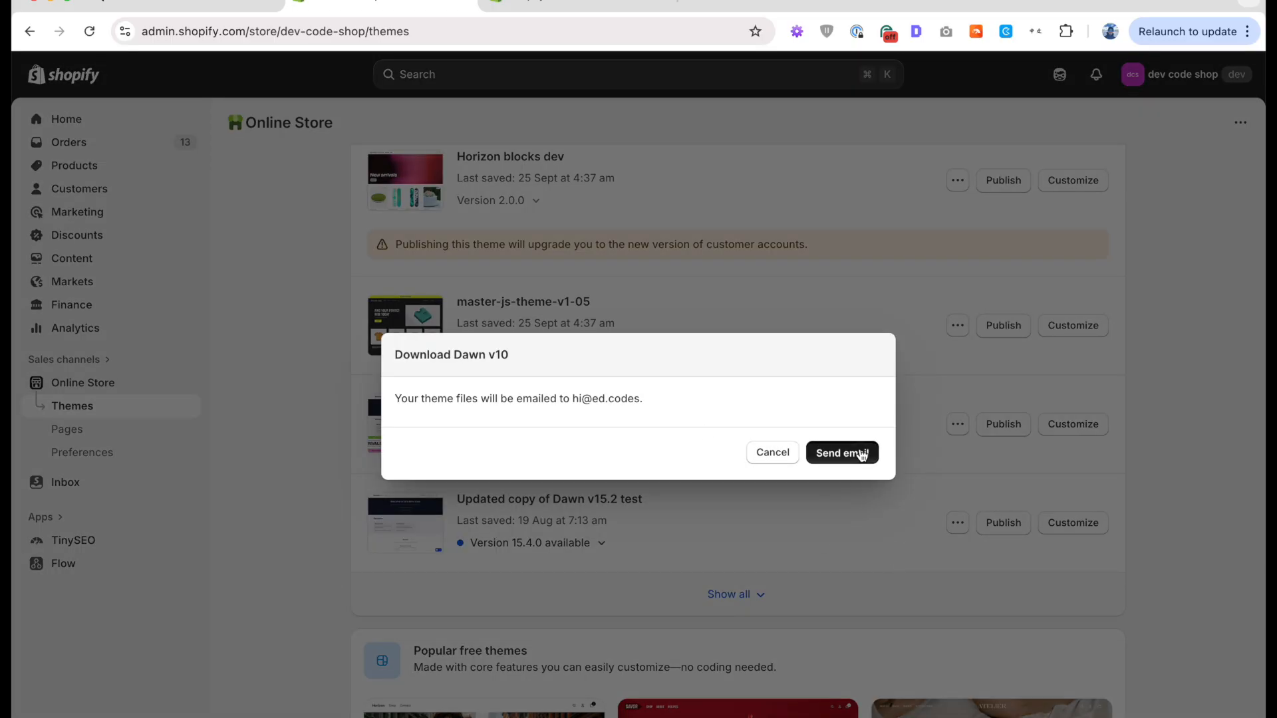
left_click(841, 453)
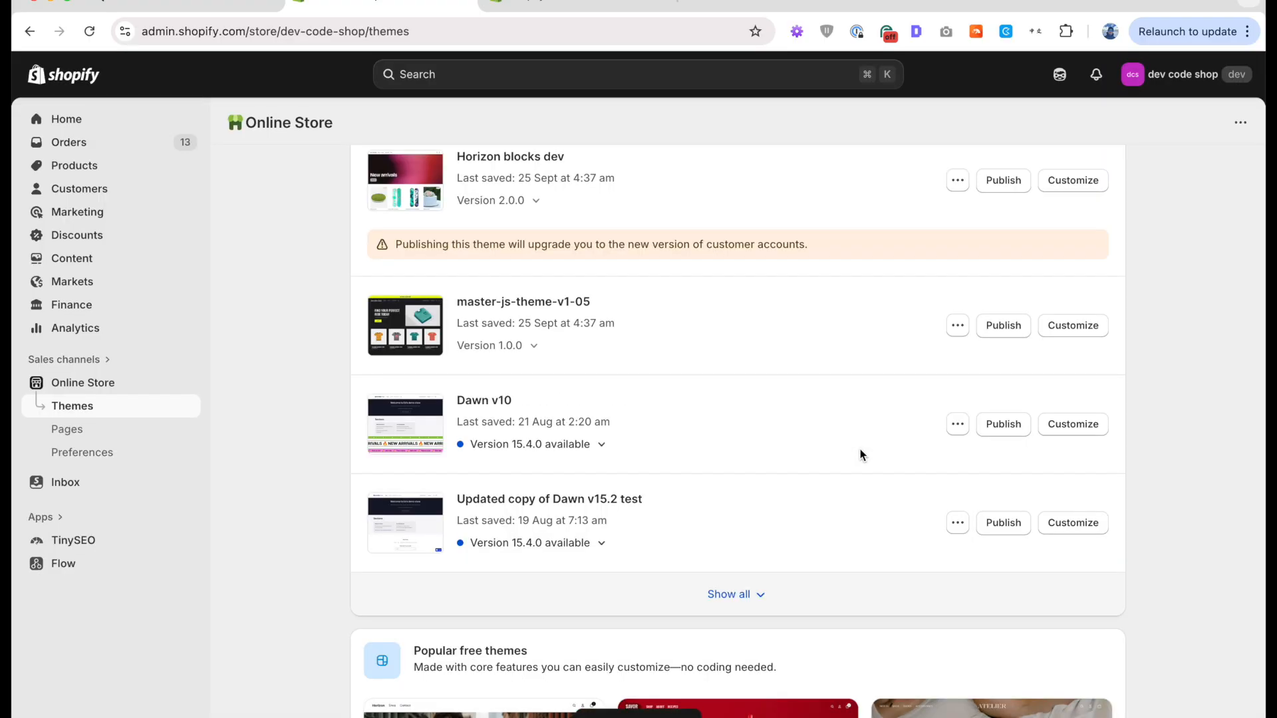
mouse_move(280, 441)
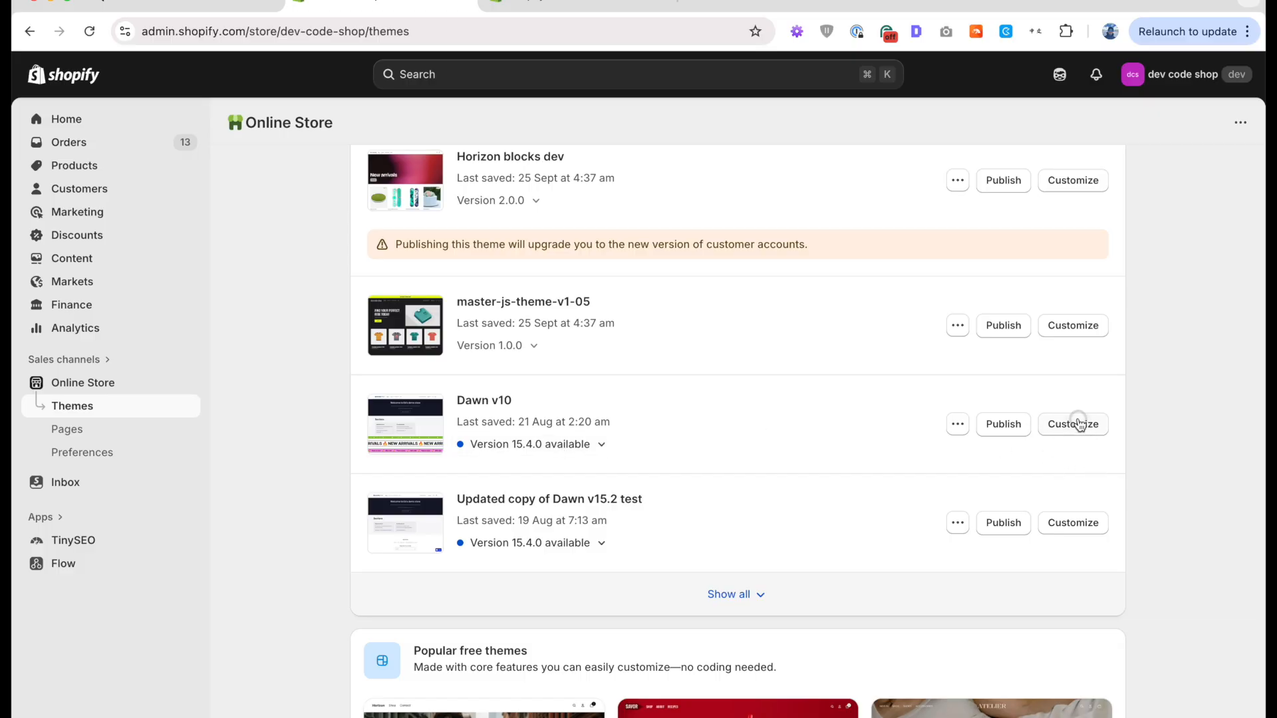
Customize Dawn v10 and show its theme details panel with the version.
left_click(1072, 423)
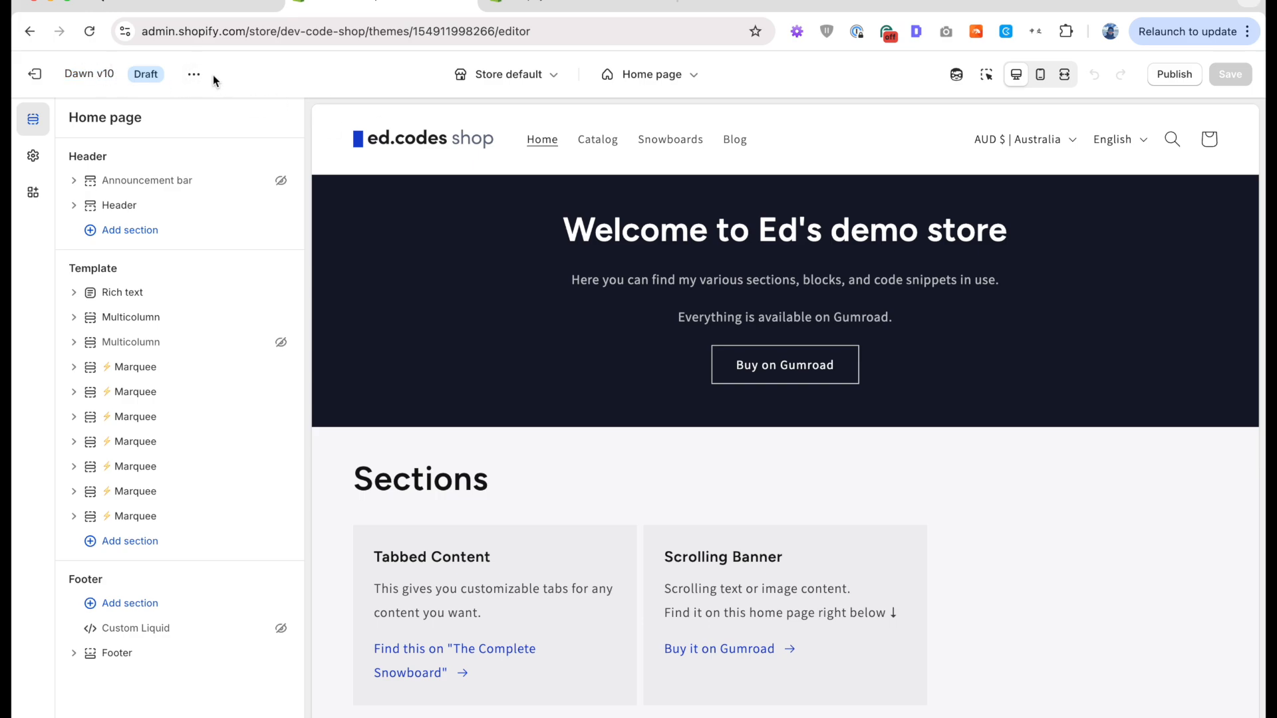
left_click(194, 75)
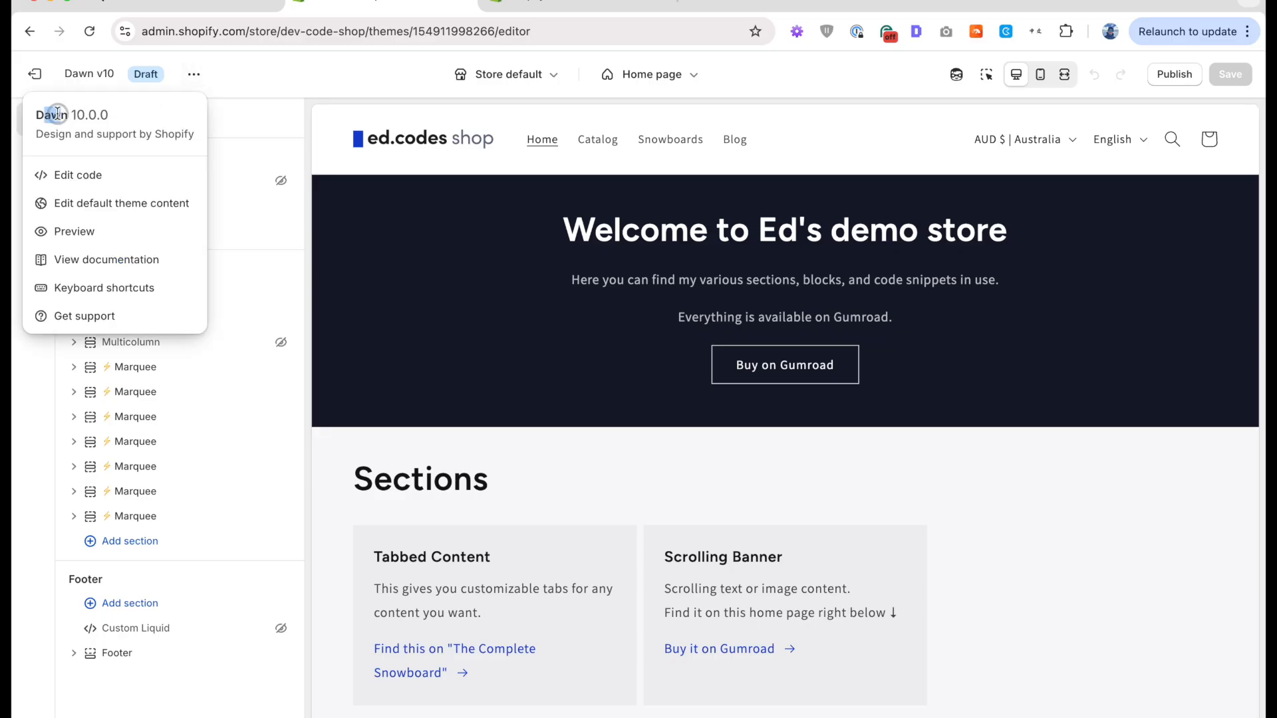
mouse_move(104, 116)
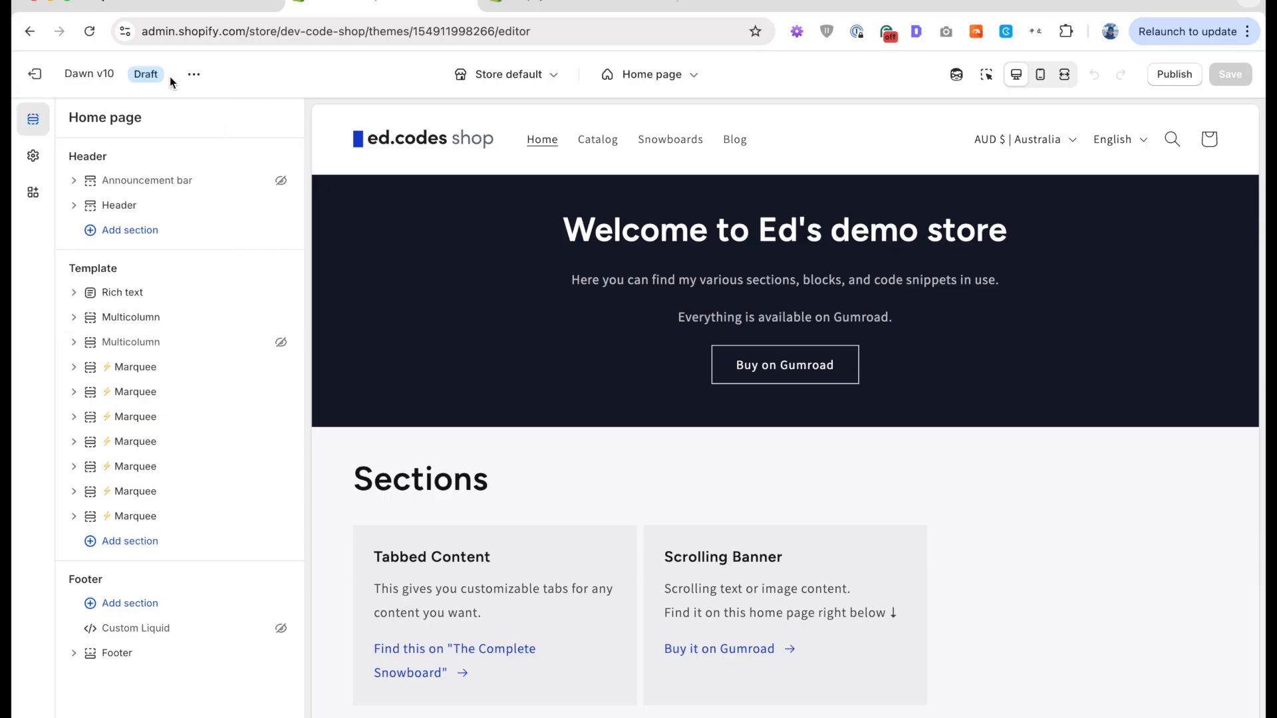
left_click(195, 74)
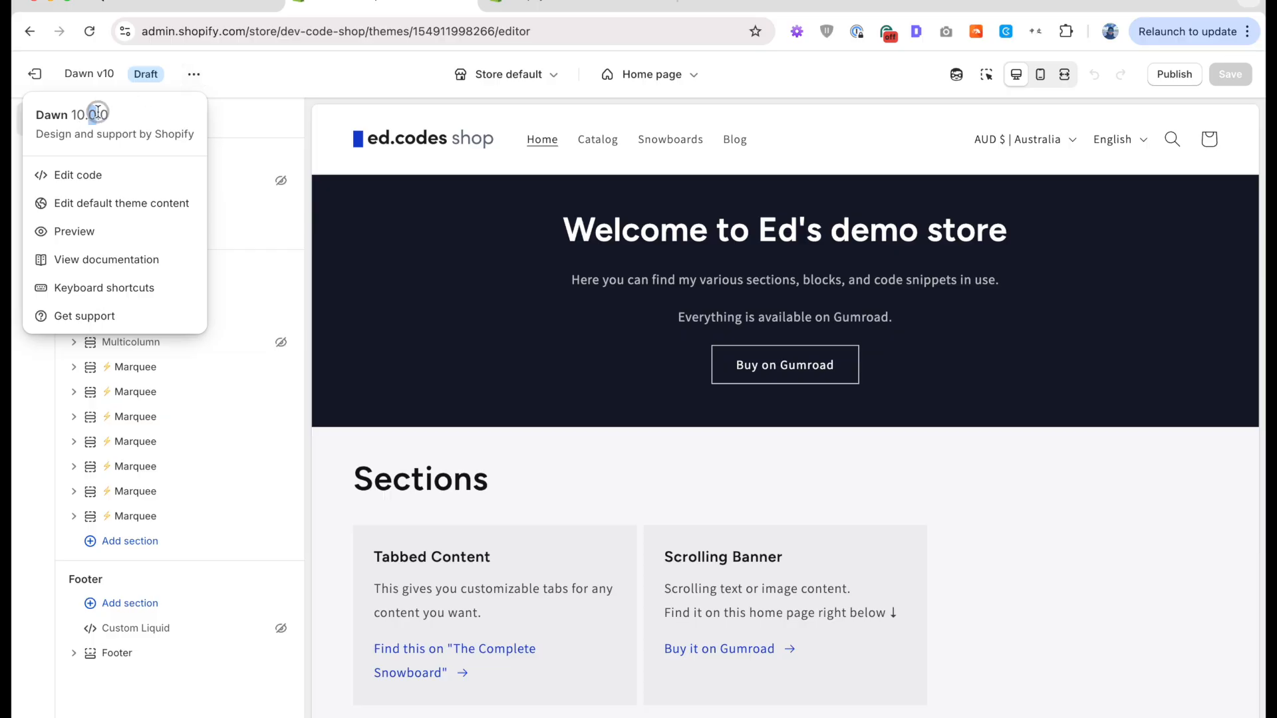
mouse_move(114, 121)
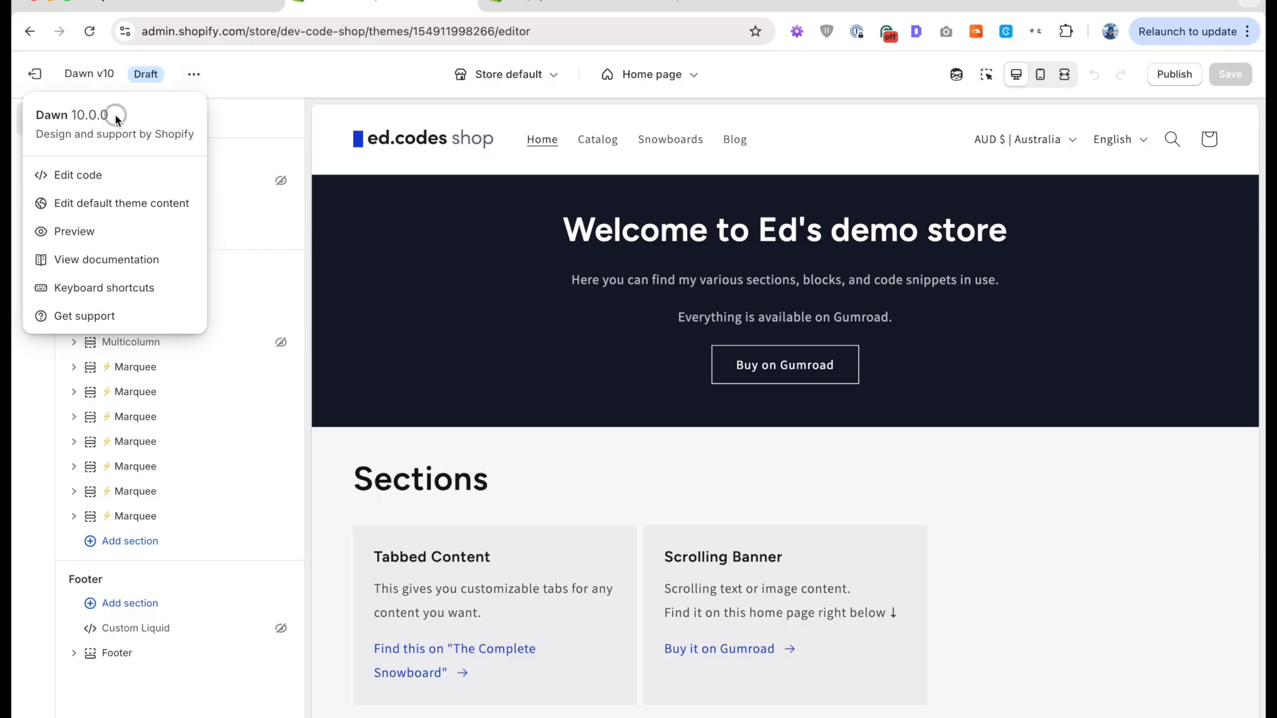
left_click(325, 67)
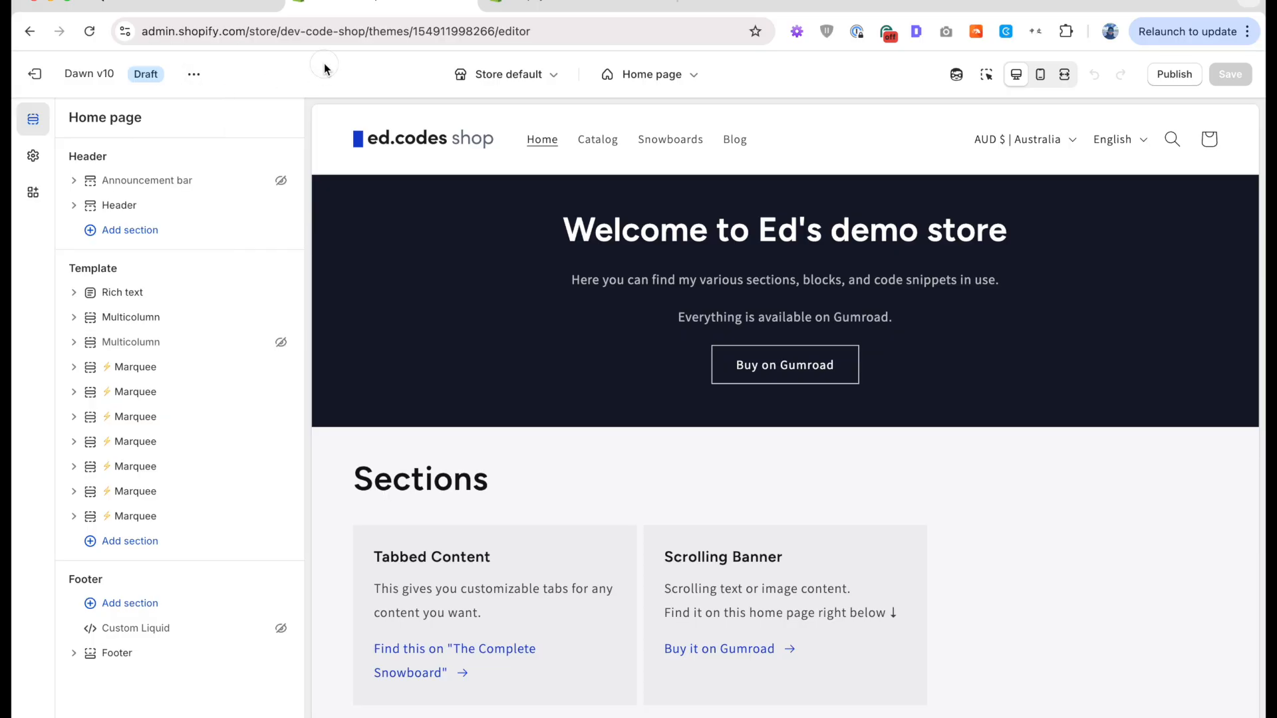
left_click(195, 74)
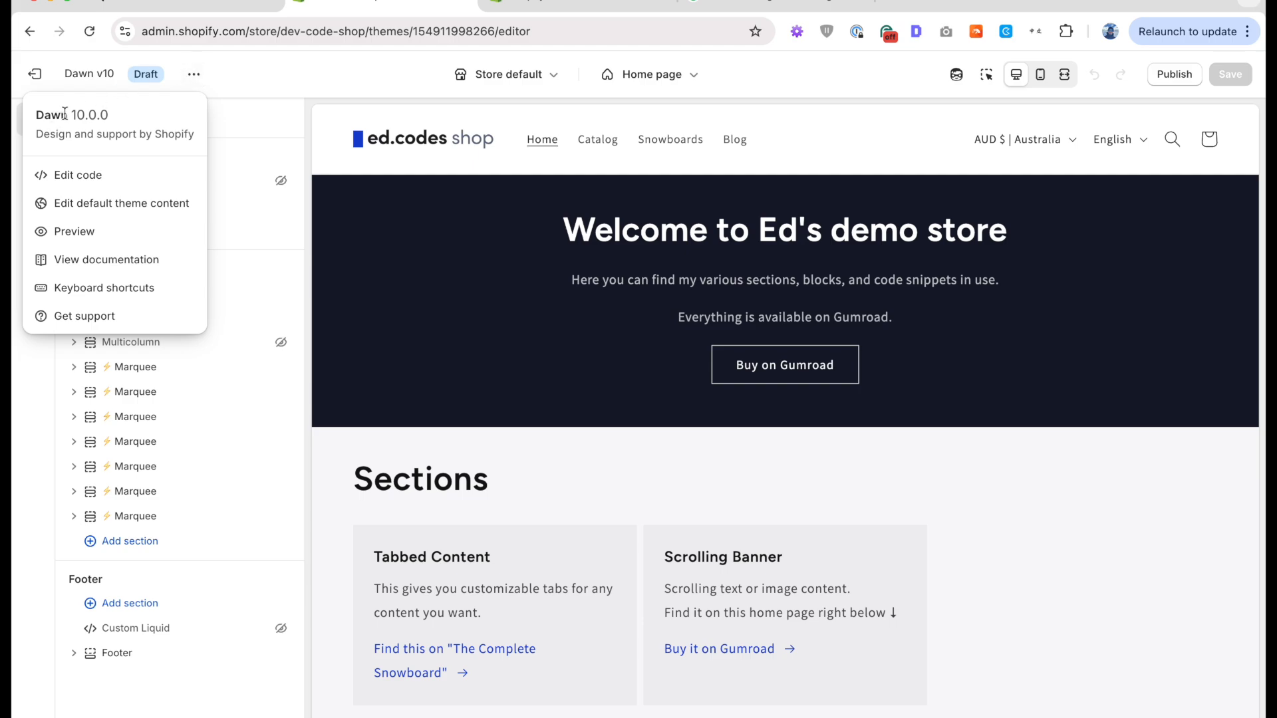
Highlight the theme name Dawn and version number 10.0.0 in the details.
double_click(85, 114)
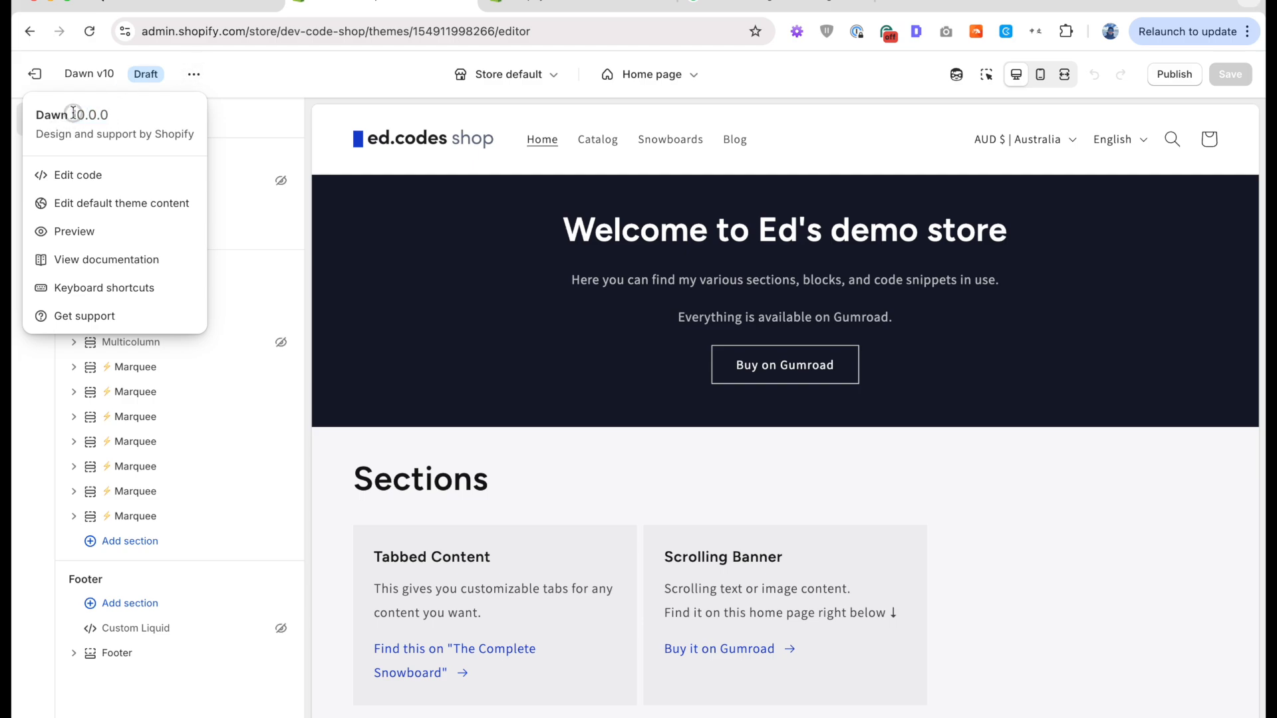
double_click(91, 114)
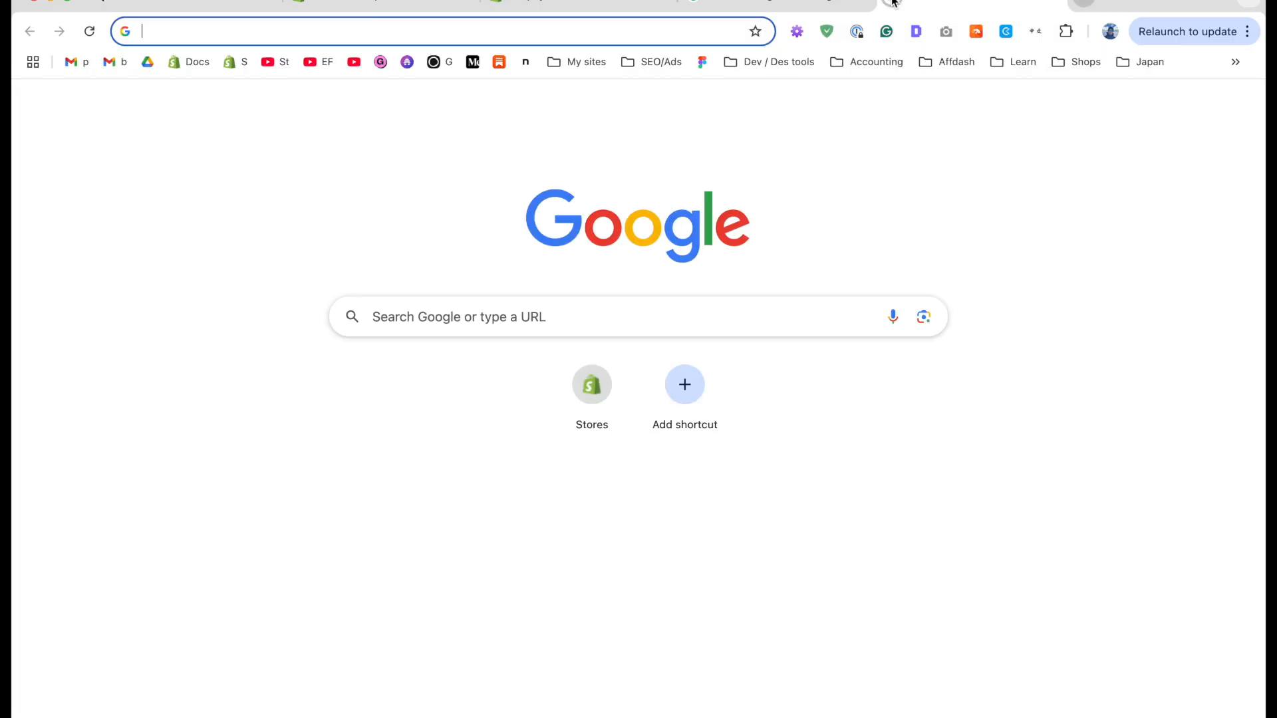
Go to themes.shopify.com free themes and scroll to the Impulse version info.
type("themes.shopify.com/collections/free-themes?surface_detail=navbar-collections&surface_inter_position=1...")
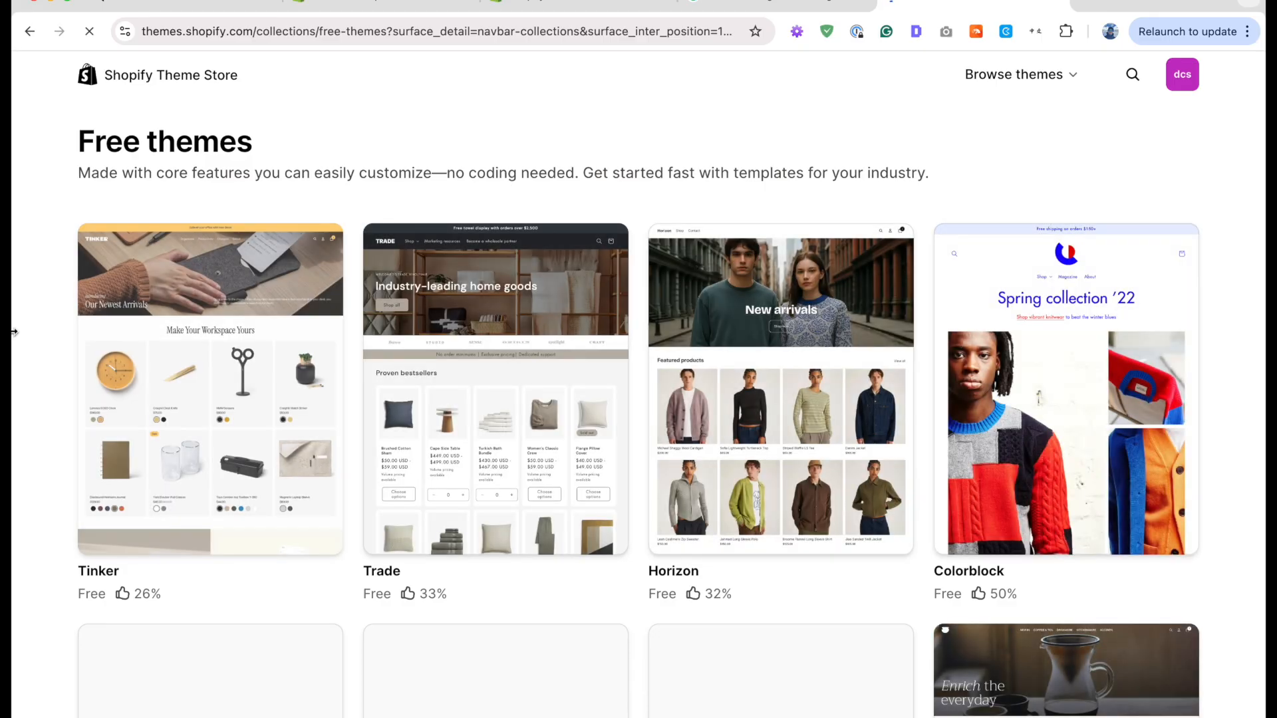
scroll("down", 3)
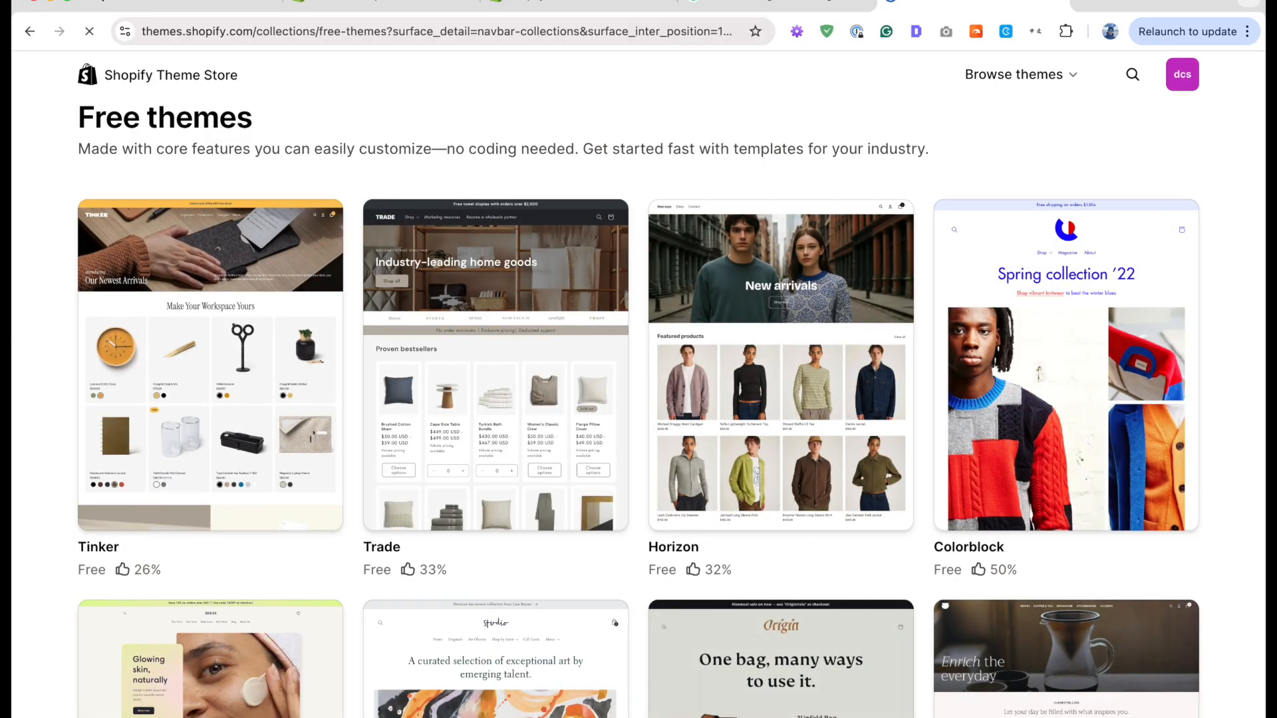
mouse_move(797, 132)
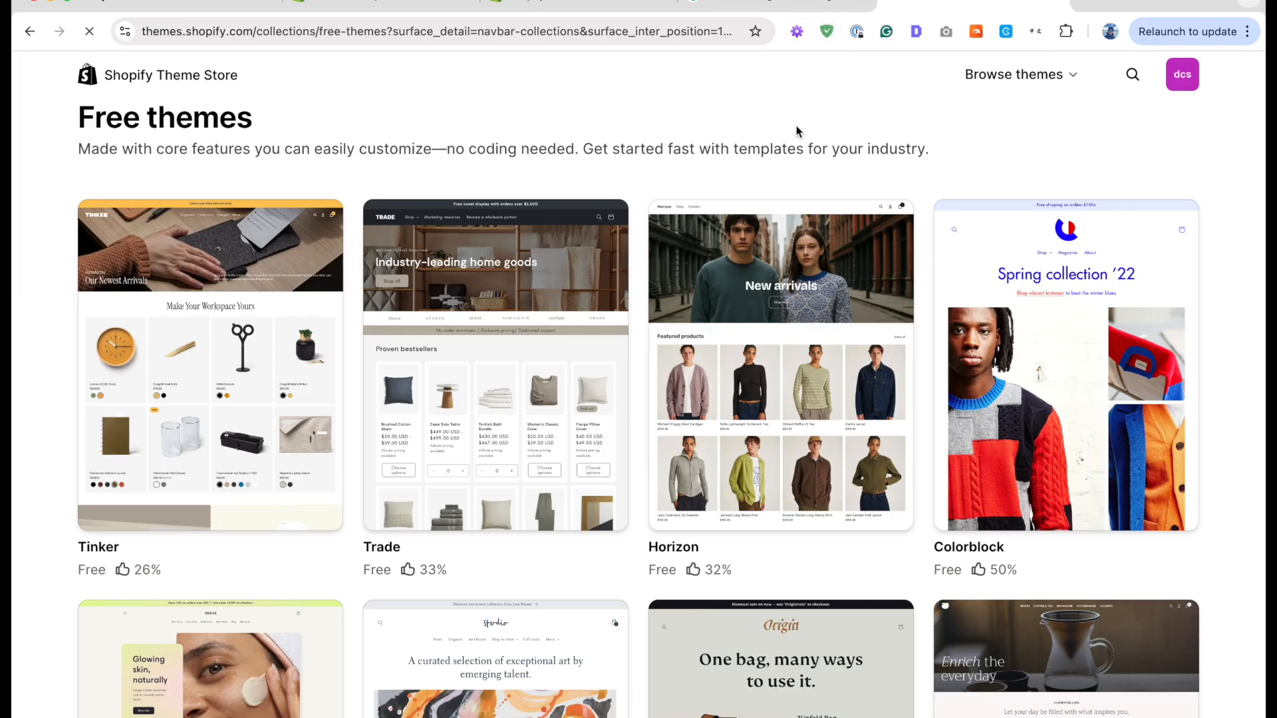
mouse_move(1230, 249)
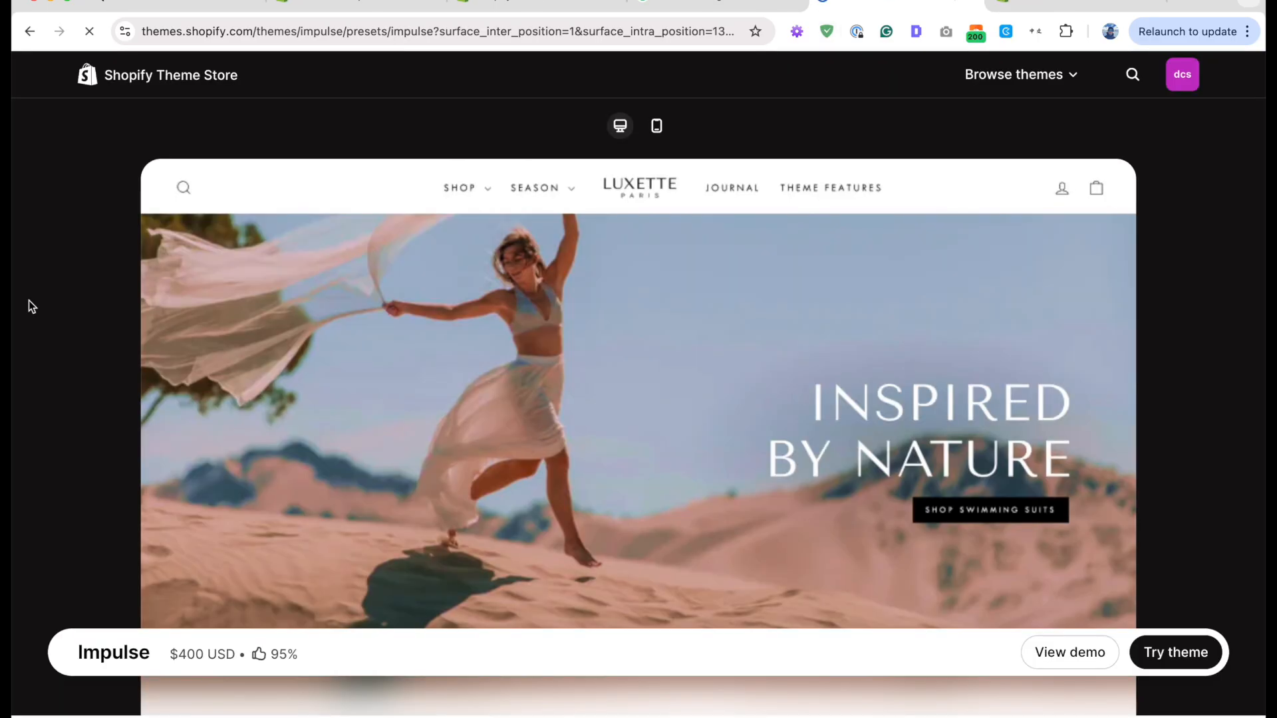
scroll("down", 3)
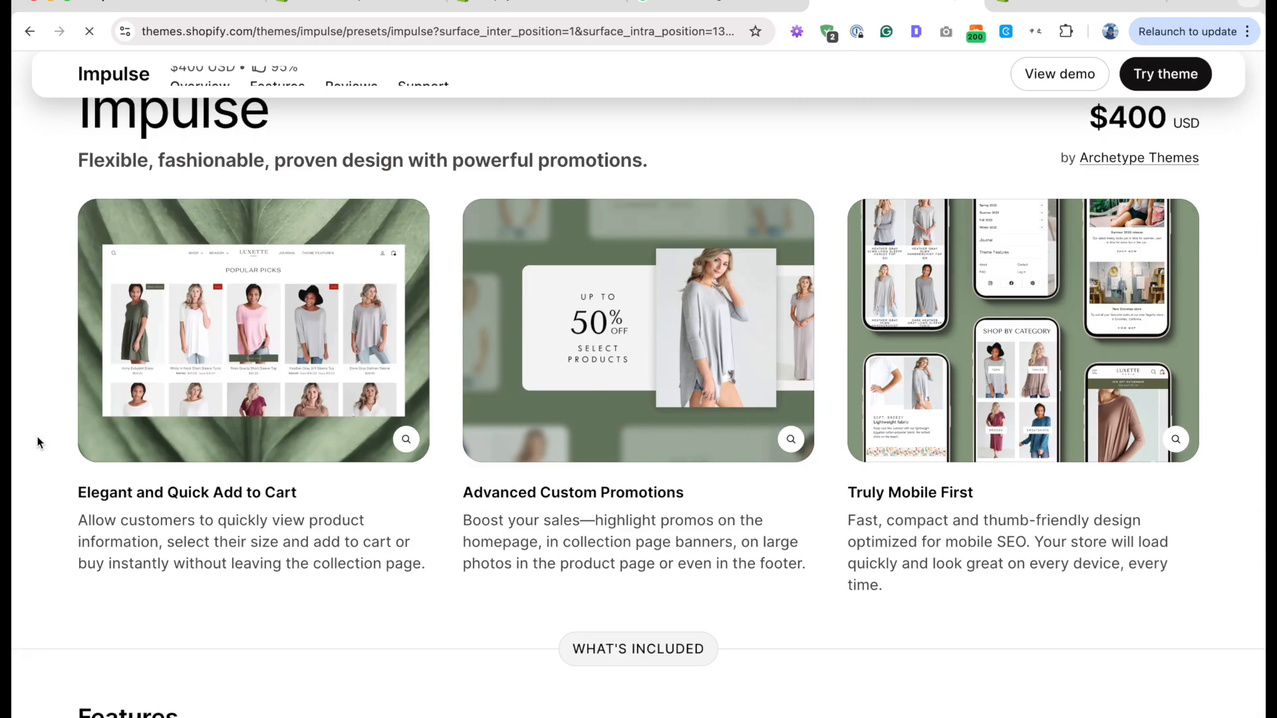
scroll("down", 3)
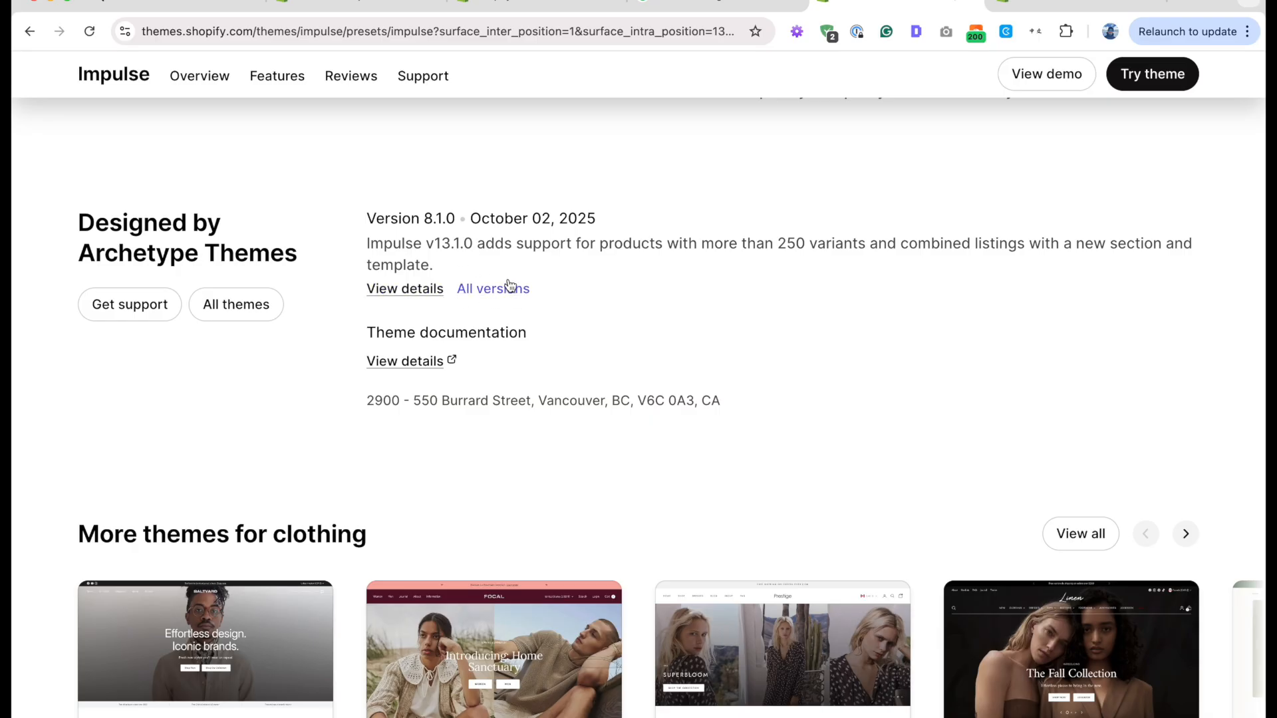
Show All versions and scroll through Impulse's full release notes.
left_click(492, 289)
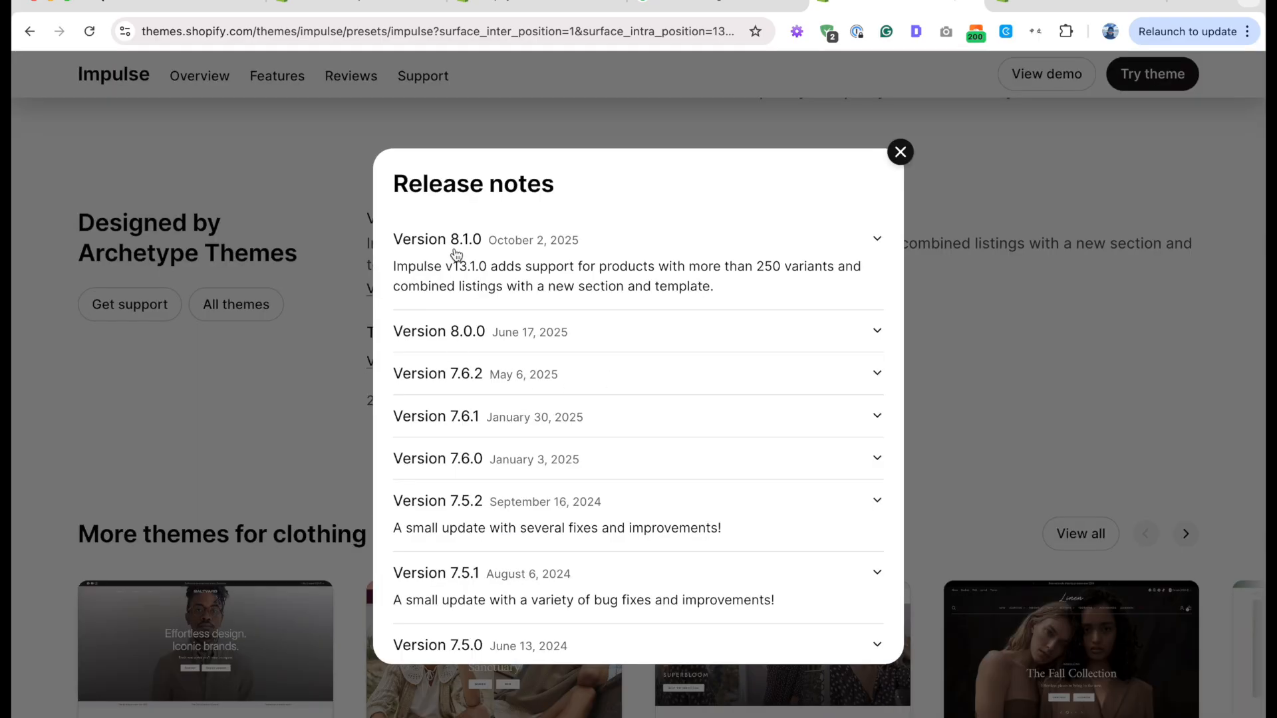
scroll("down", 3)
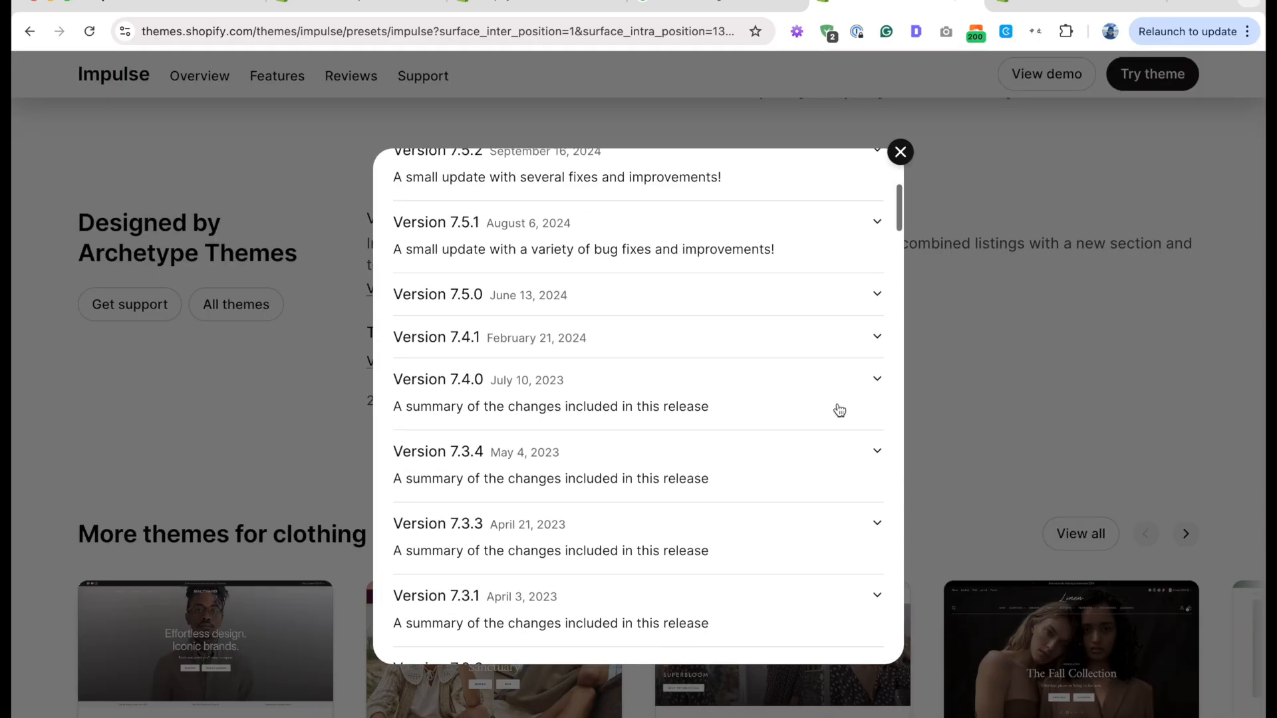
scroll("down", 3)
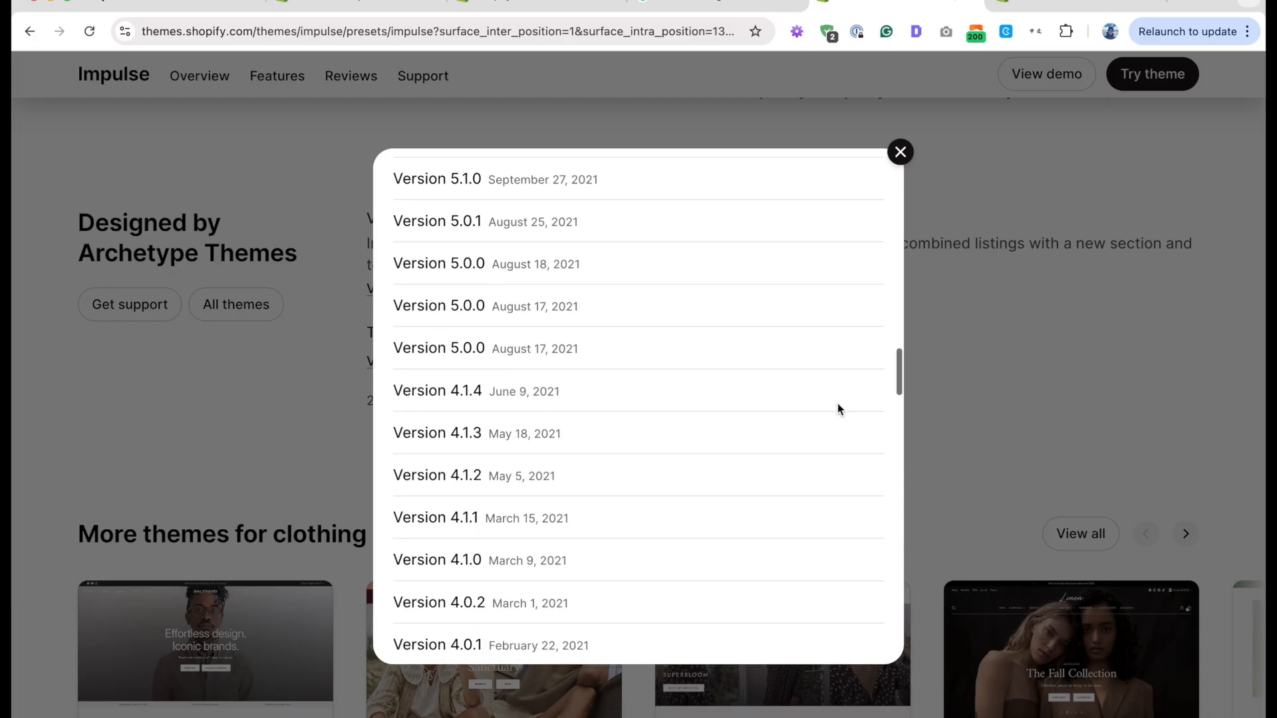
scroll("down", 3)
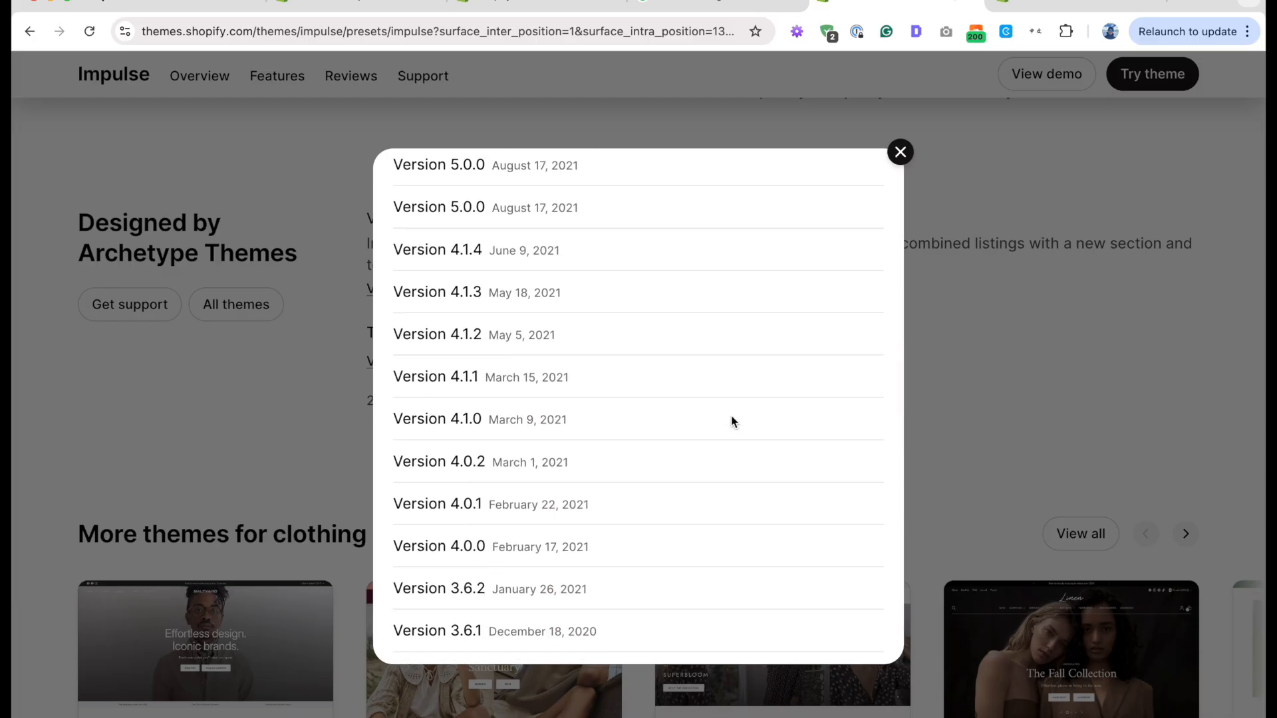
scroll("down", 3)
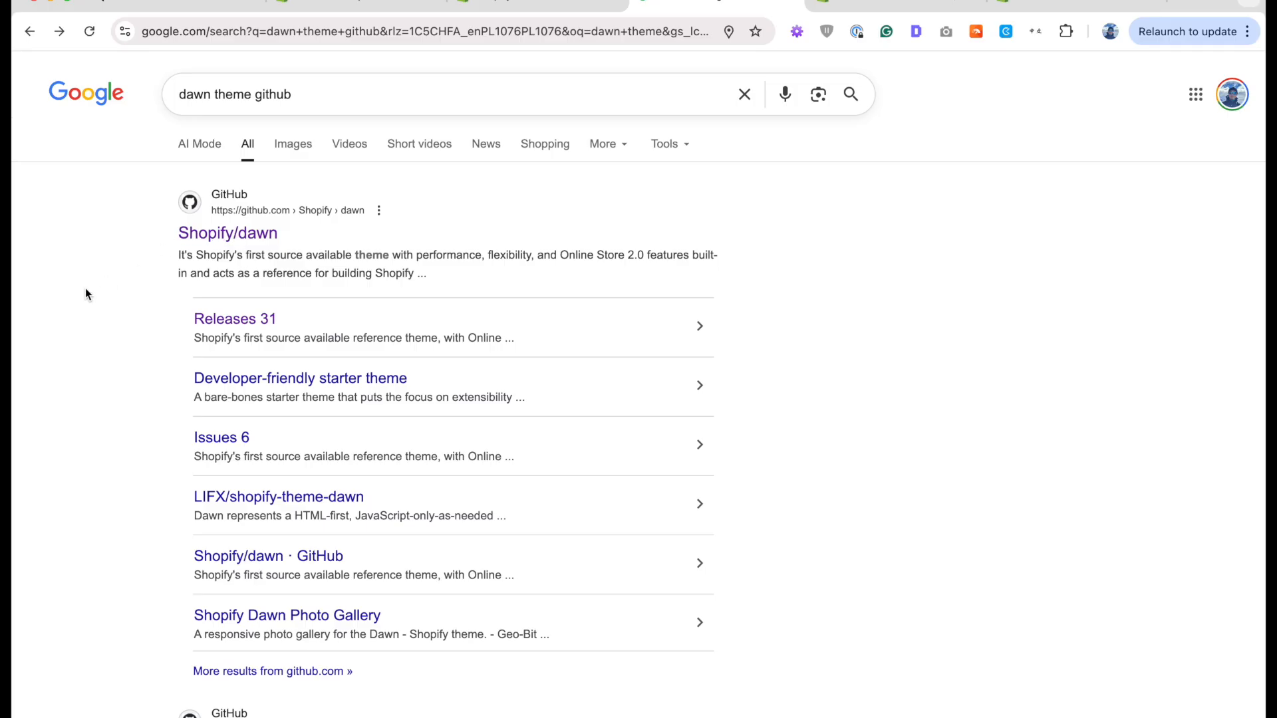
mouse_move(128, 216)
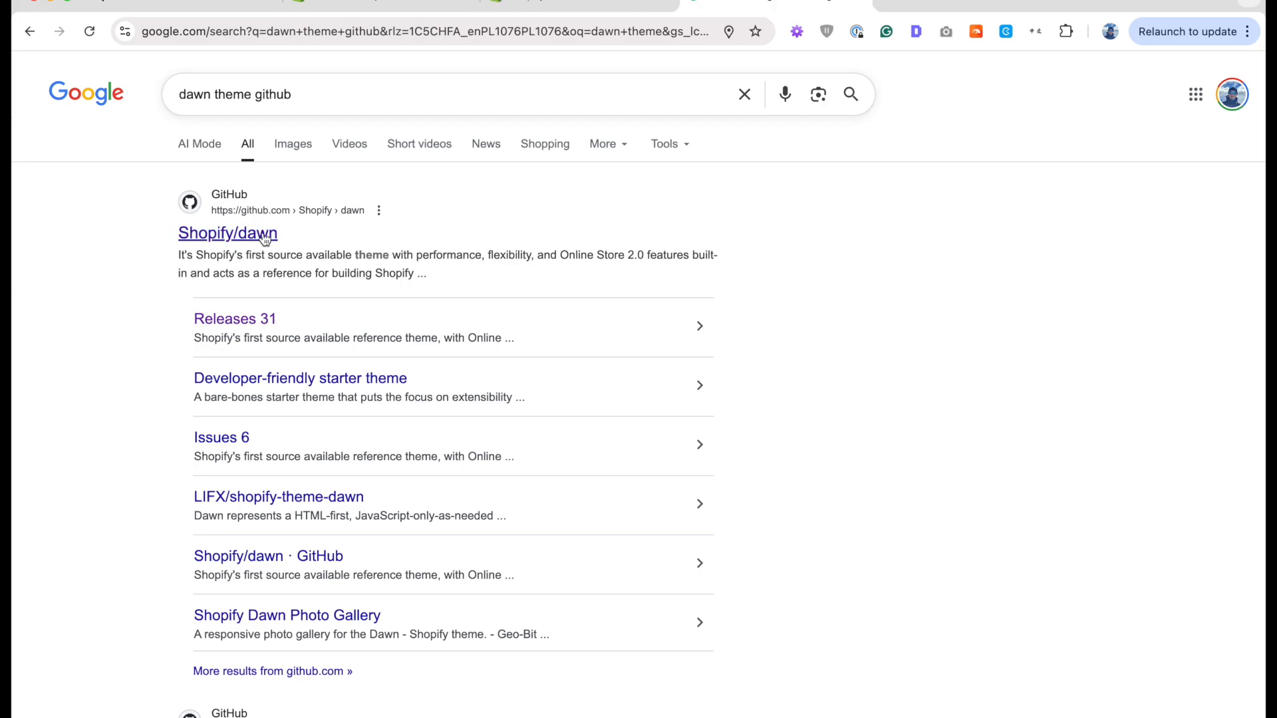
mouse_move(257, 247)
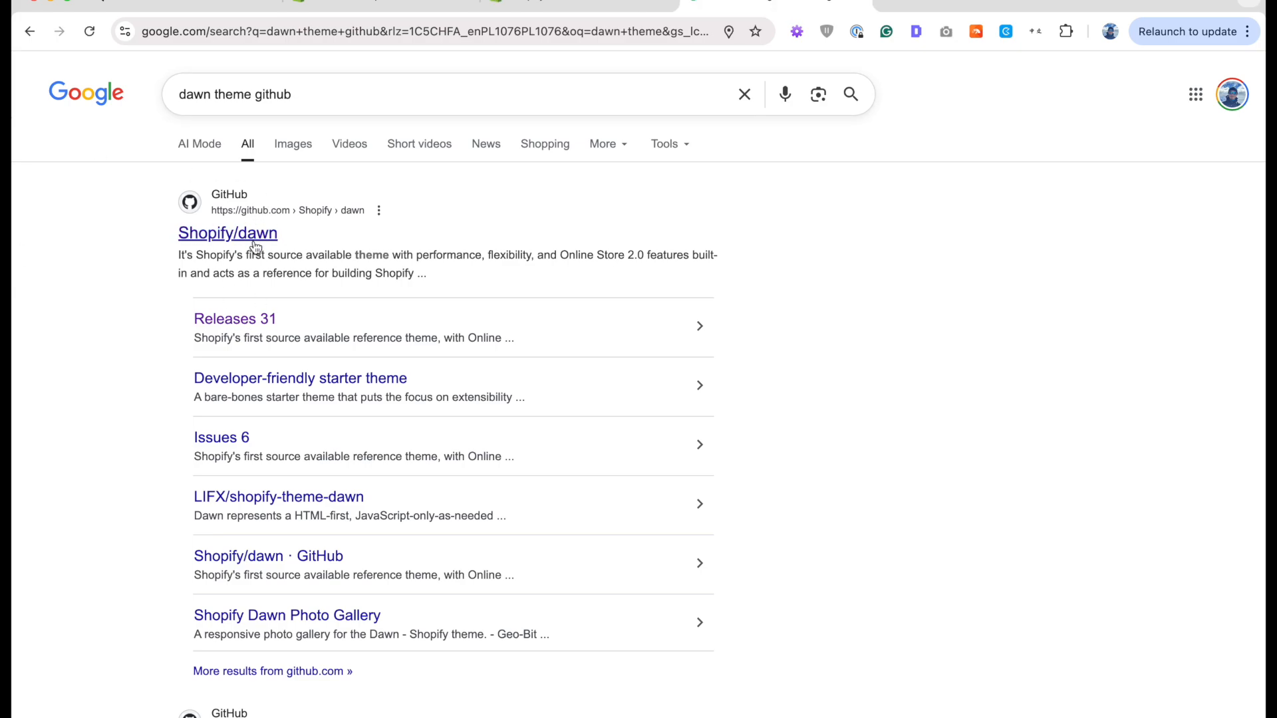
Open the Shopify/dawn GitHub repository from the 'dawn theme github' results.
left_click(227, 233)
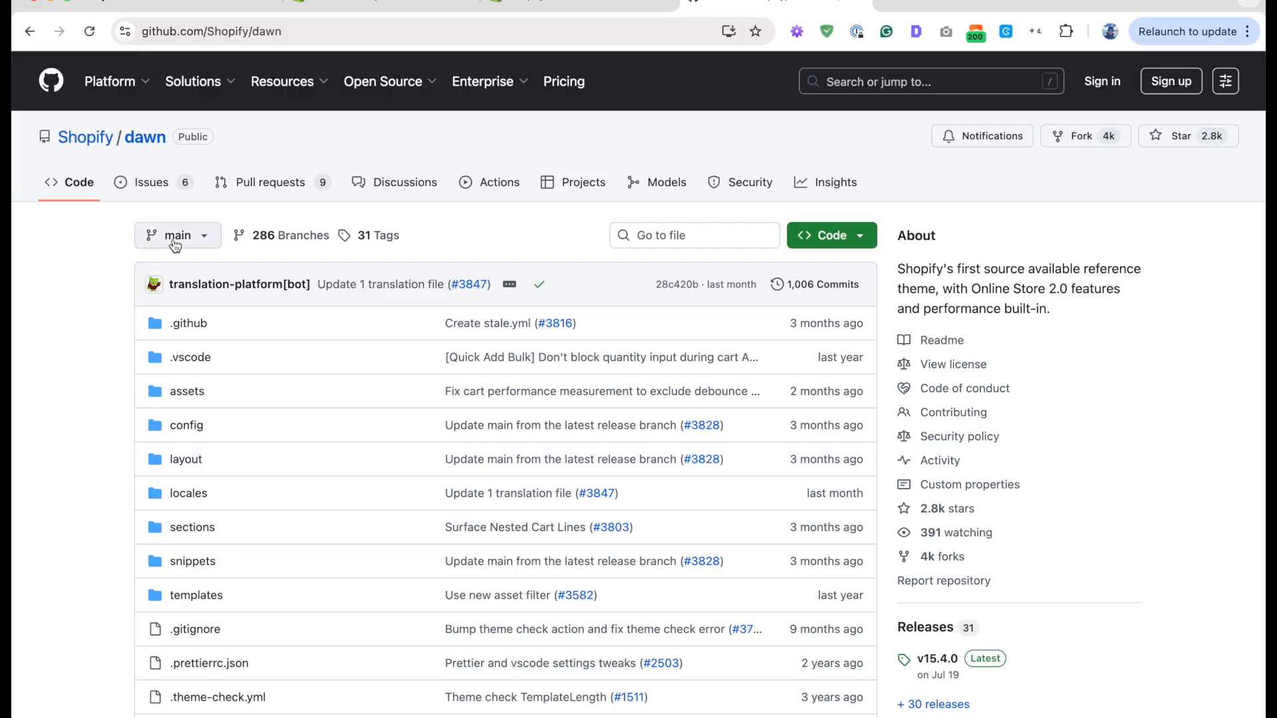
Switch the Shopify/dawn repository view to the v10.0.0 tag.
left_click(177, 235)
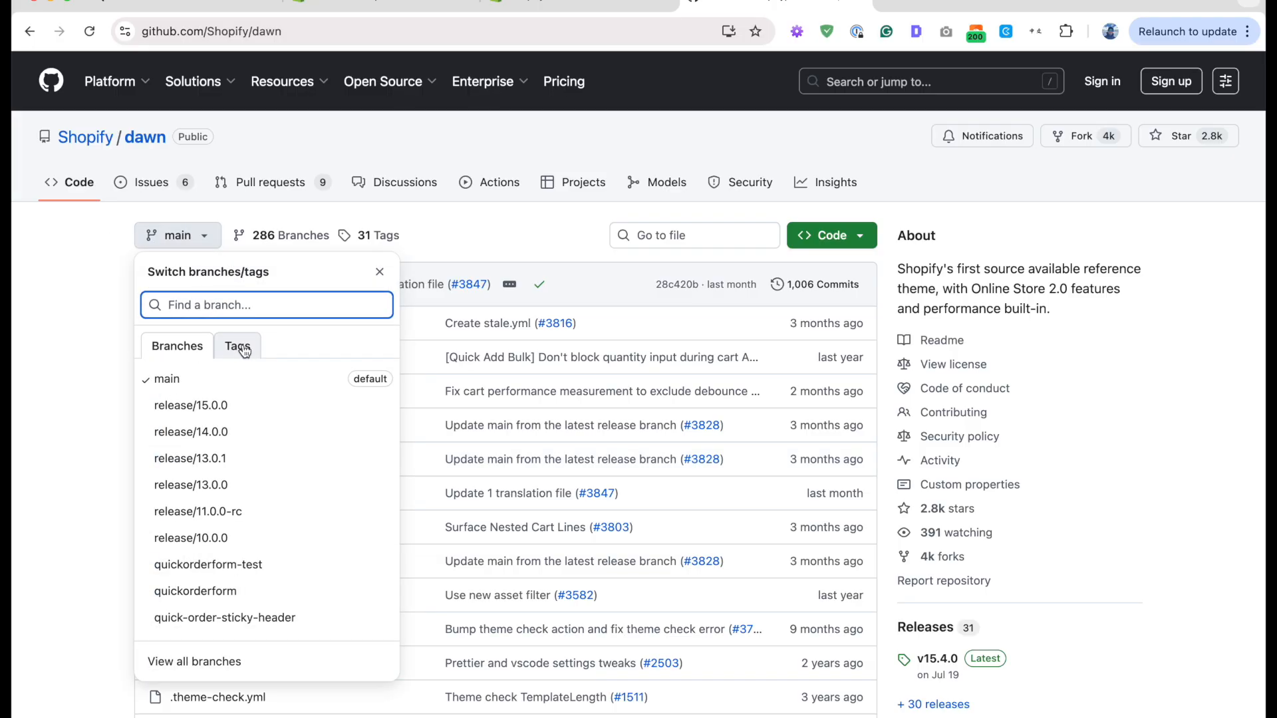
left_click(237, 346)
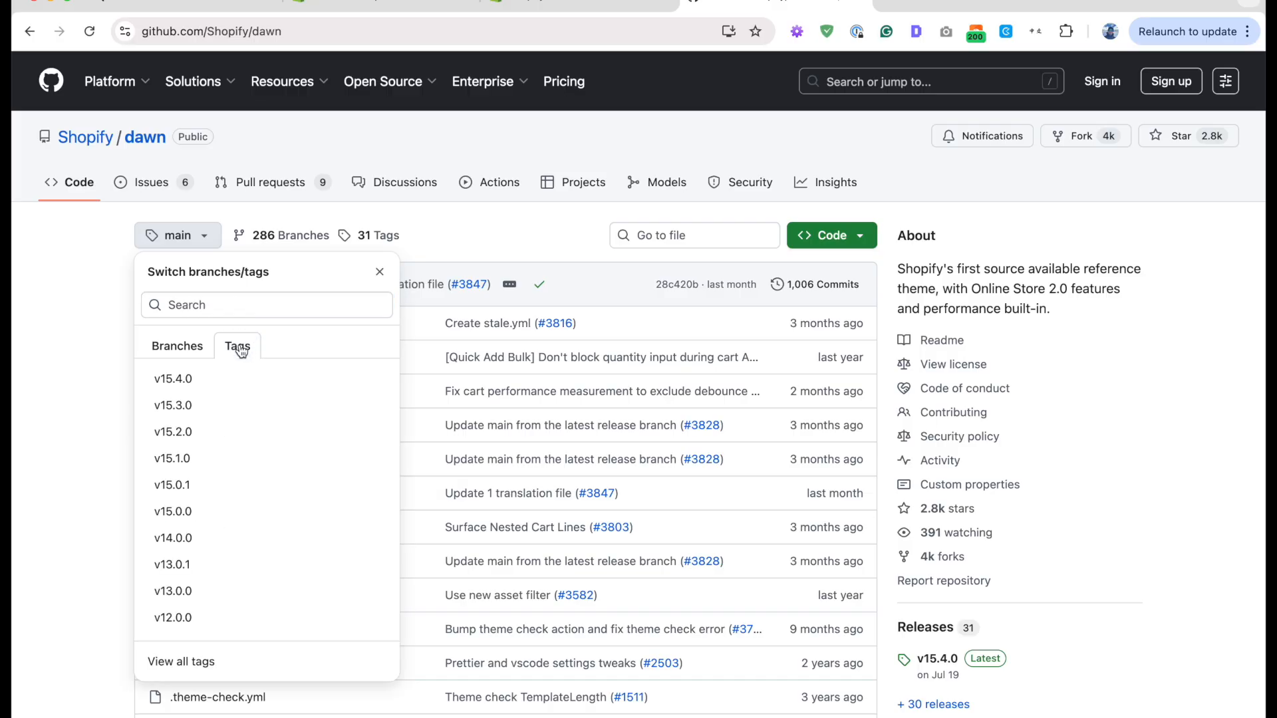
mouse_move(210, 510)
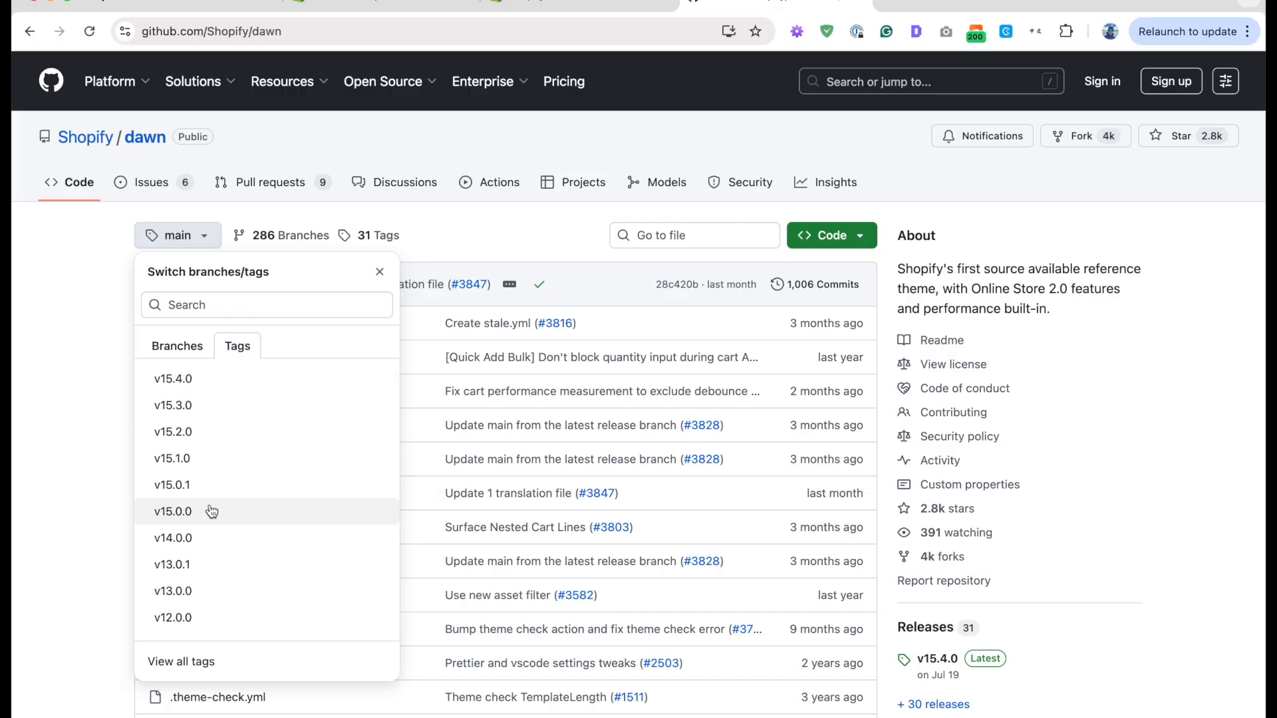
scroll("down", 3)
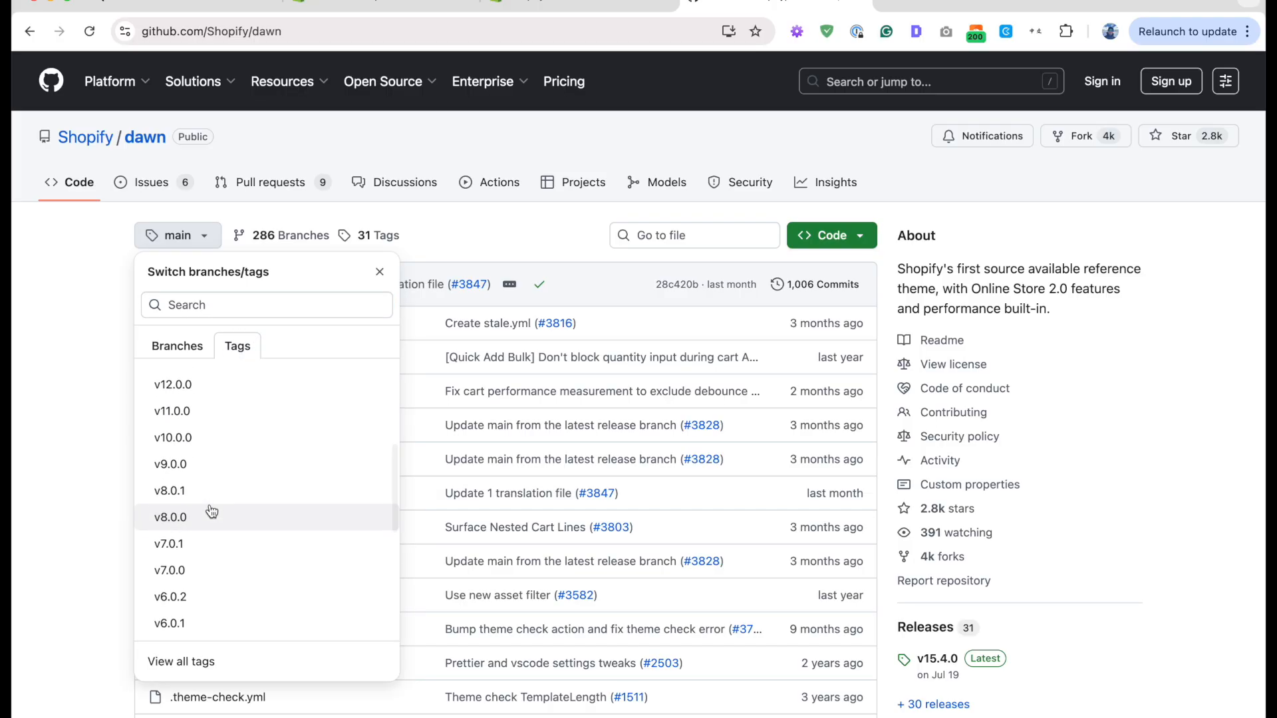
scroll("down", 3)
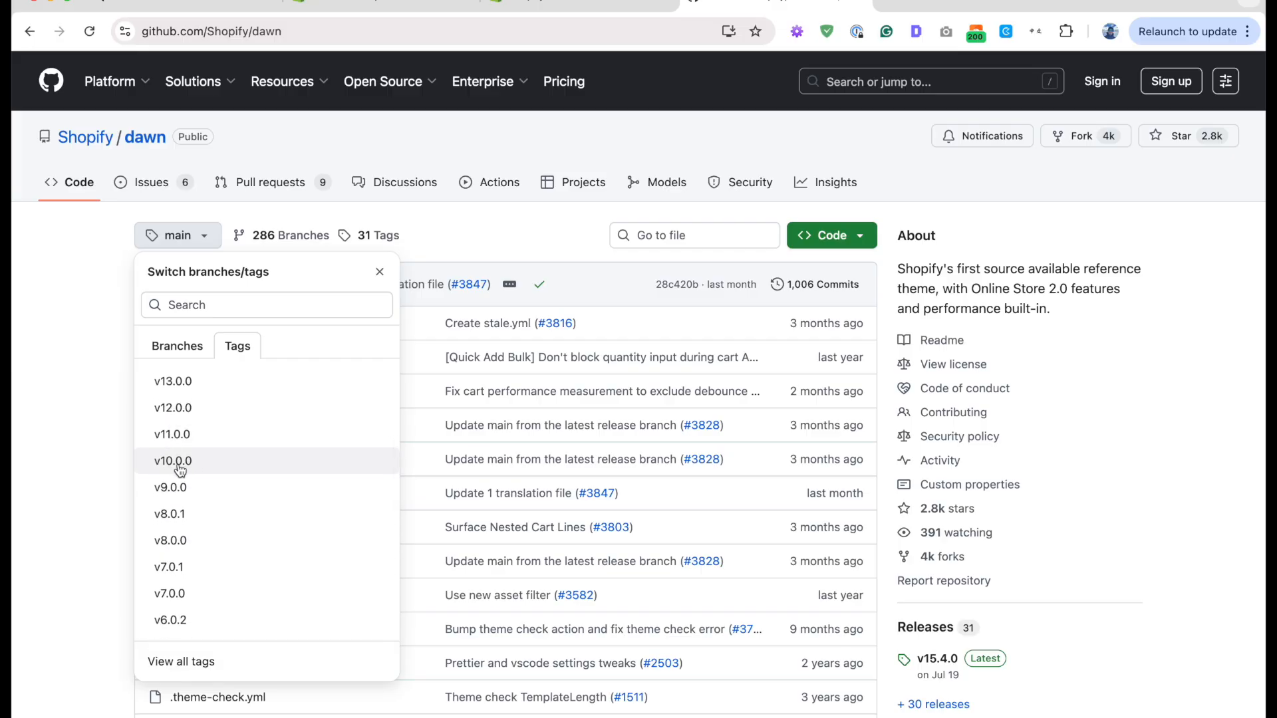
left_click(171, 461)
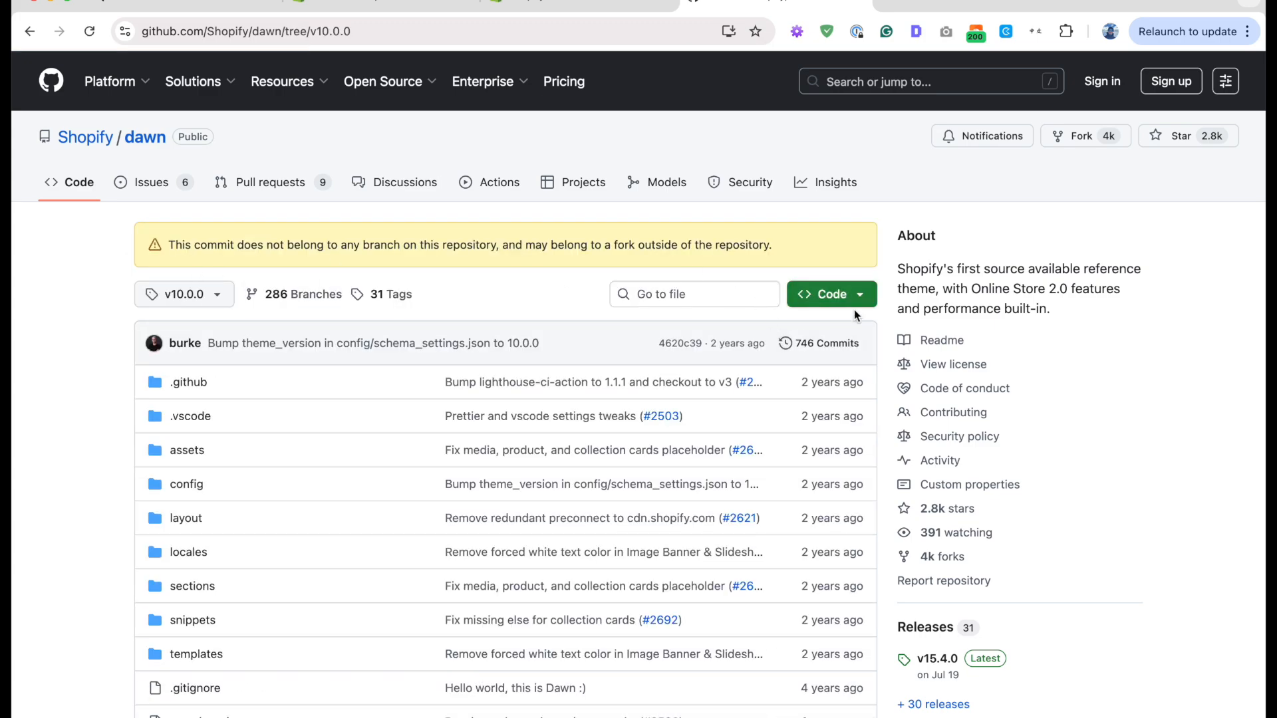
Download the v10.0.0 code as a ZIP from the Code menu.
left_click(830, 294)
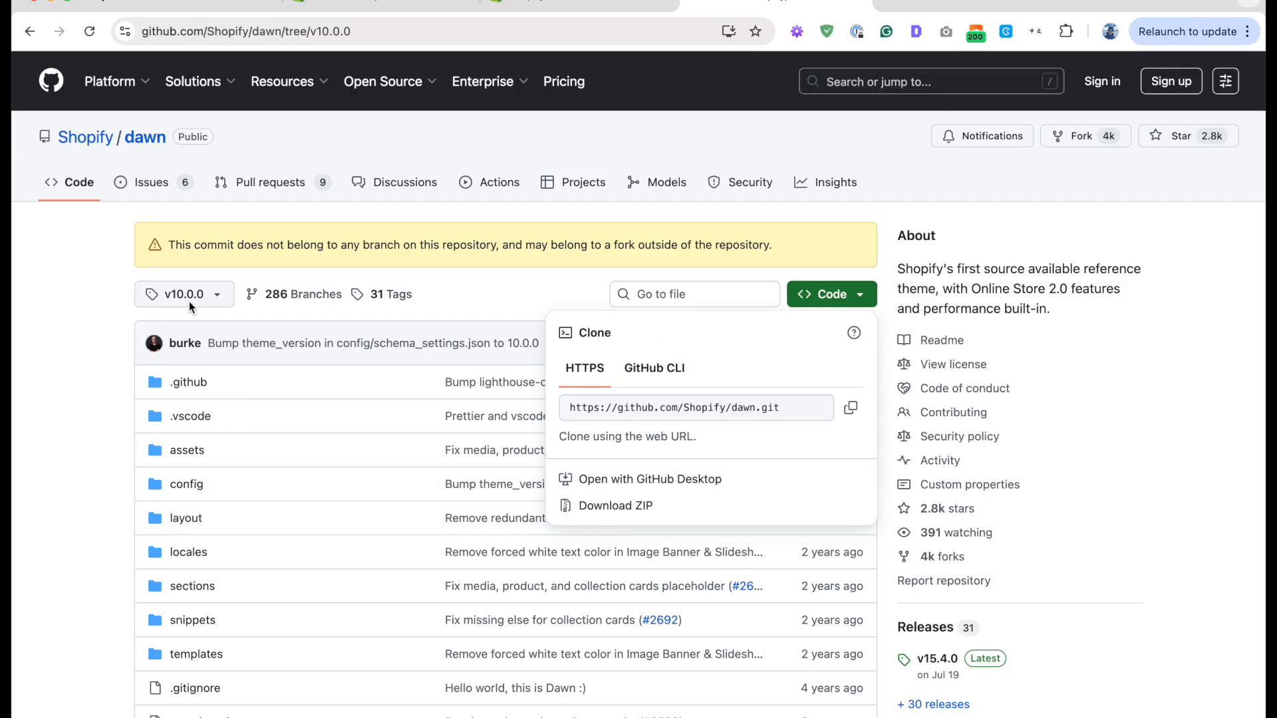
left_click(614, 505)
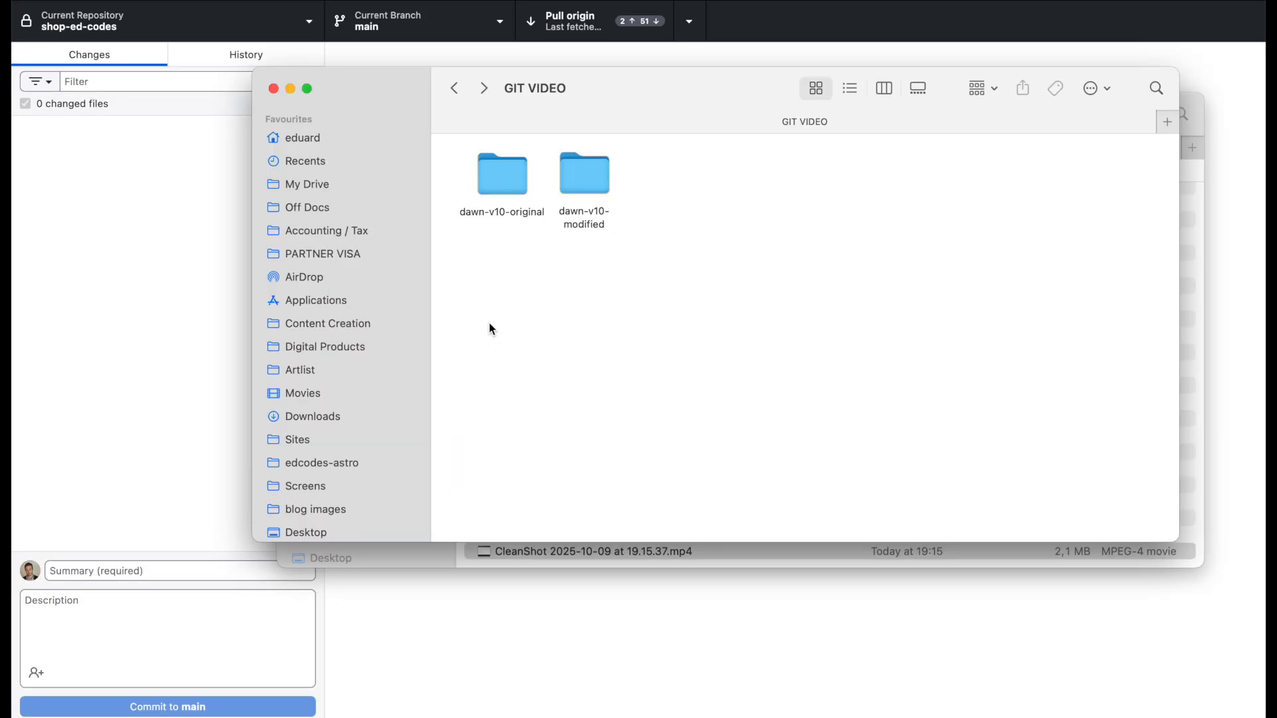
mouse_move(652, 234)
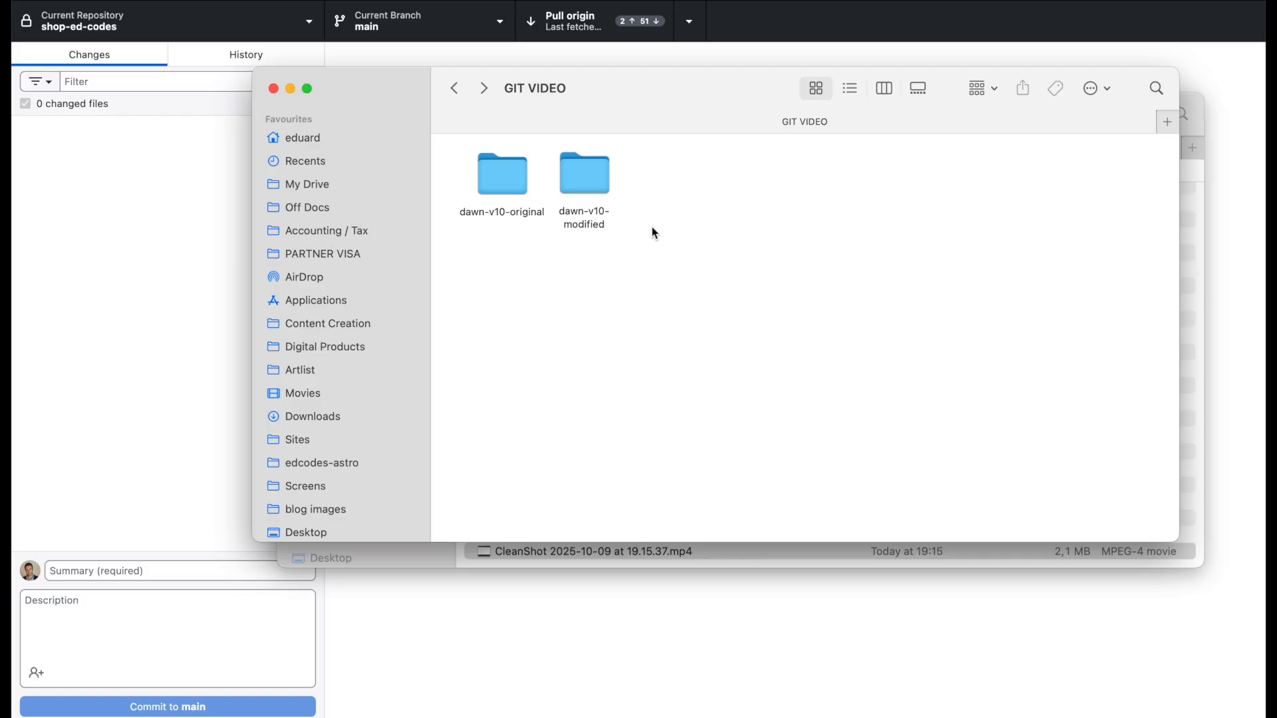
double_click(501, 172)
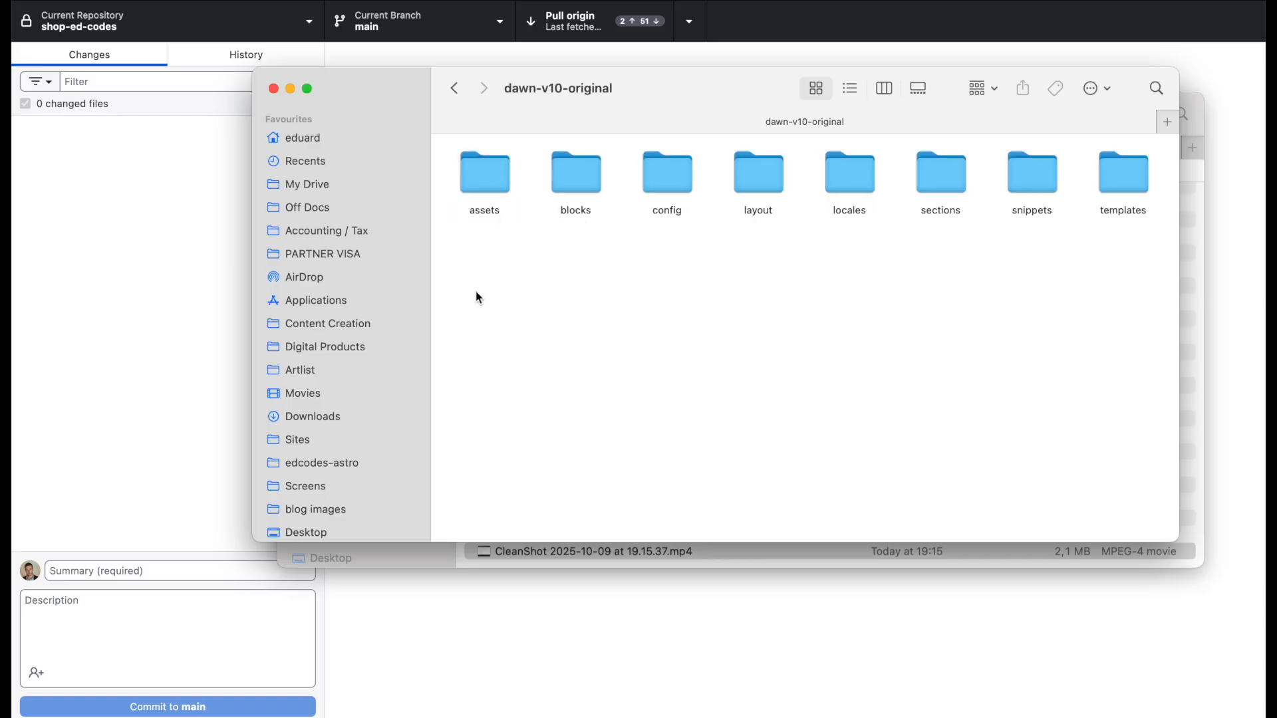
mouse_move(617, 179)
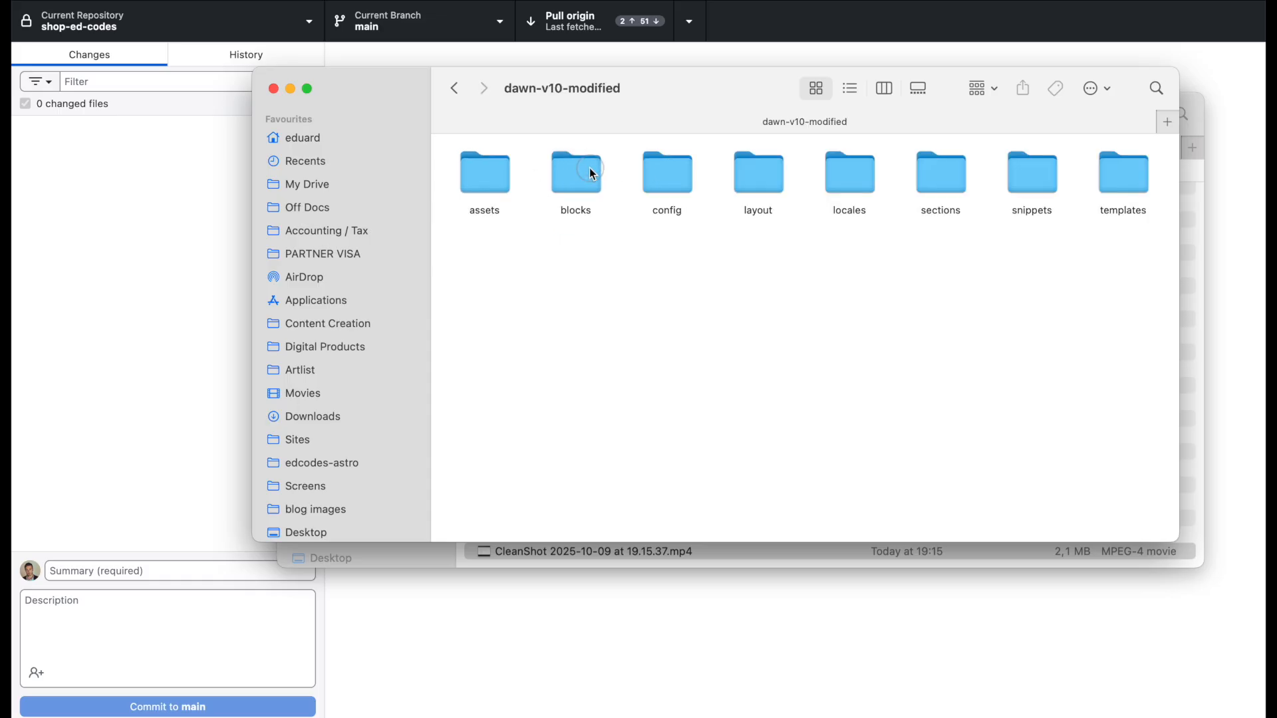
left_click(455, 88)
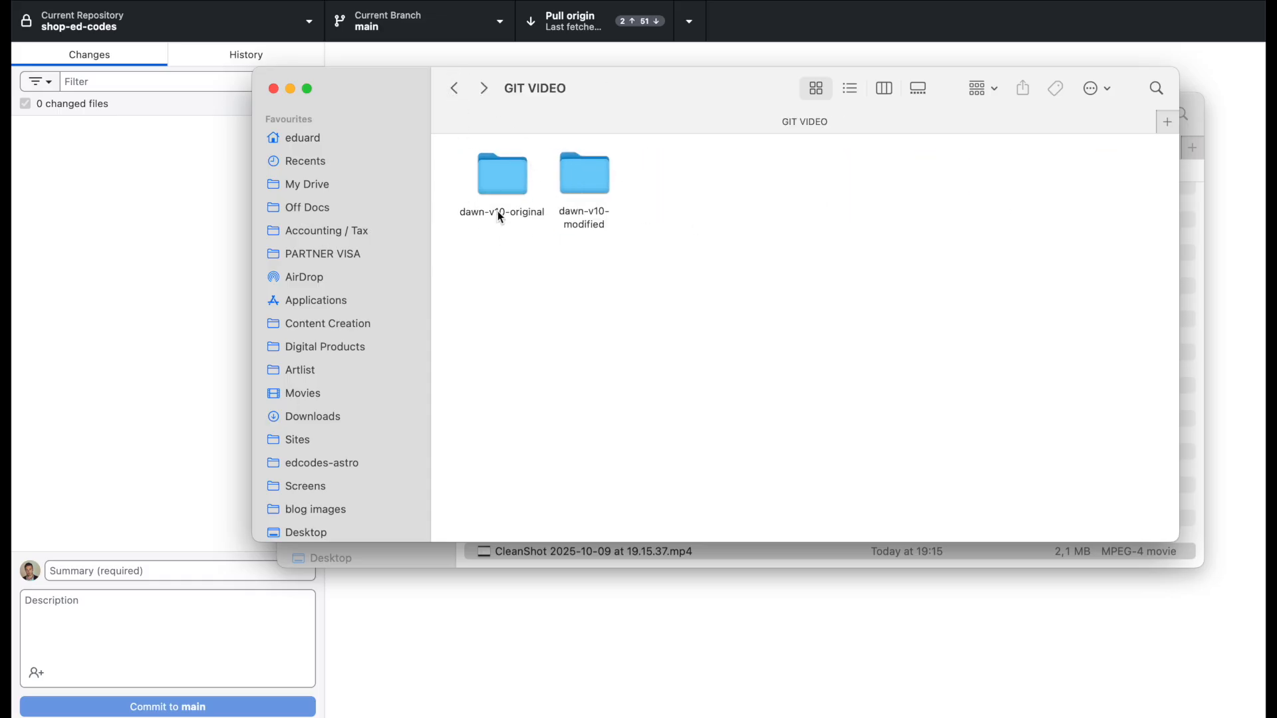
mouse_move(495, 270)
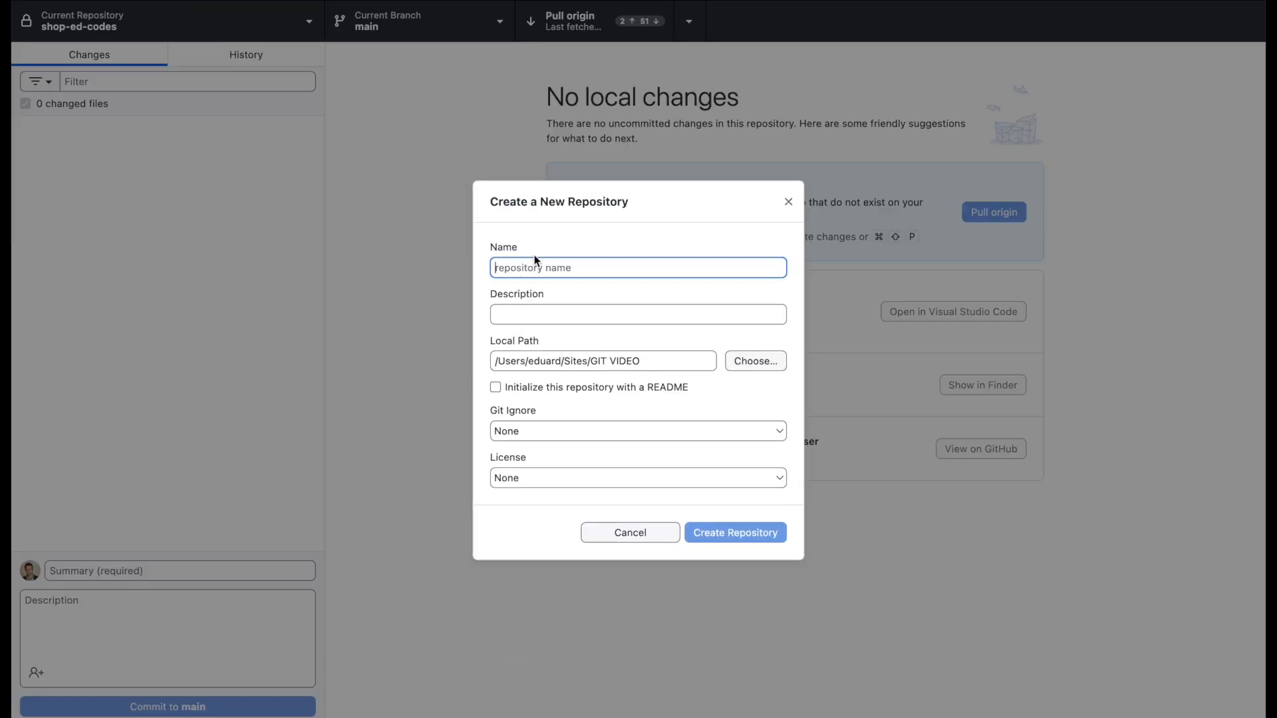
mouse_move(673, 260)
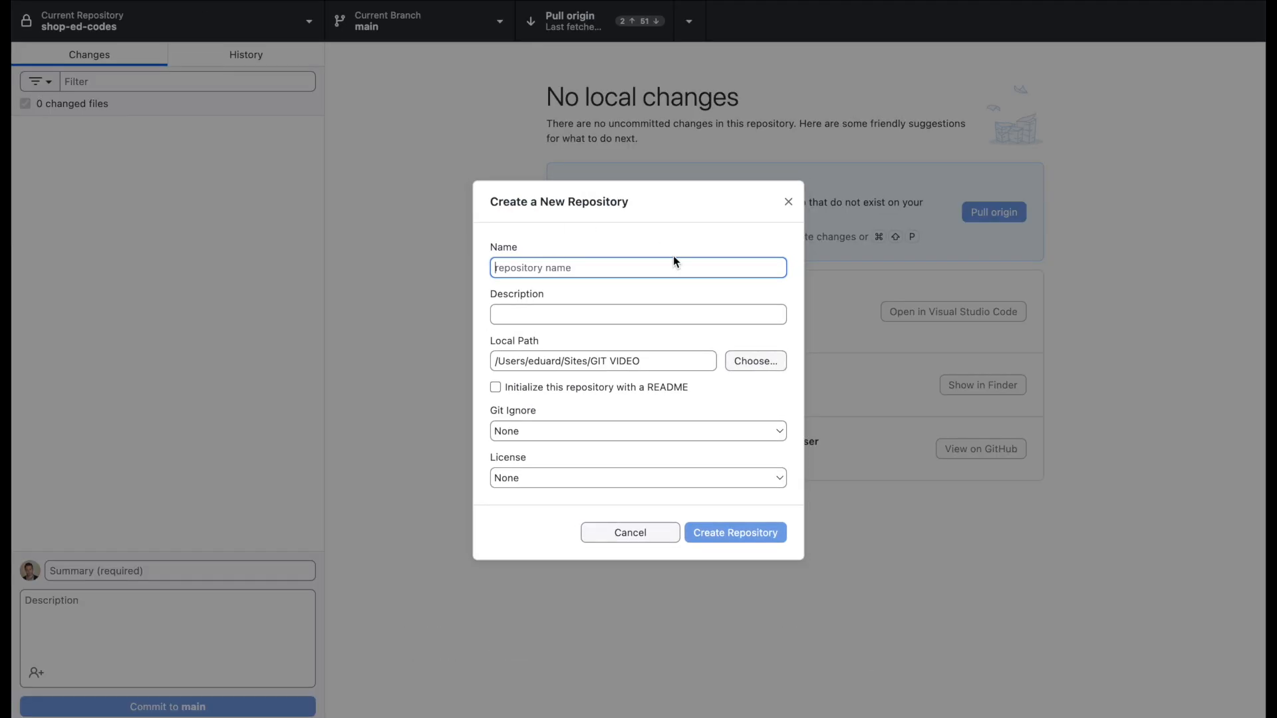
Create a new repository named theme-compare in the GIT VIDEO folder.
type("theme-")
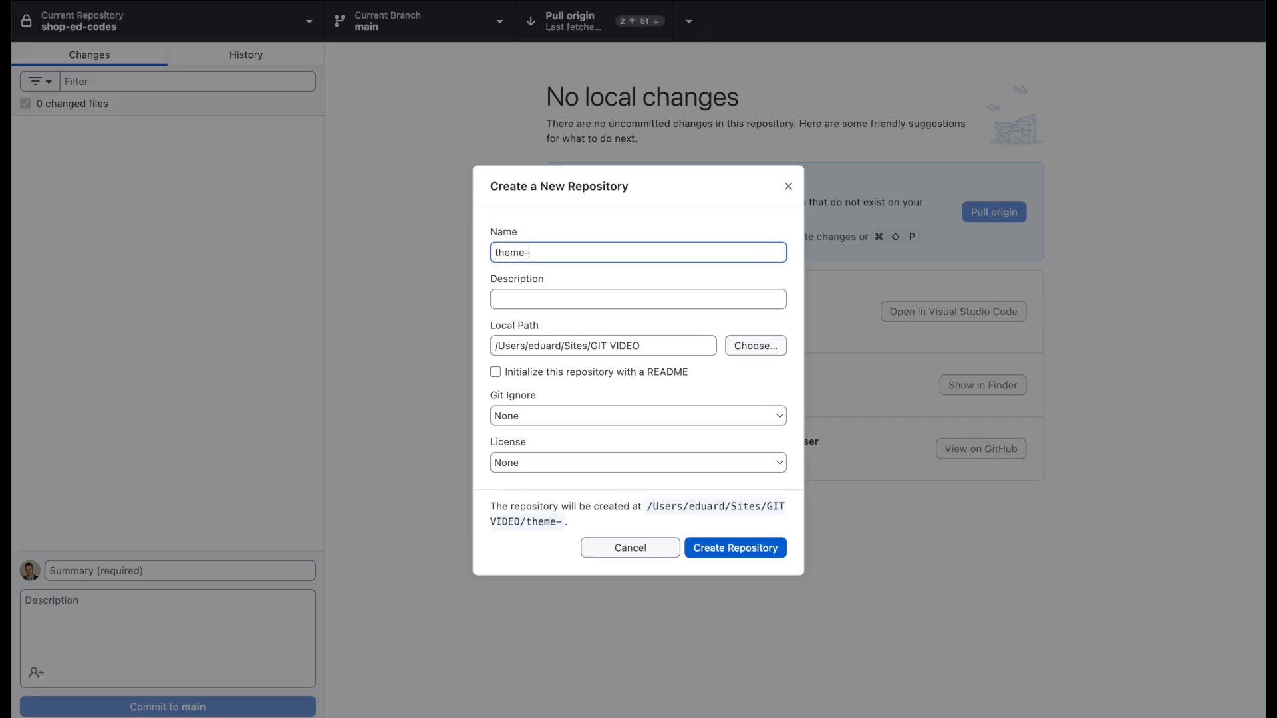
type("compare")
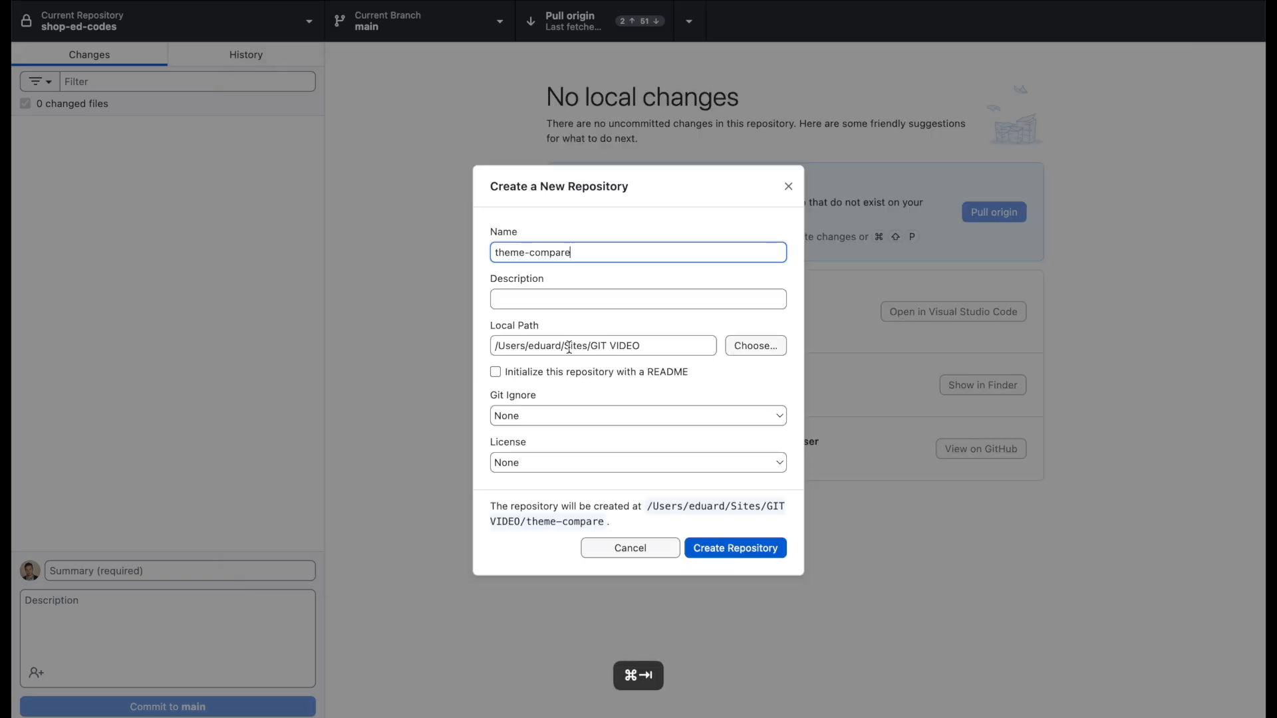
mouse_move(667, 341)
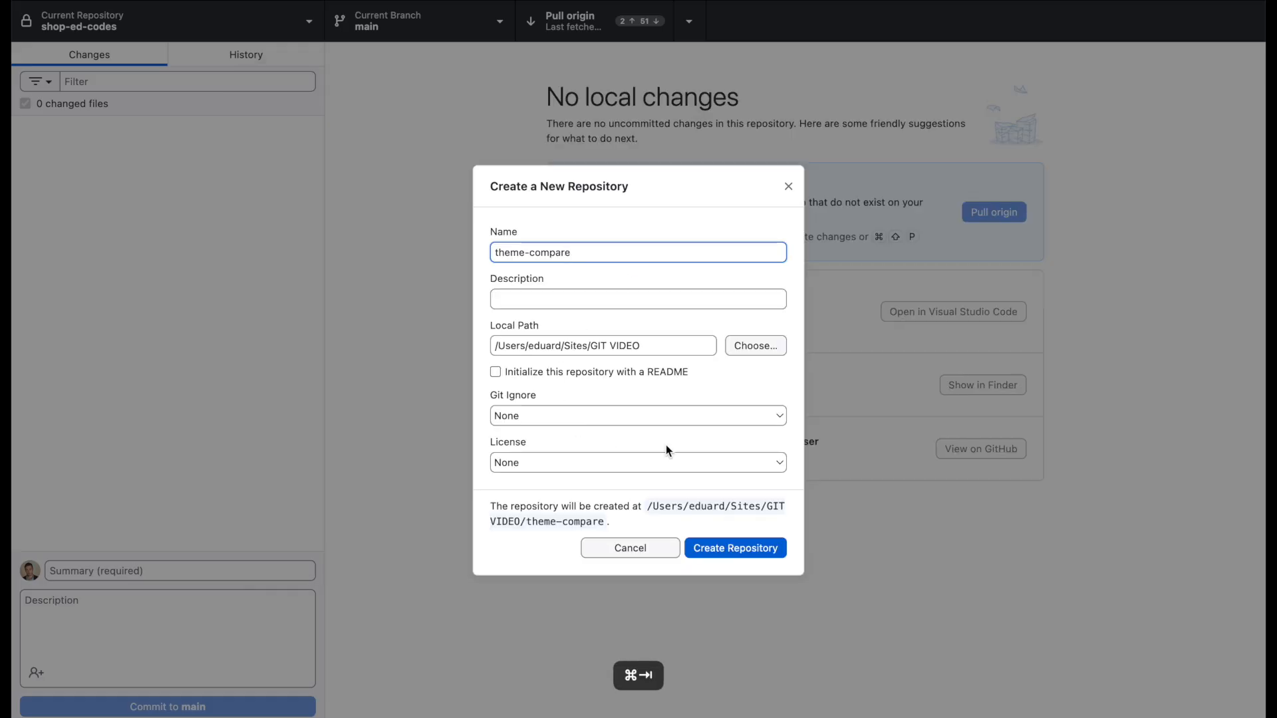
left_click(735, 547)
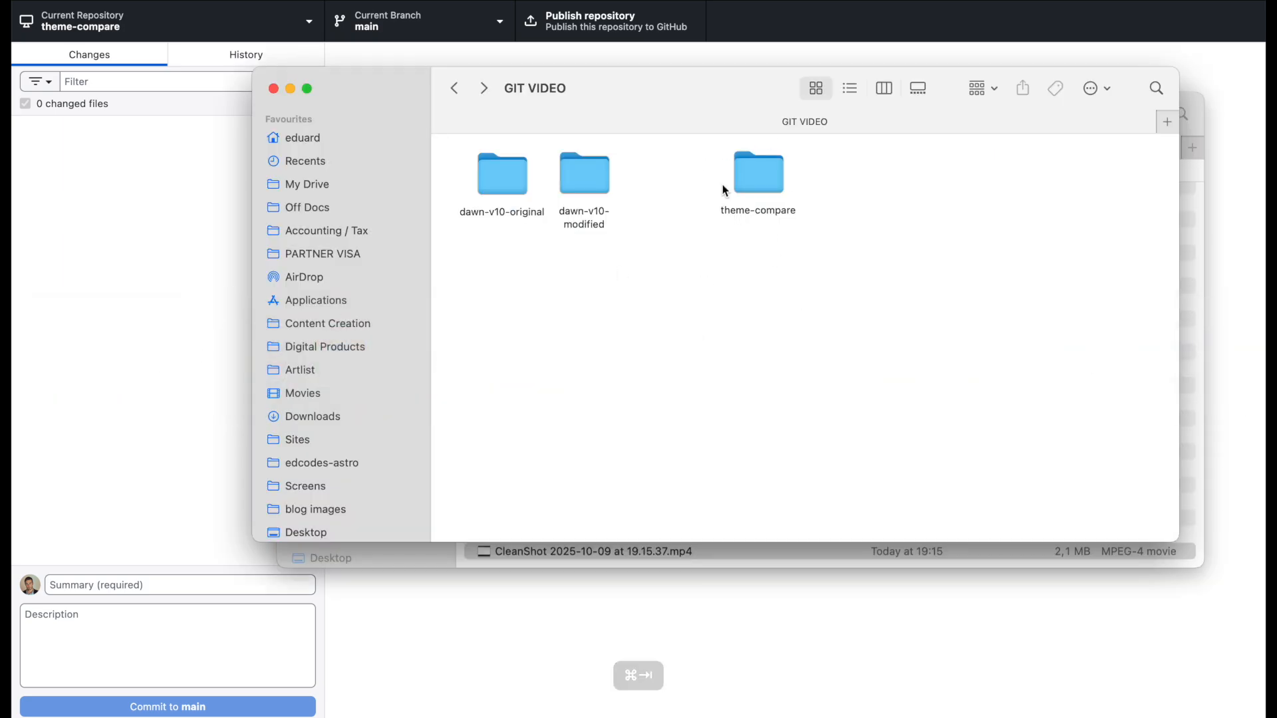
mouse_move(775, 260)
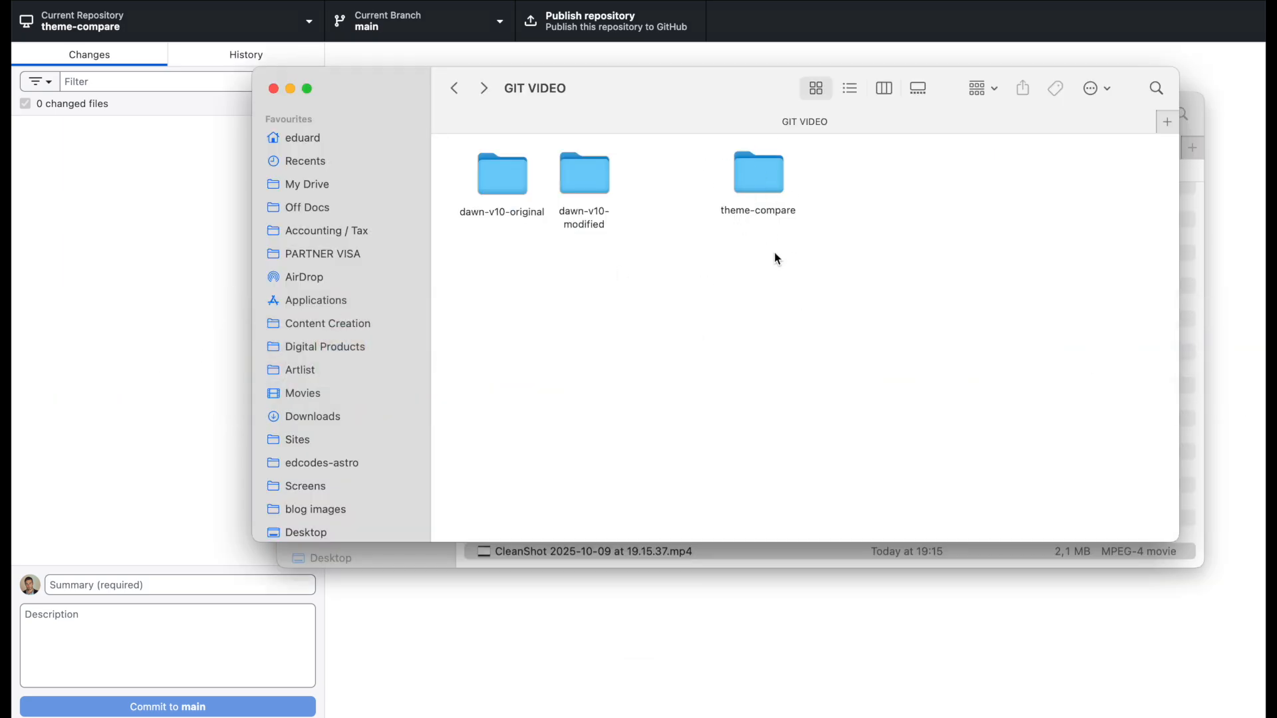
Copy all dawn-v10-original folders into theme-compare and return to GitHub Desktop.
double_click(756, 171)
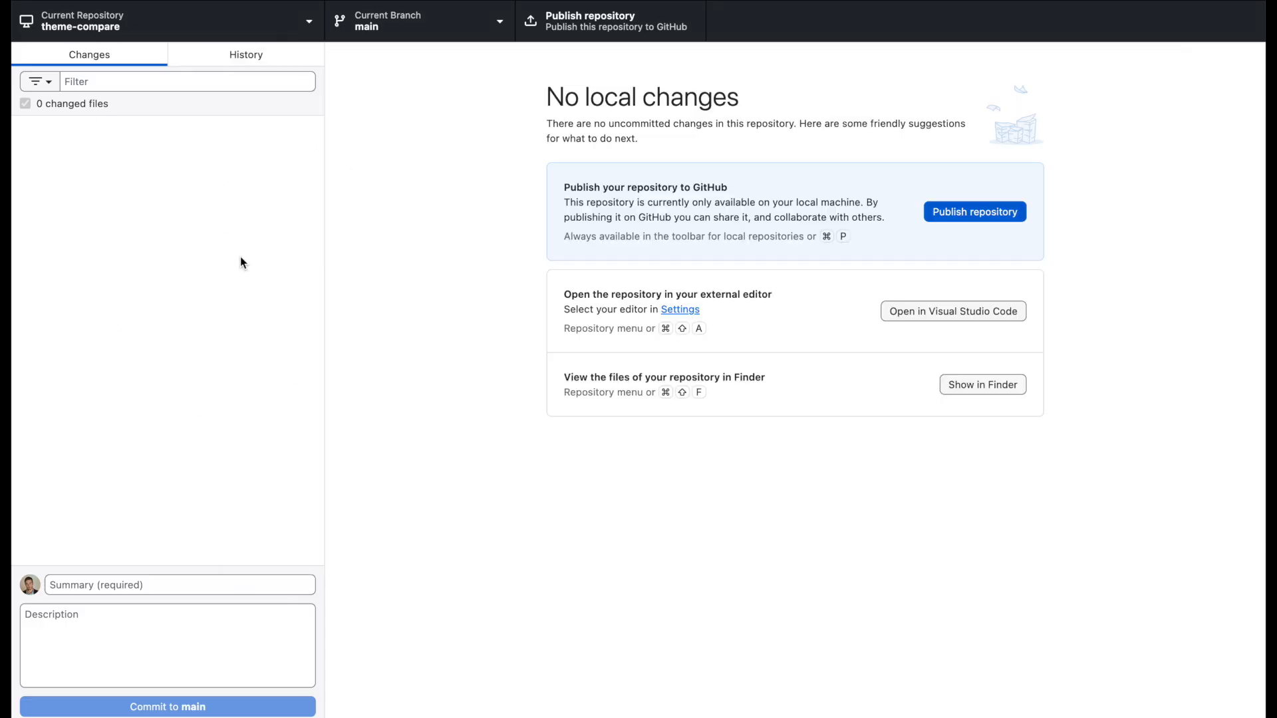
left_click(982, 385)
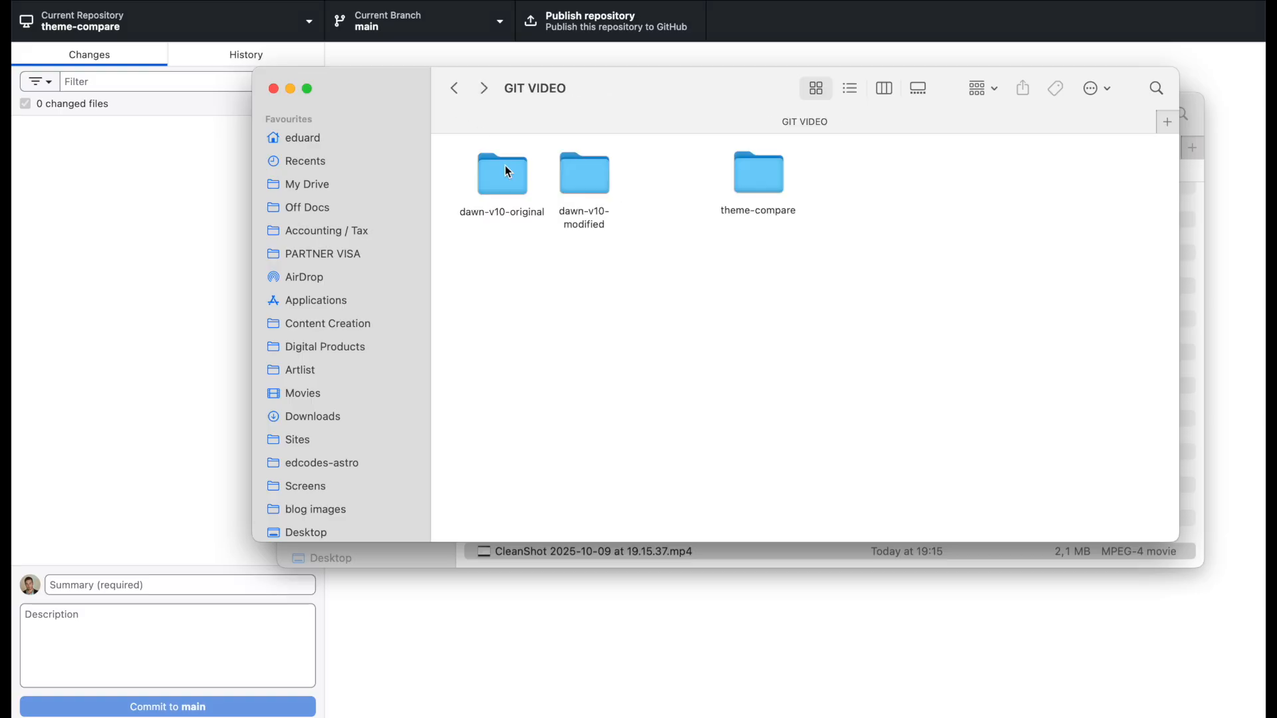
double_click(502, 172)
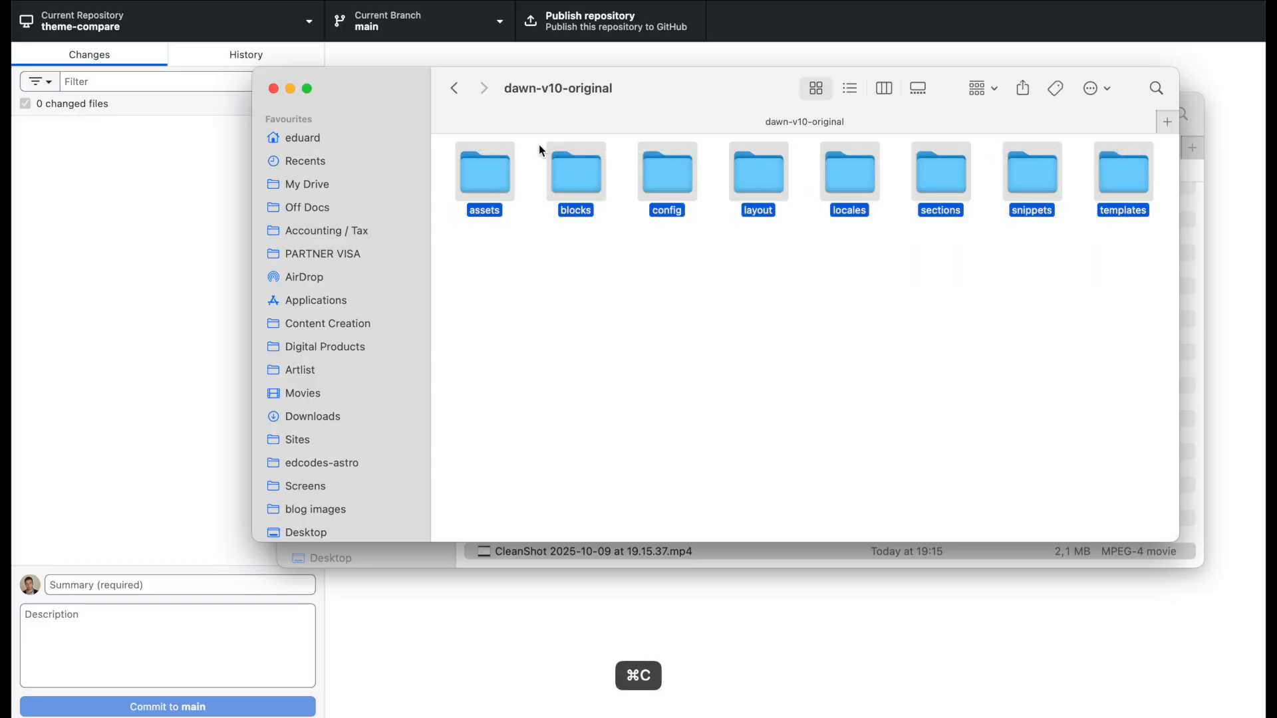
left_click(455, 87)
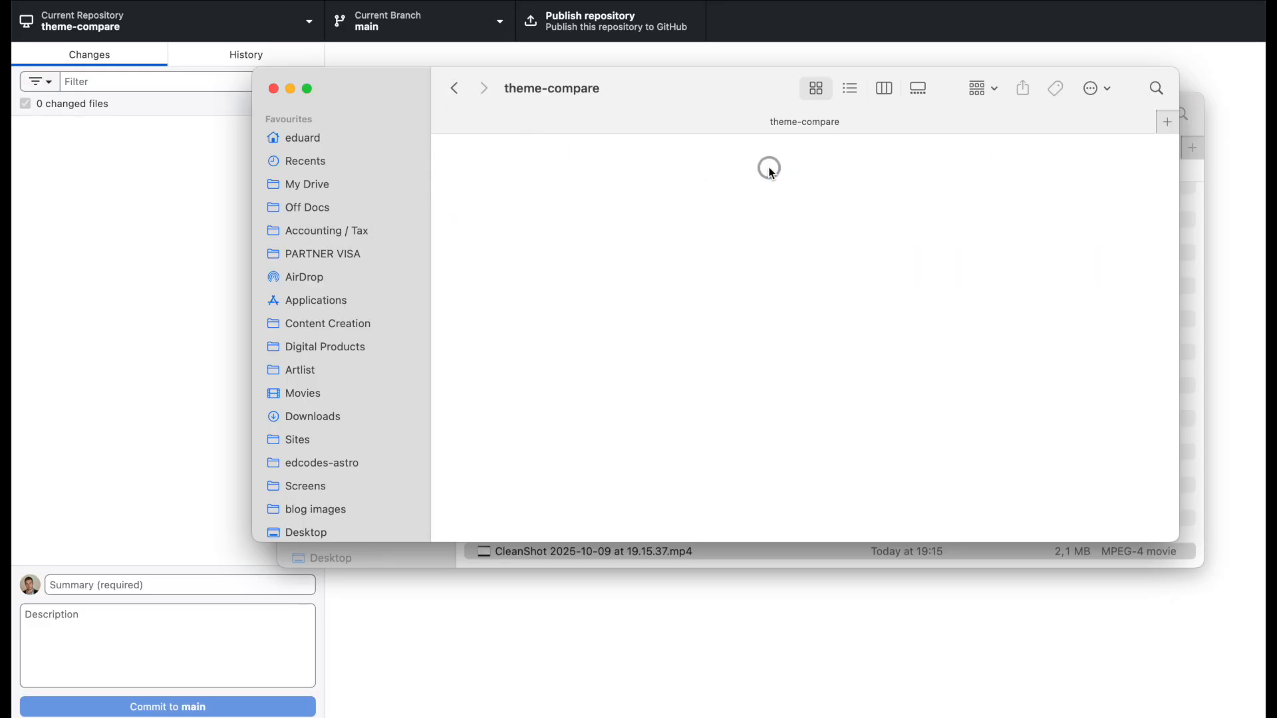
key("cmd+v")
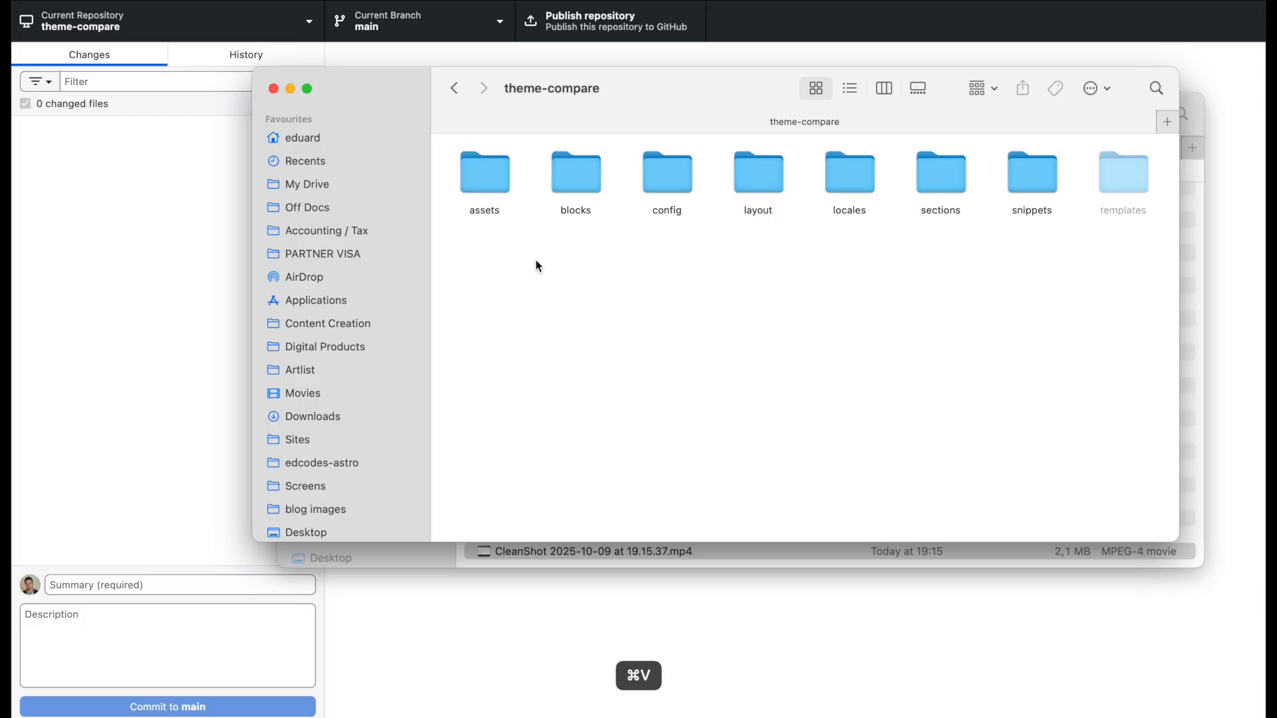
key("cmd+v")
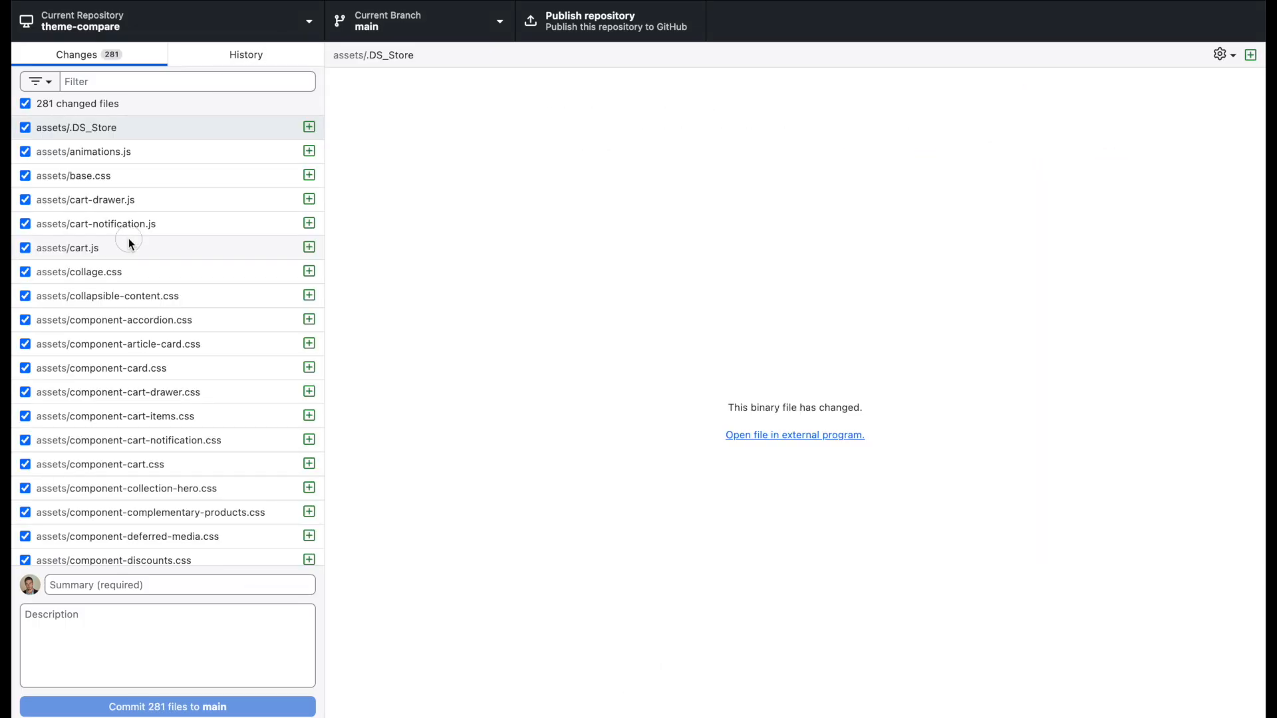
mouse_move(238, 98)
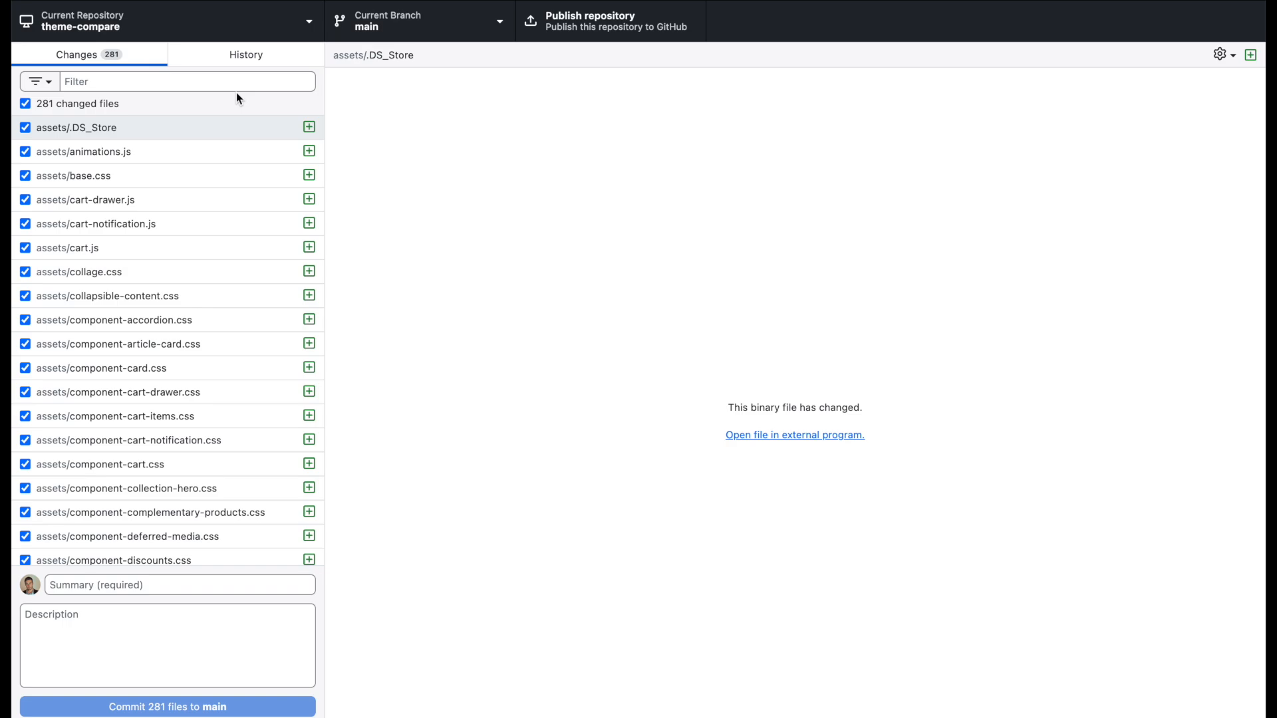
Scroll the 282 changed files and show the added lines of locales/es.schema.json.
scroll("down", 3)
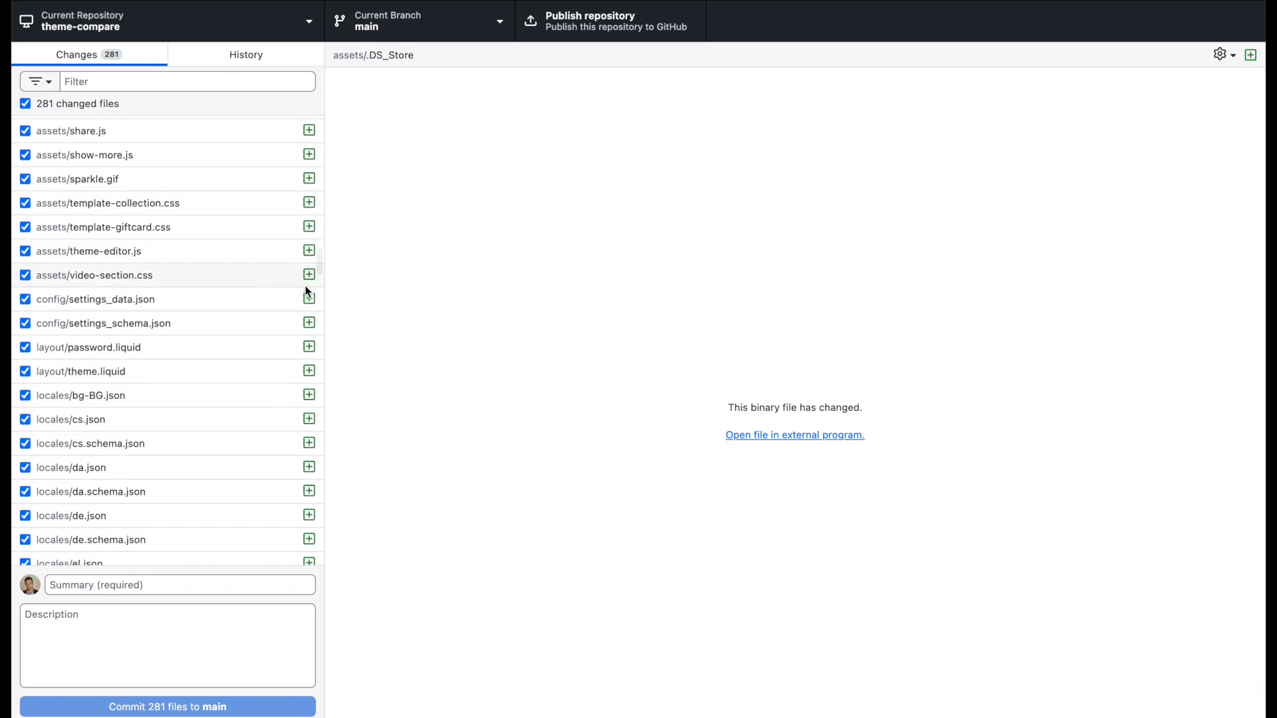
left_click(96, 275)
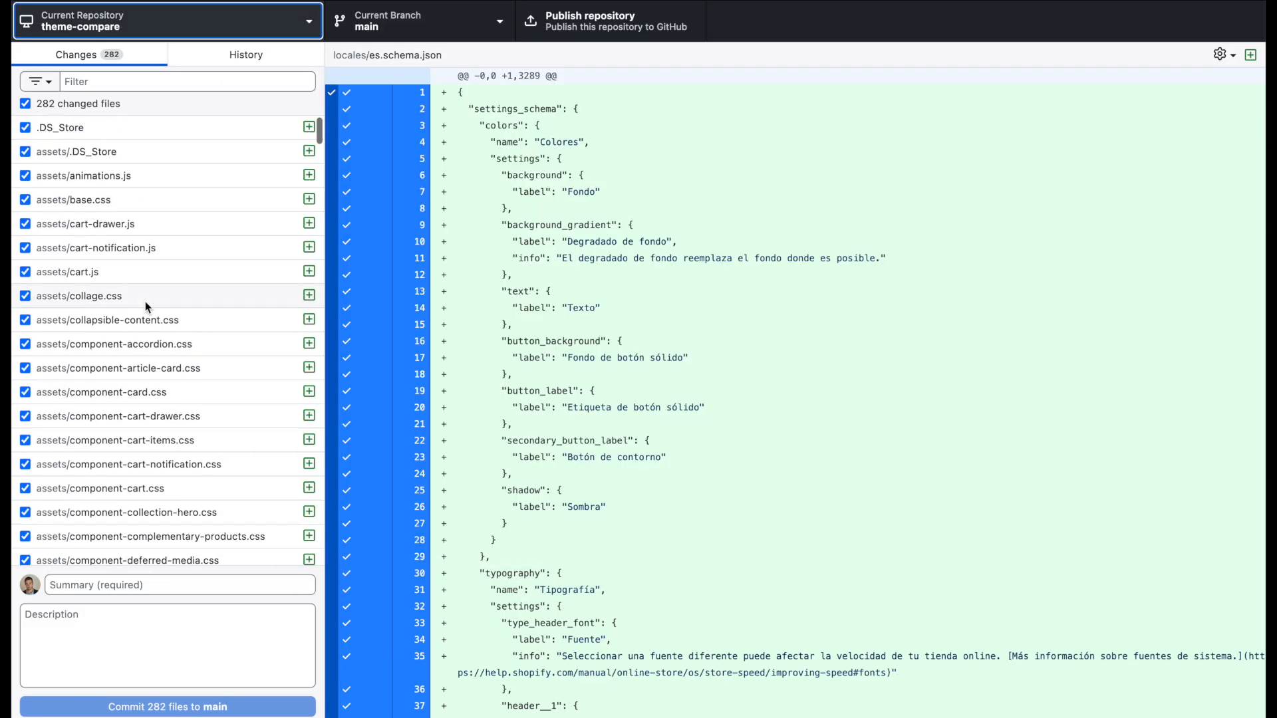
mouse_move(121, 154)
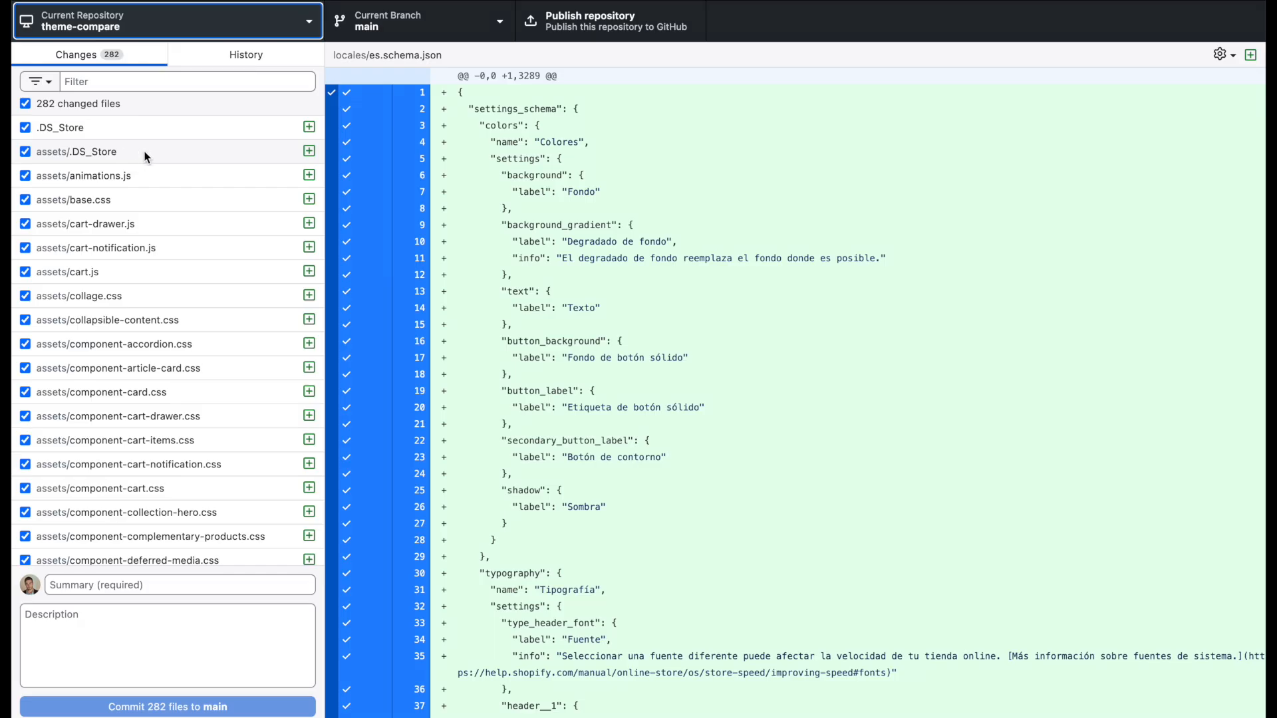
left_click(168, 585)
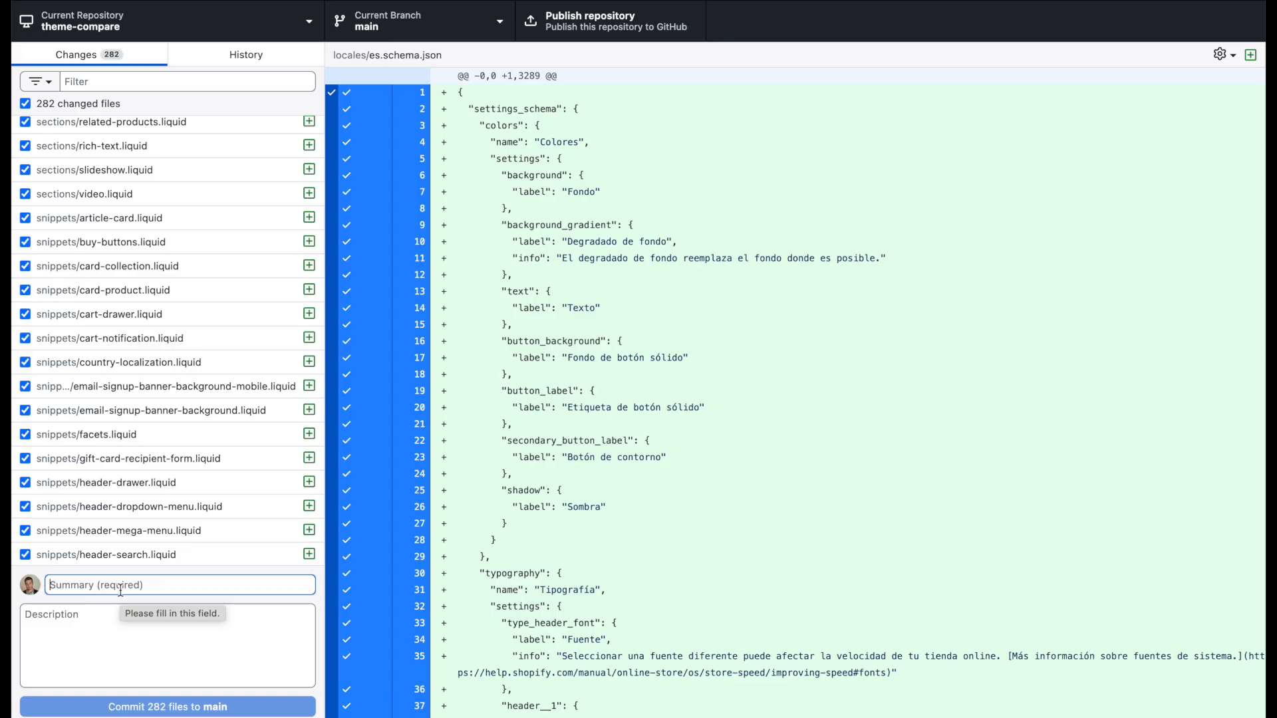
Write the summary 'added original theme files' and commit the 282 files to main.
type("initial com")
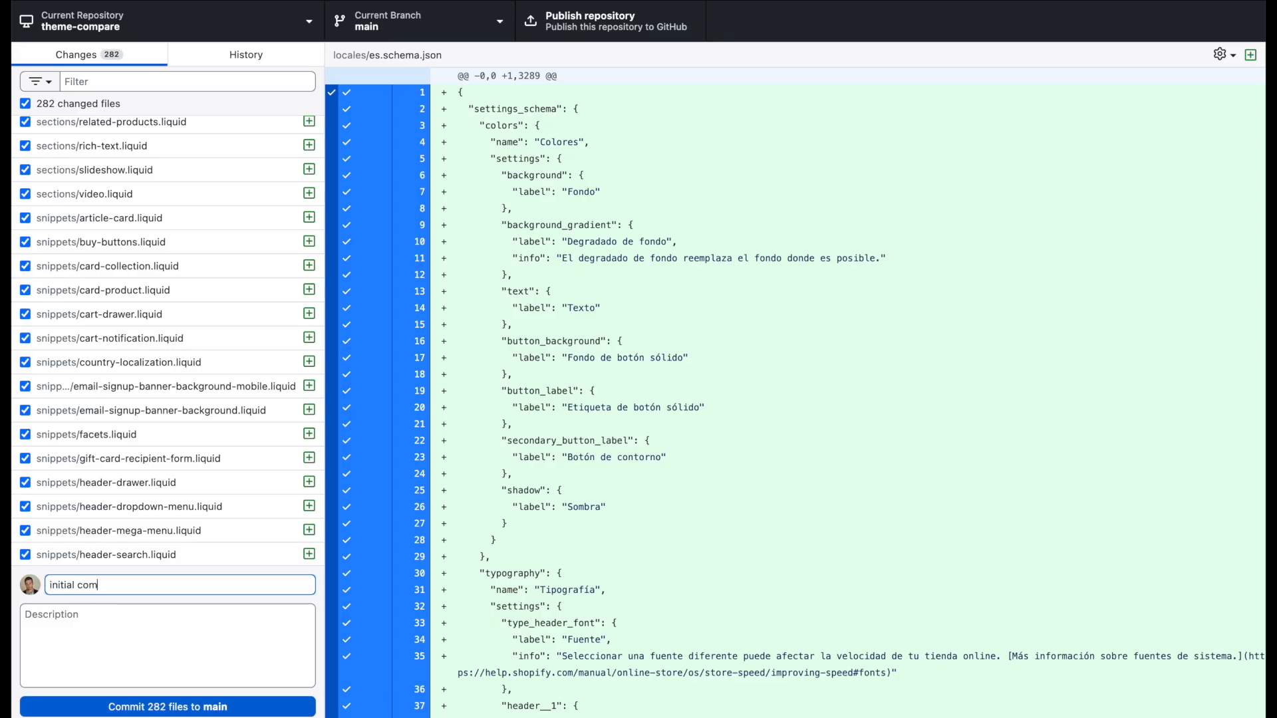
type("mit")
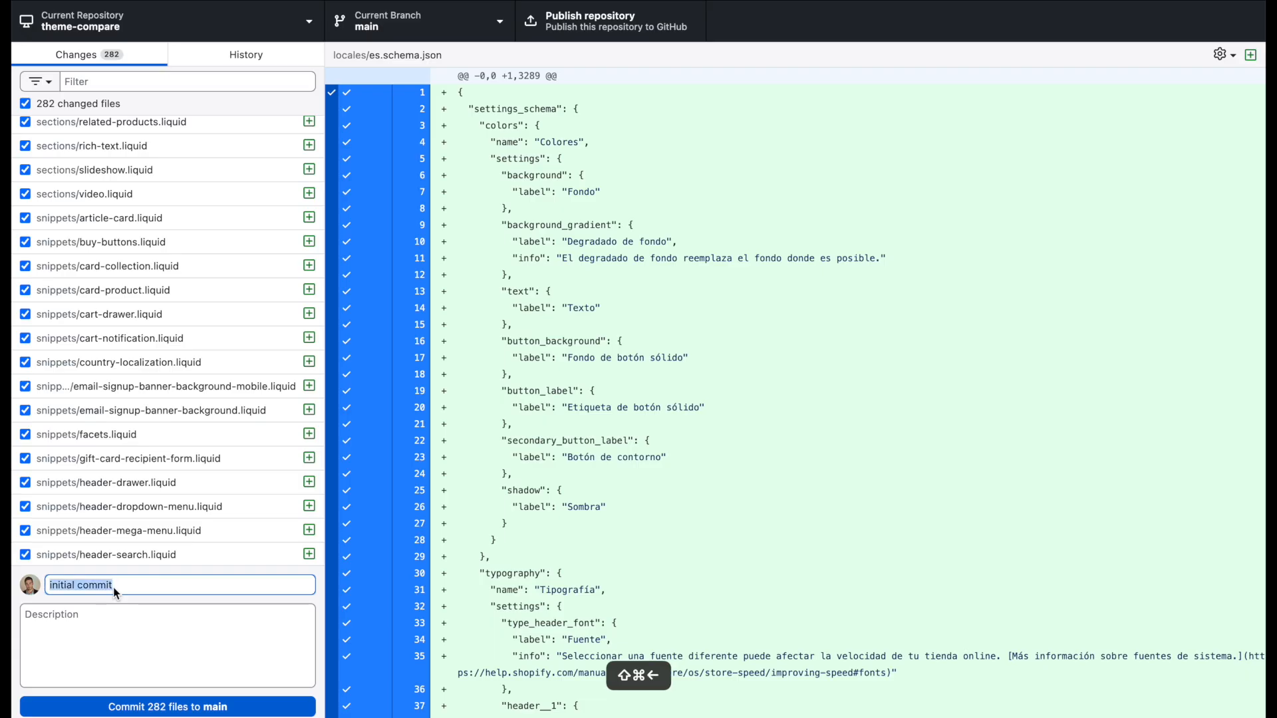
type("added orig")
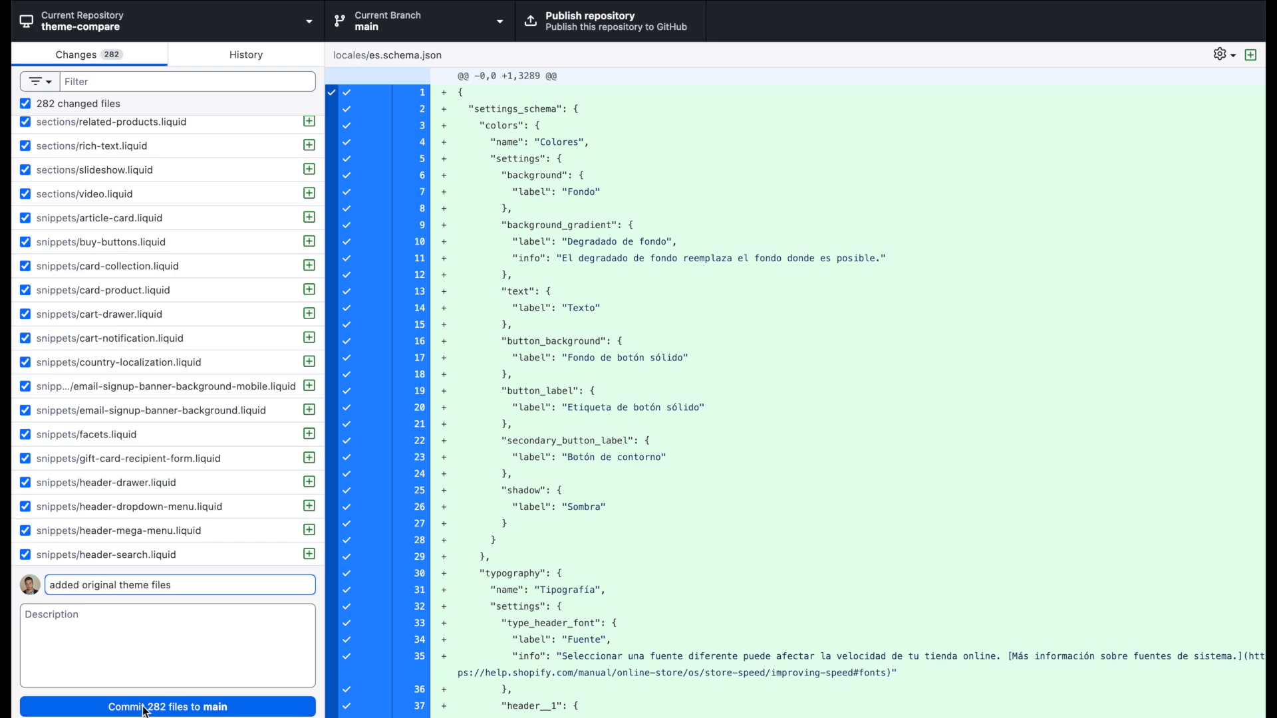
left_click(167, 707)
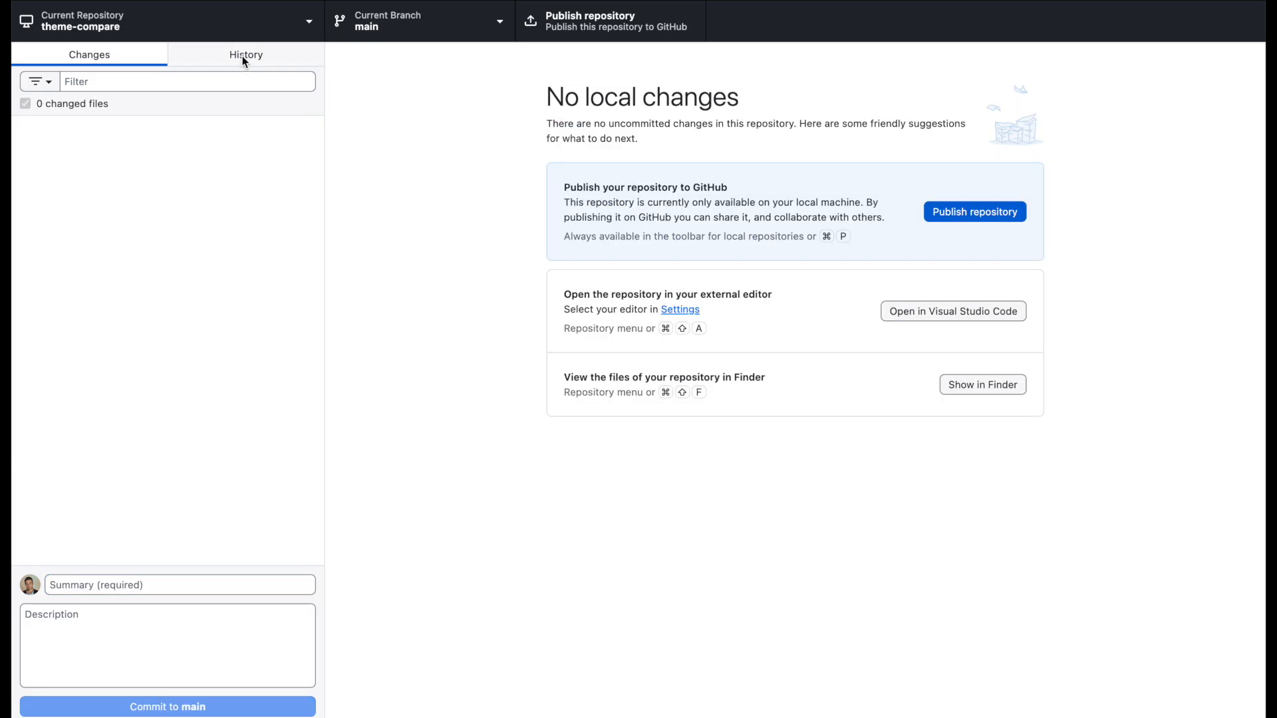
Select the 'added original theme files' commit in History and scroll its 282 changed files.
left_click(246, 55)
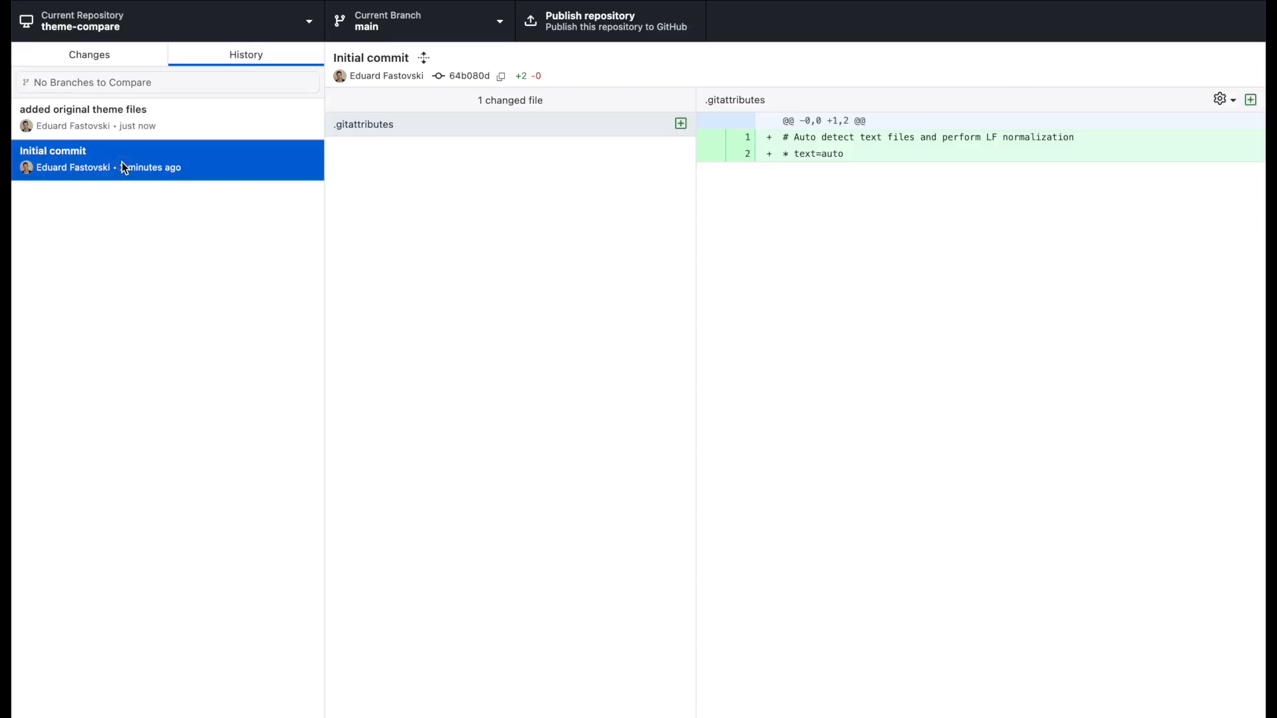
mouse_move(45, 154)
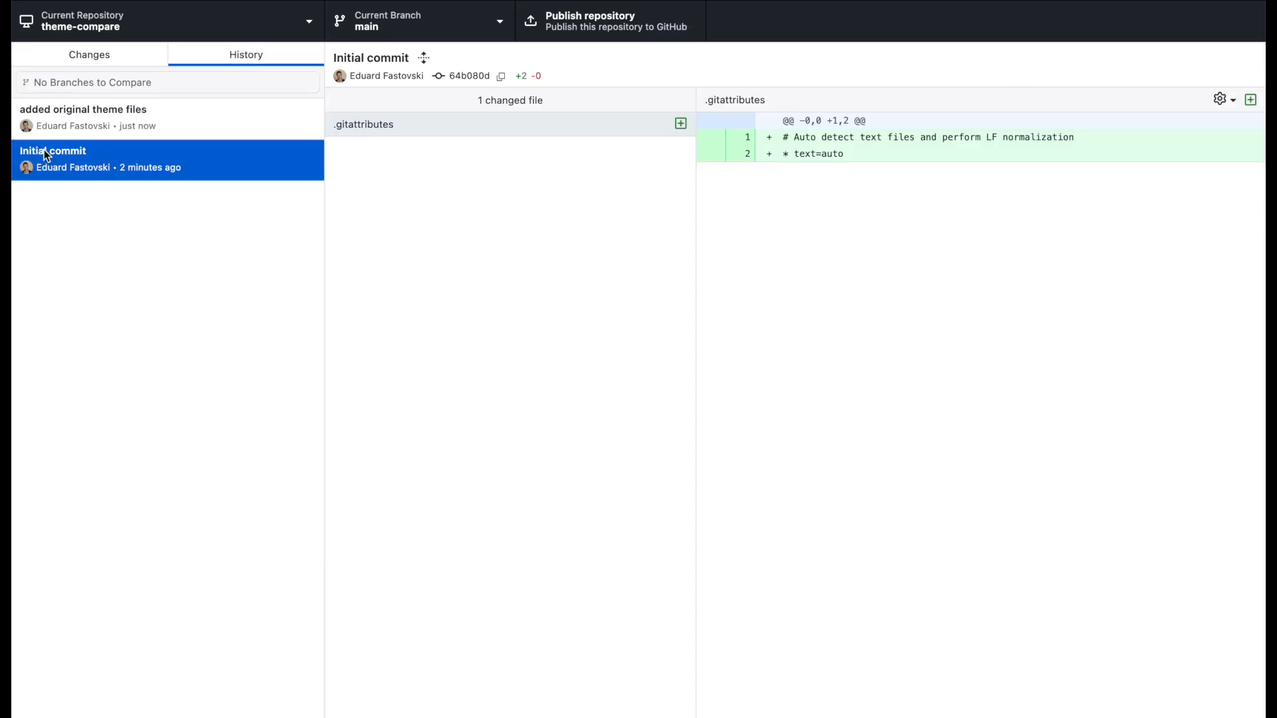
mouse_move(163, 217)
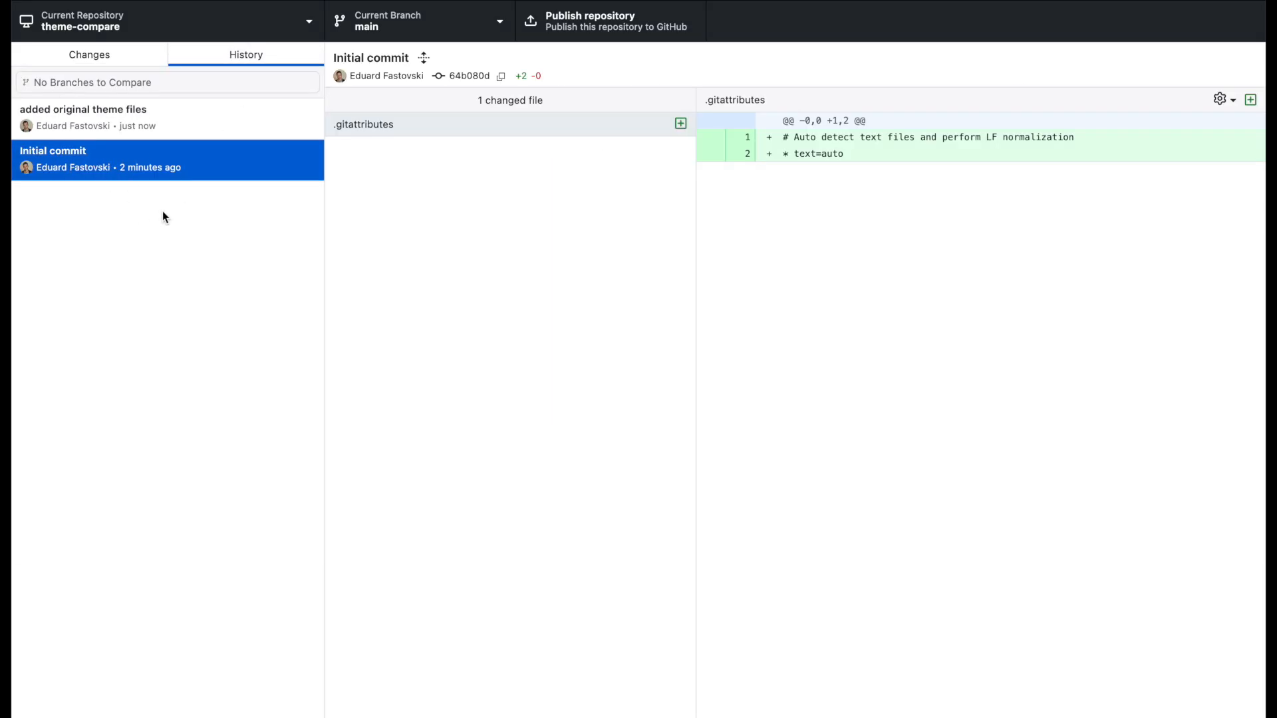
mouse_move(72, 145)
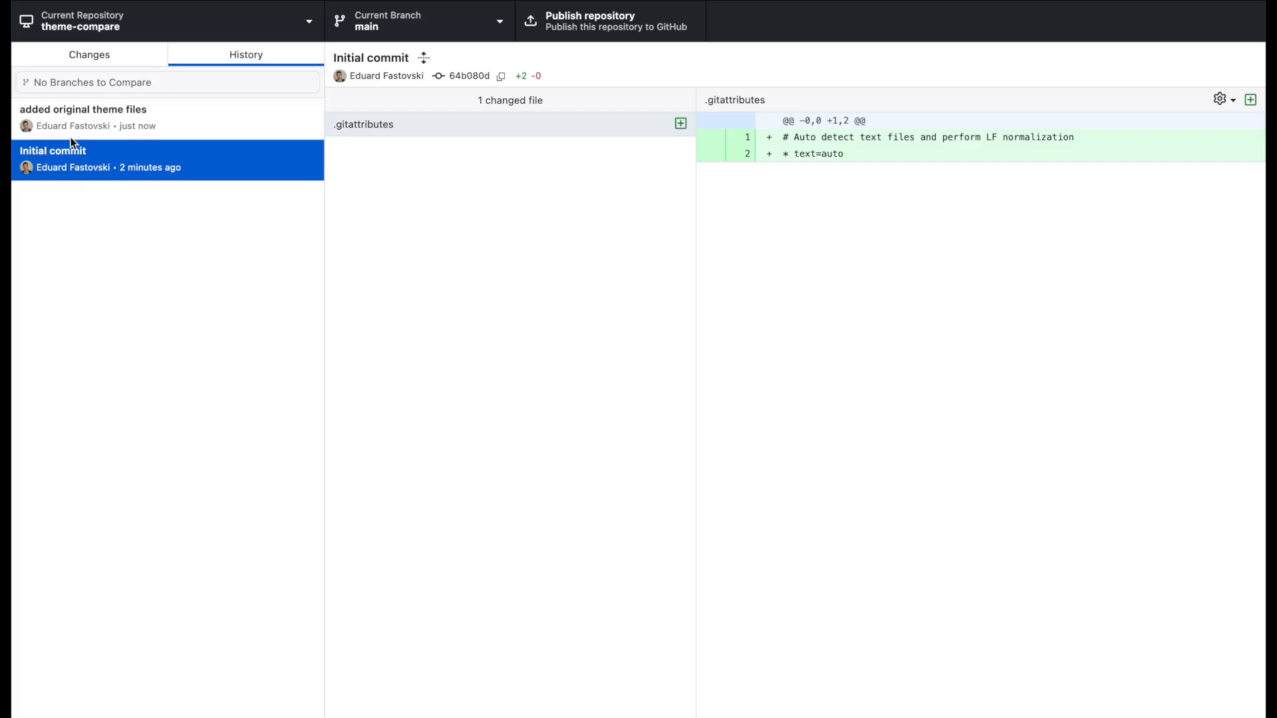
left_click(83, 117)
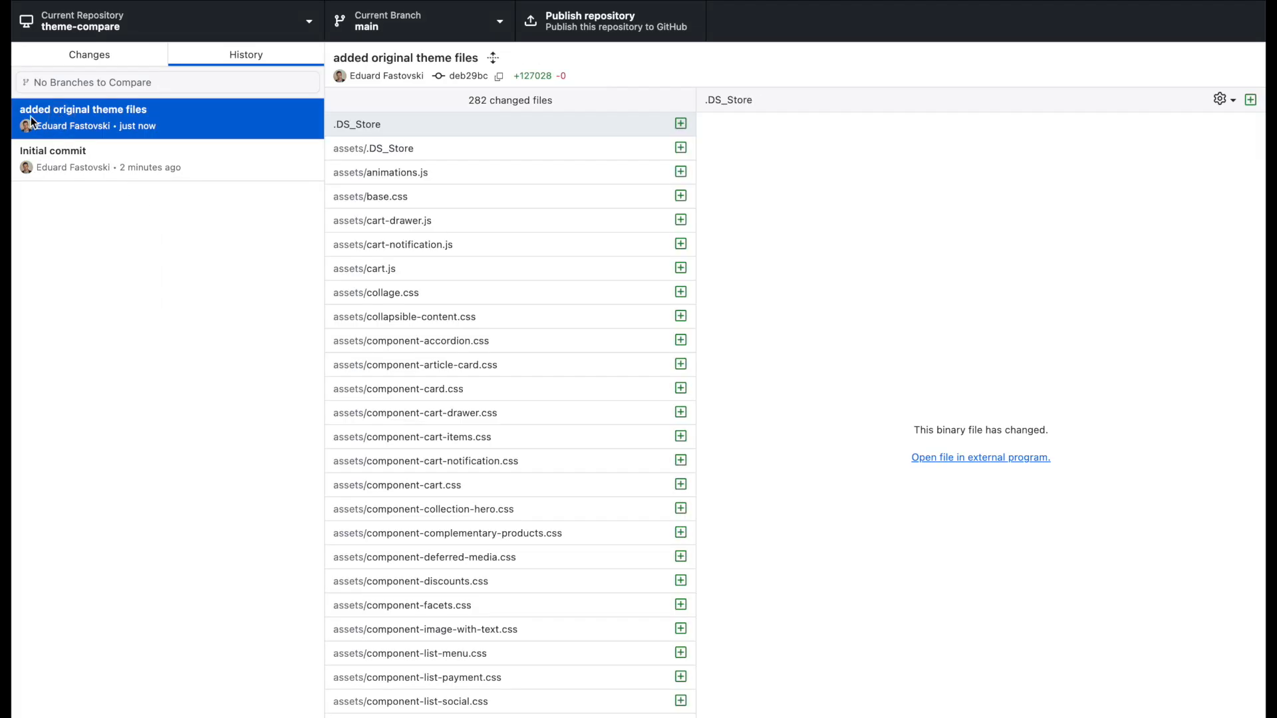
mouse_move(161, 118)
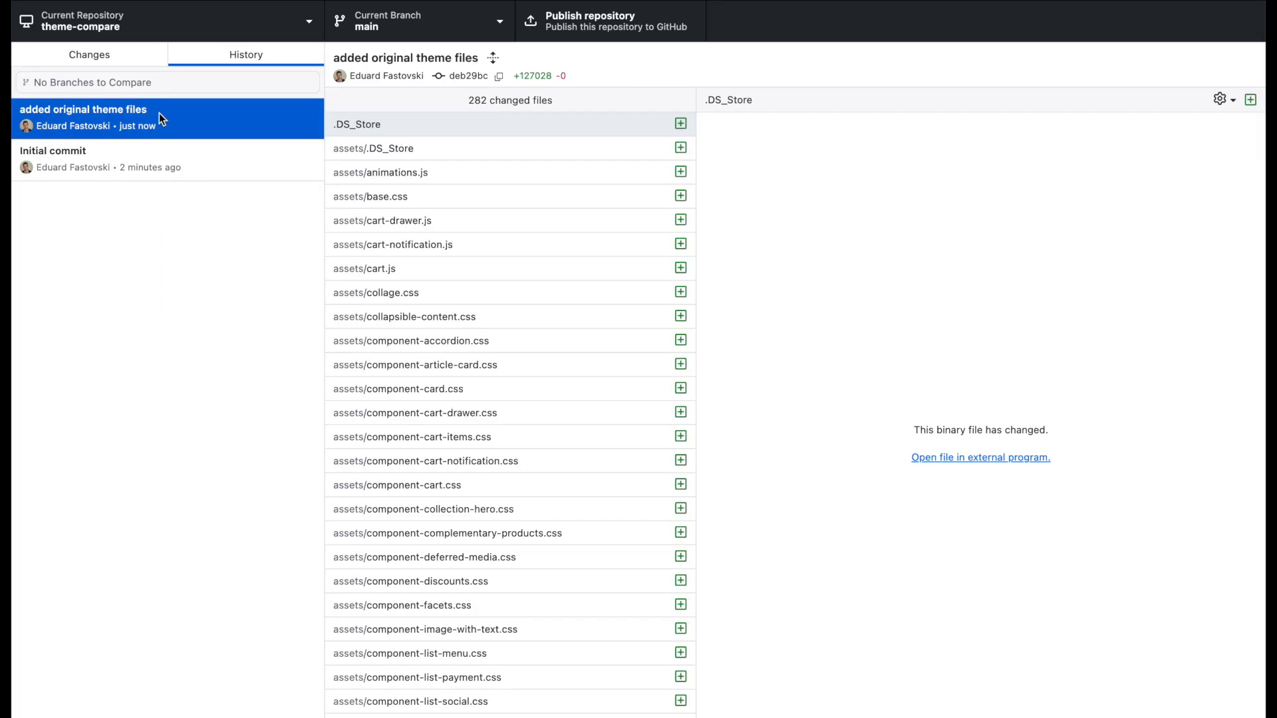
mouse_move(226, 119)
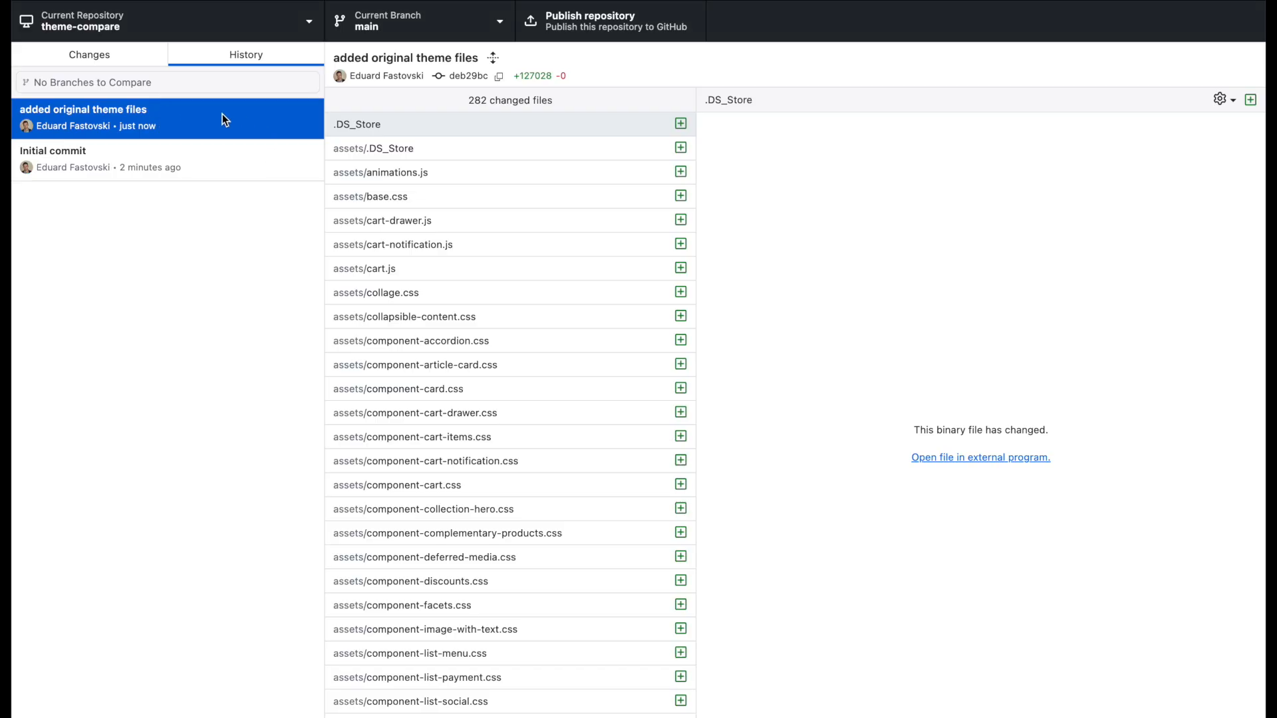
scroll("down", 3)
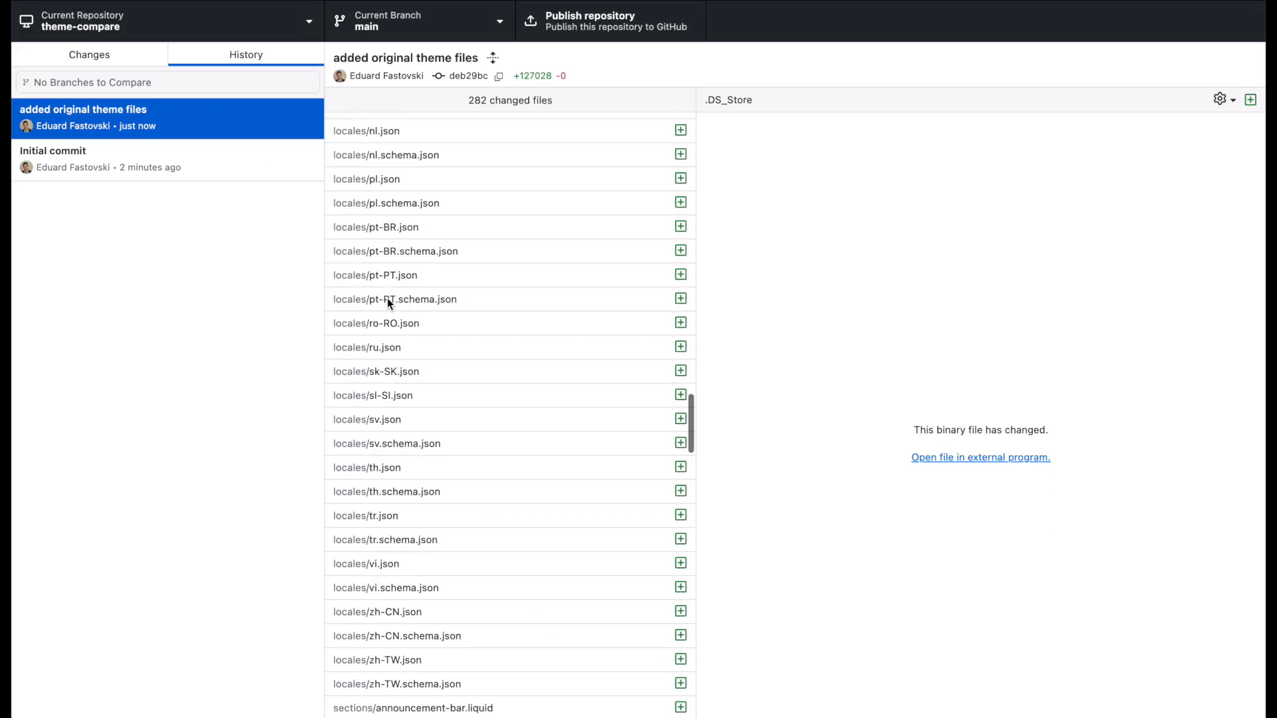
scroll("down", 3)
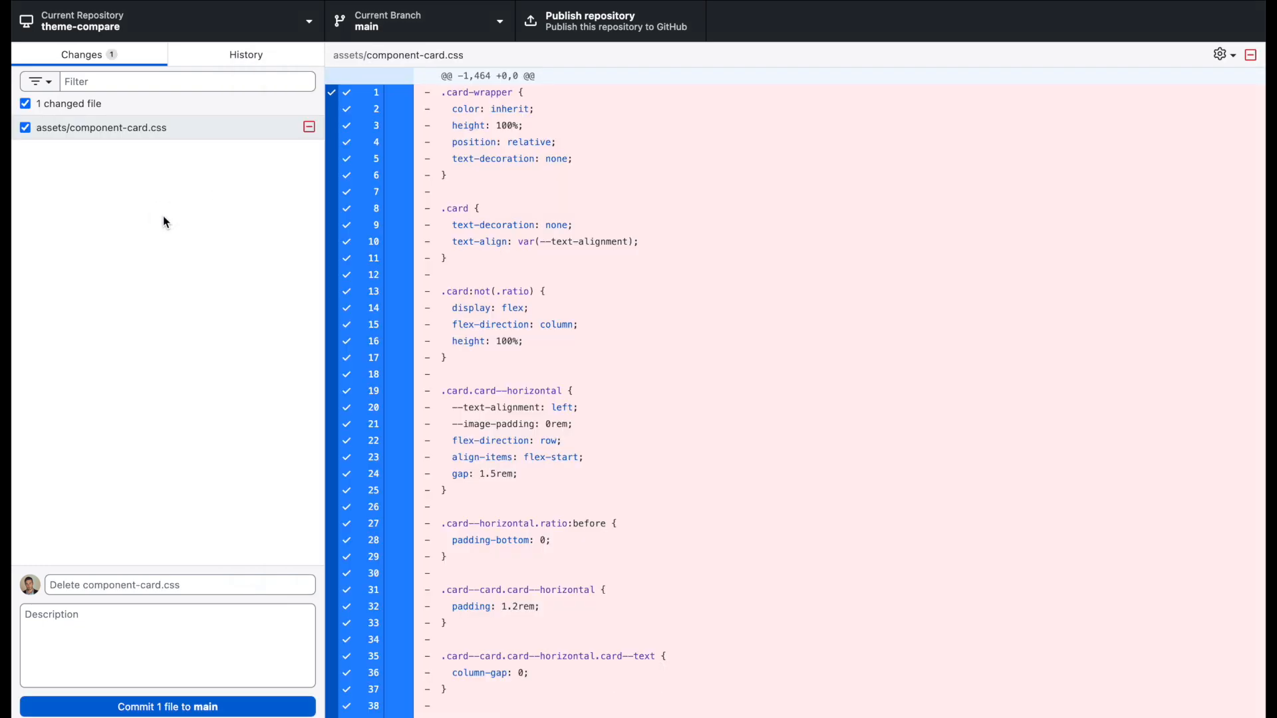
Begin a 'delted th' commit message, check History, then return to the uncommitted changes.
scroll("down", 3)
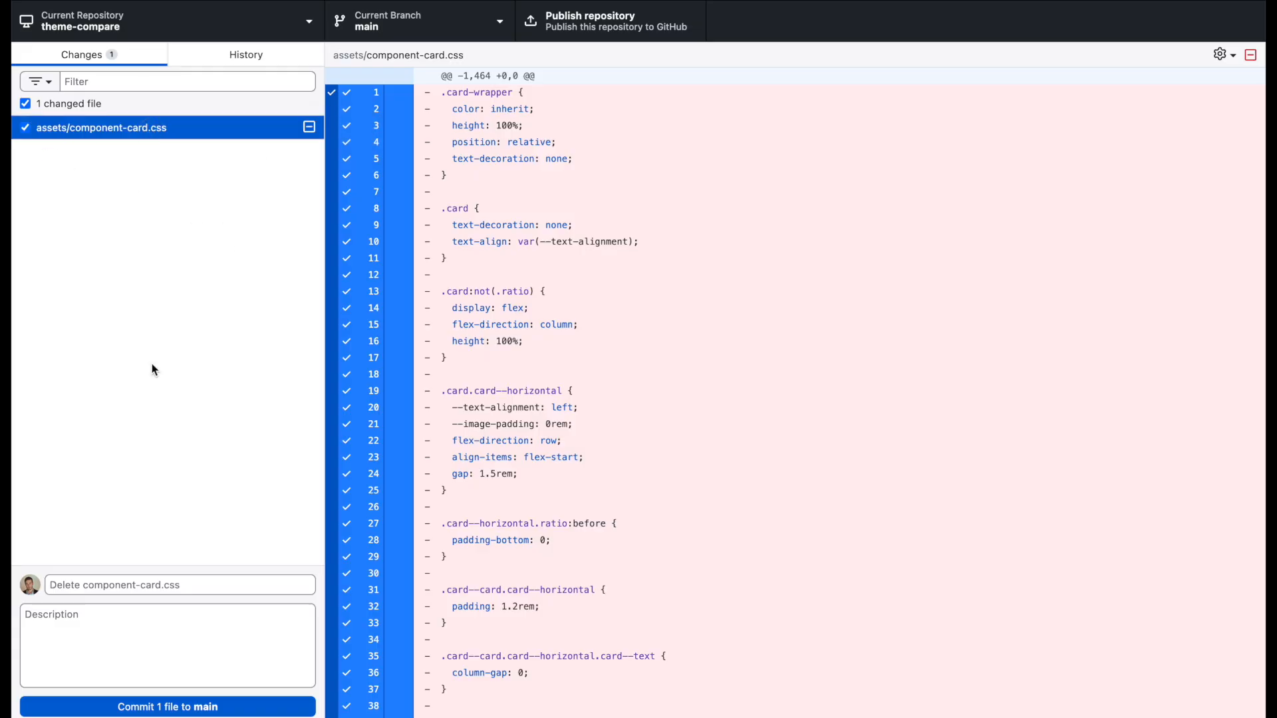
left_click(179, 585)
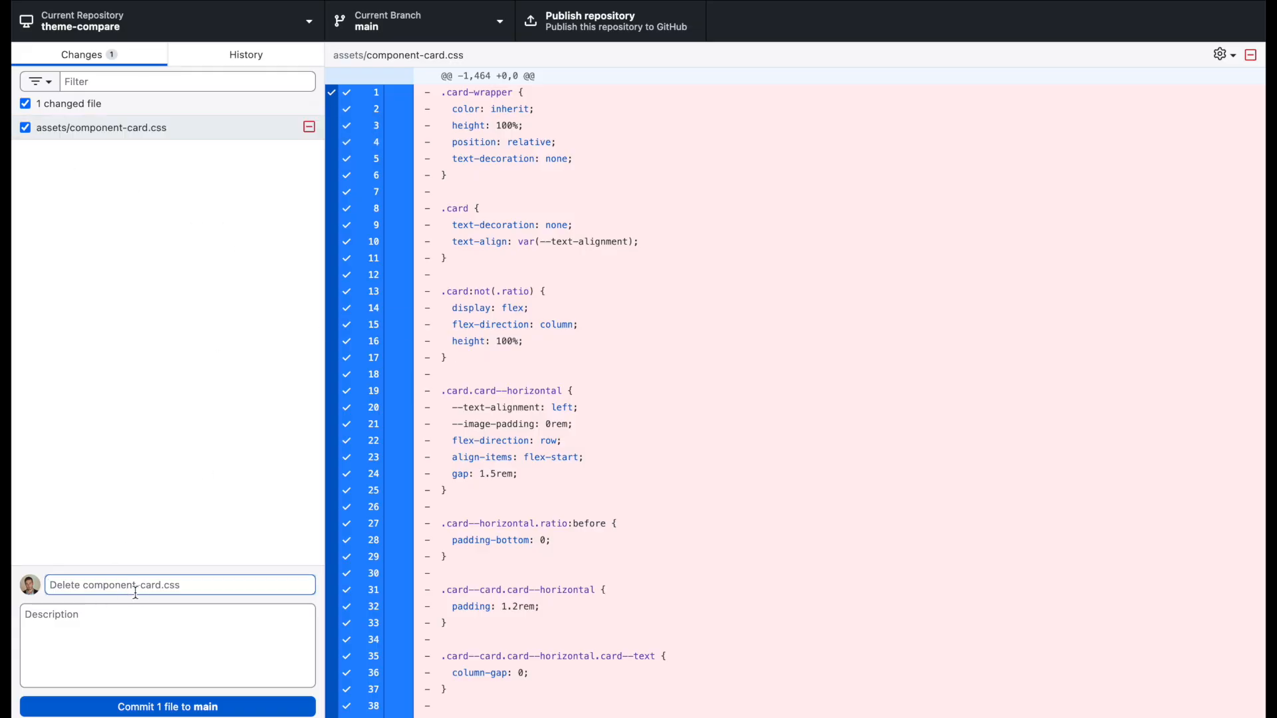
type("delted th")
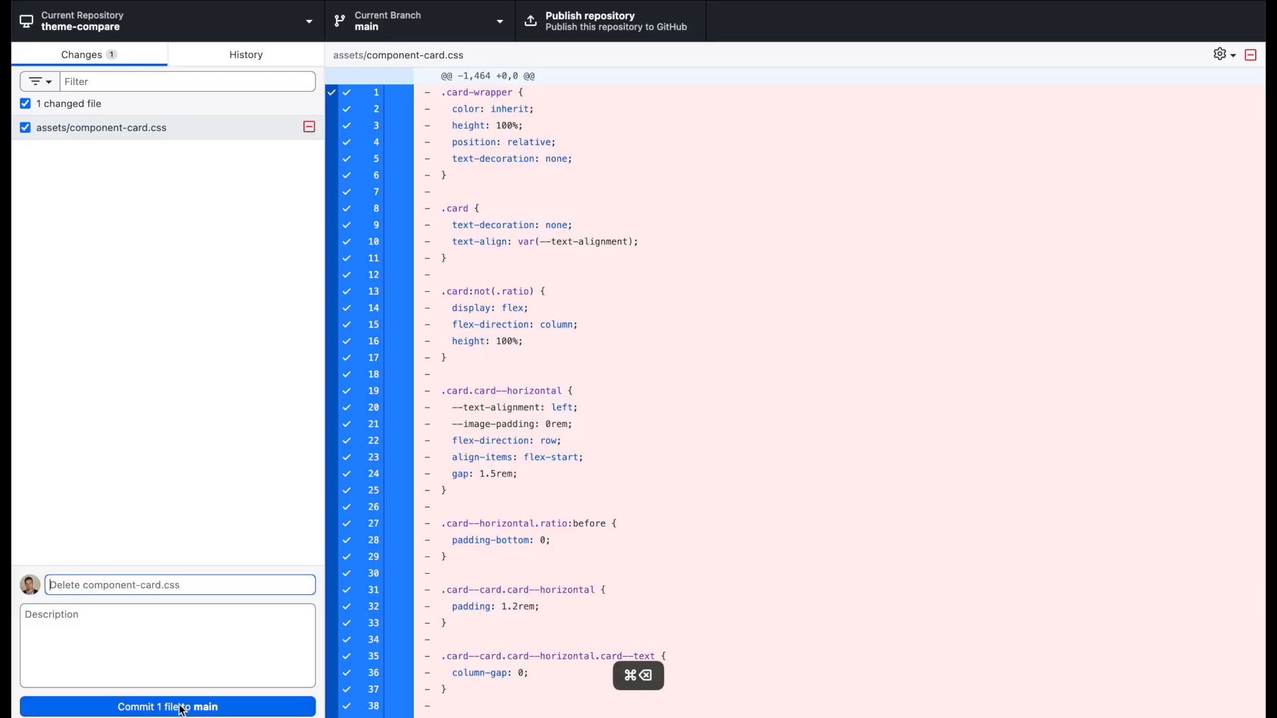
left_click(245, 54)
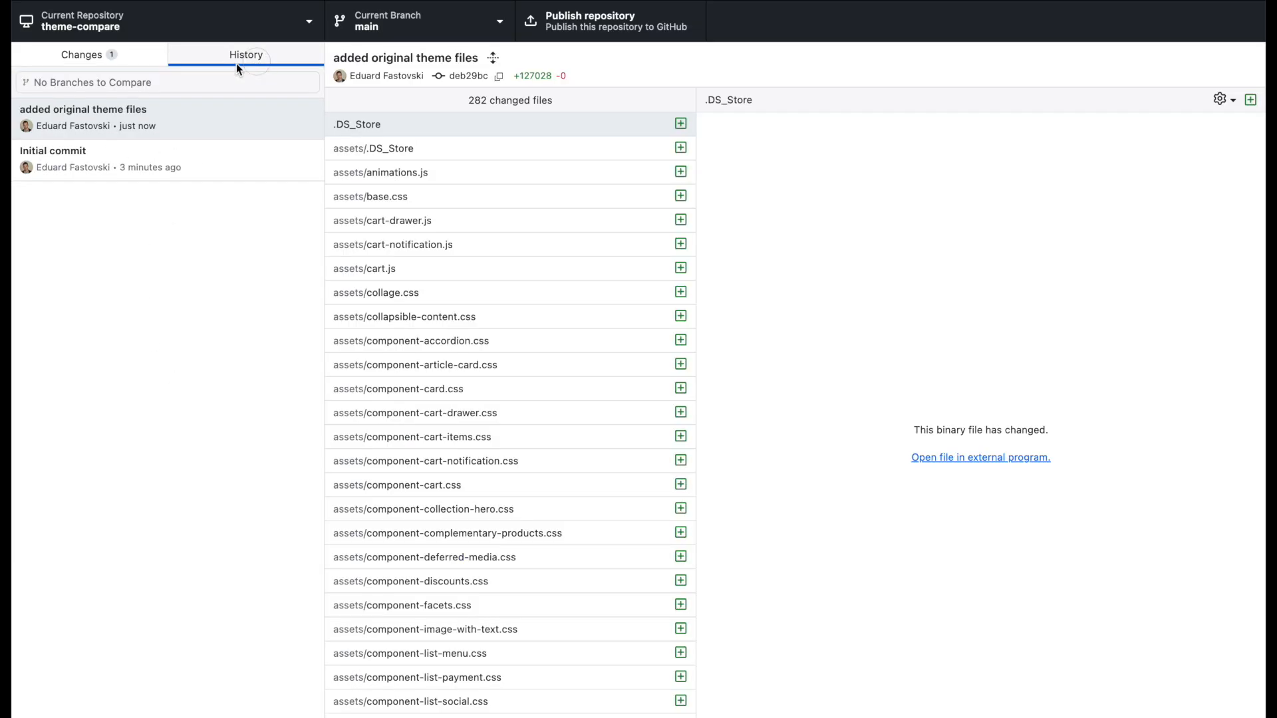
left_click(81, 55)
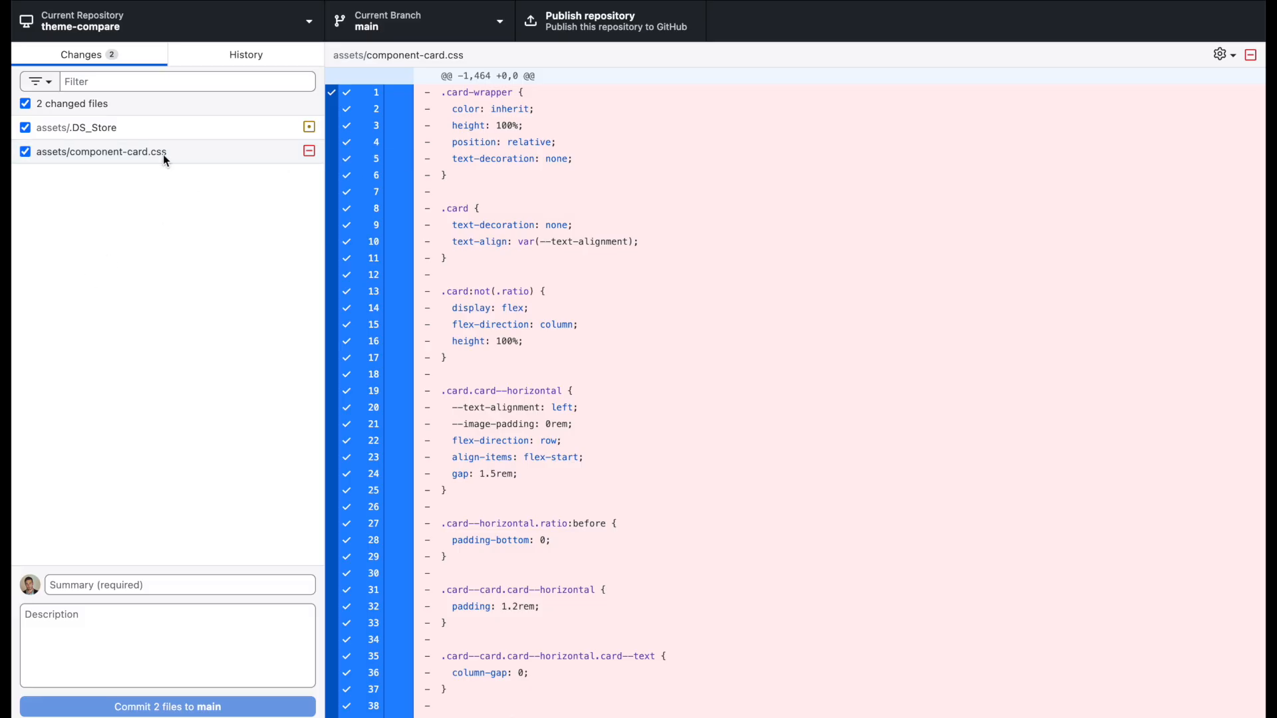
Select both changed files and choose to discard the 2 selected changes.
left_click(101, 152)
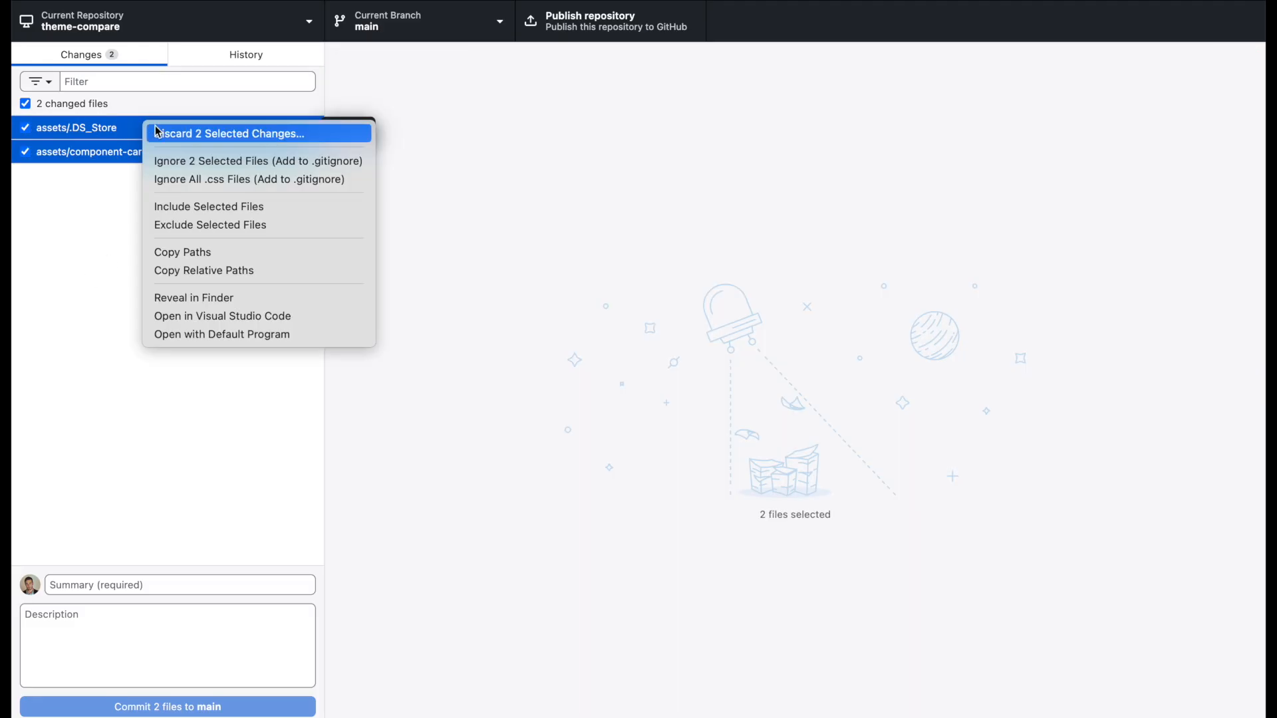
left_click(228, 133)
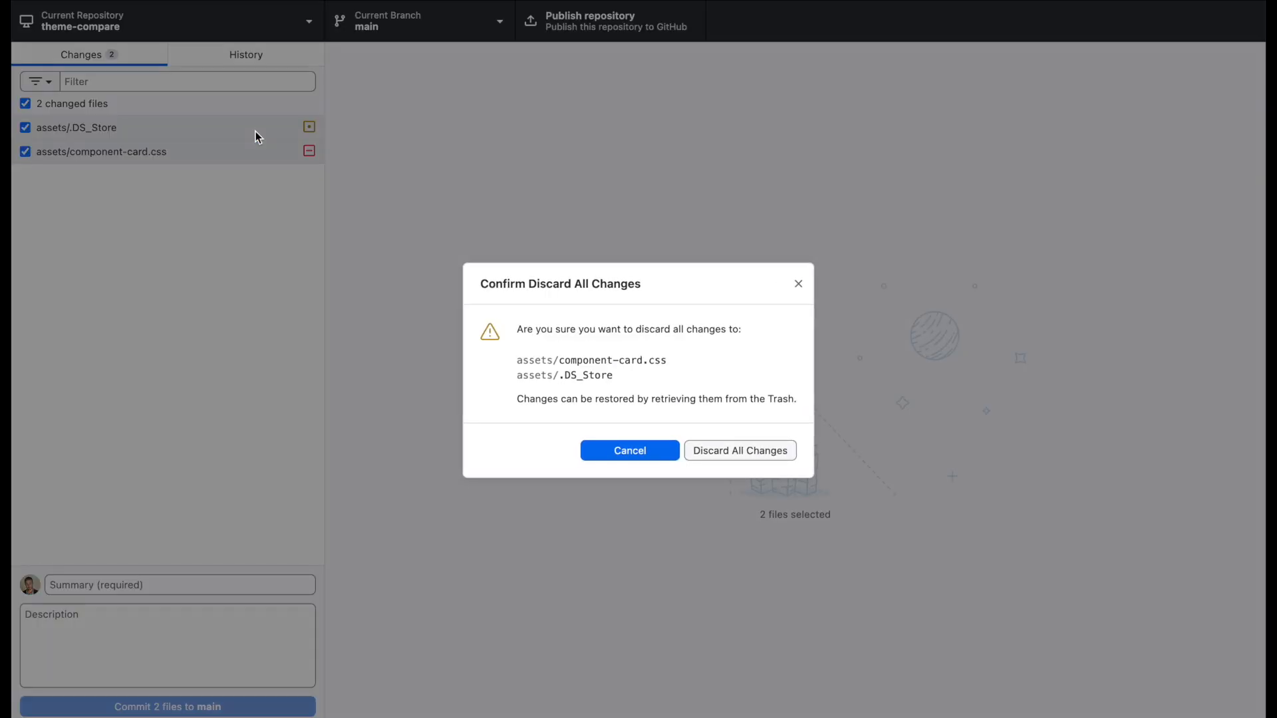
Confirm discarding both file changes and switch back through Finder's theme-compare folder.
left_click(738, 450)
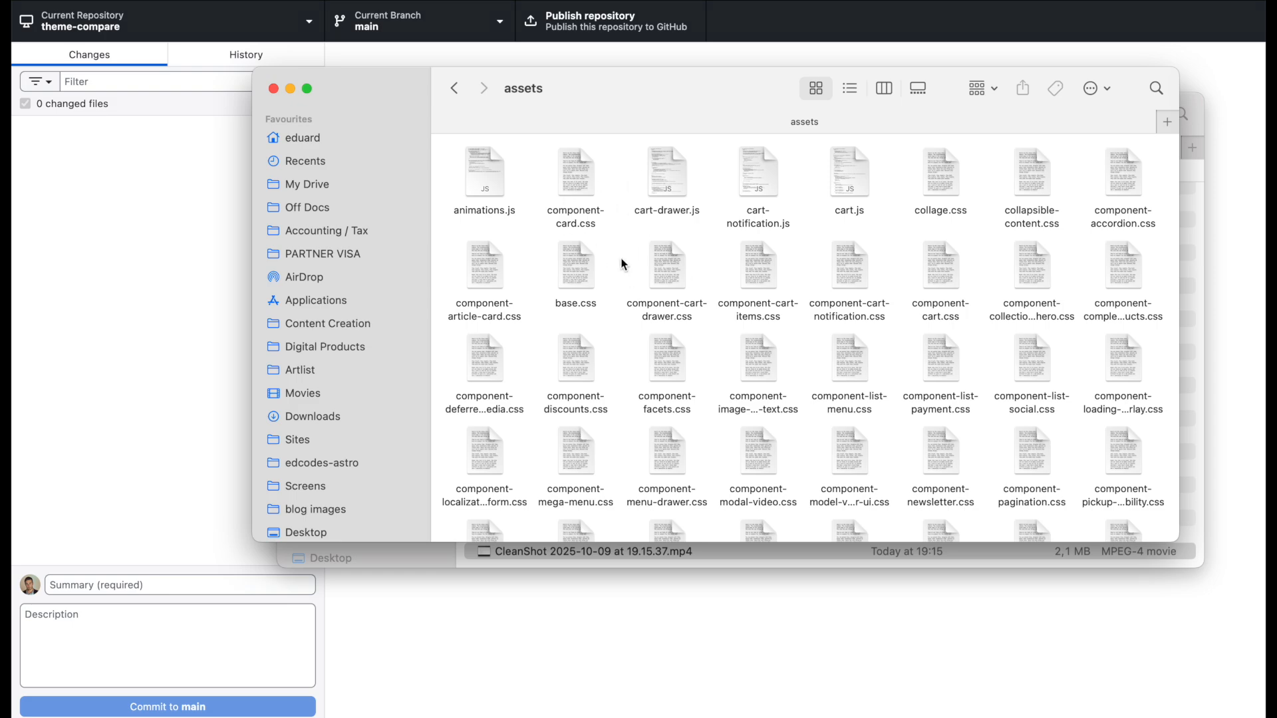
mouse_move(659, 268)
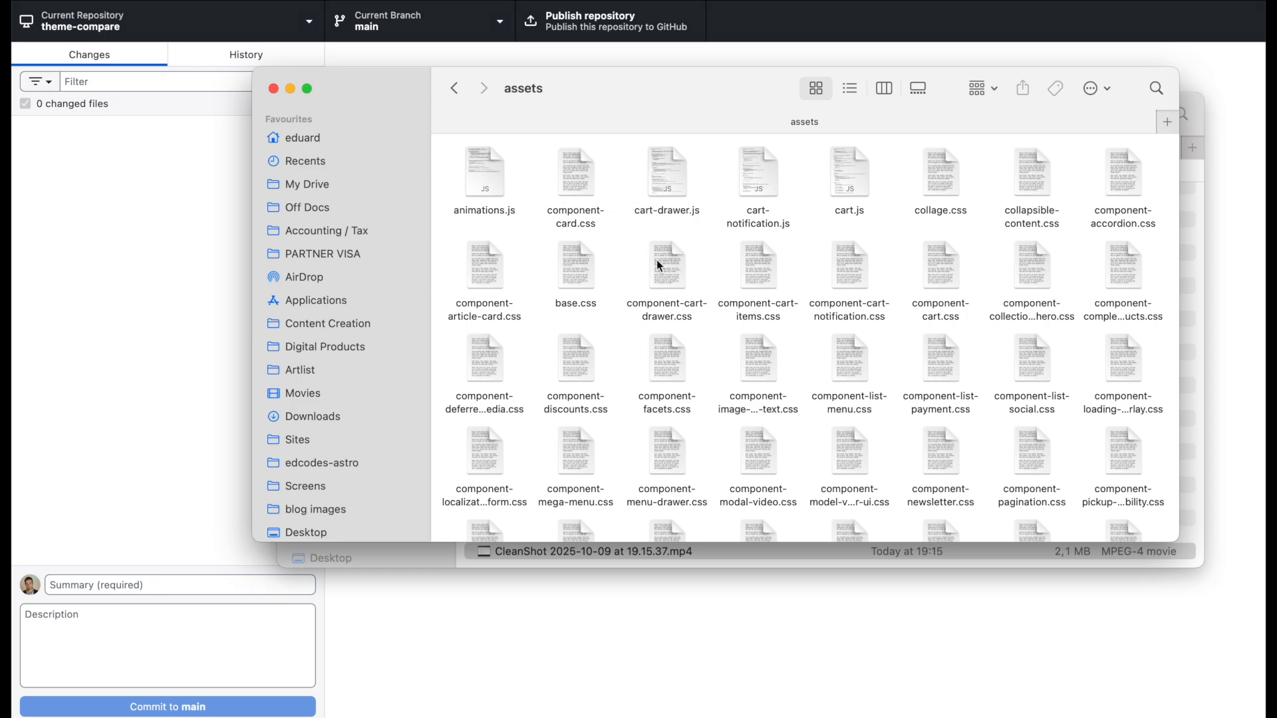
left_click(455, 88)
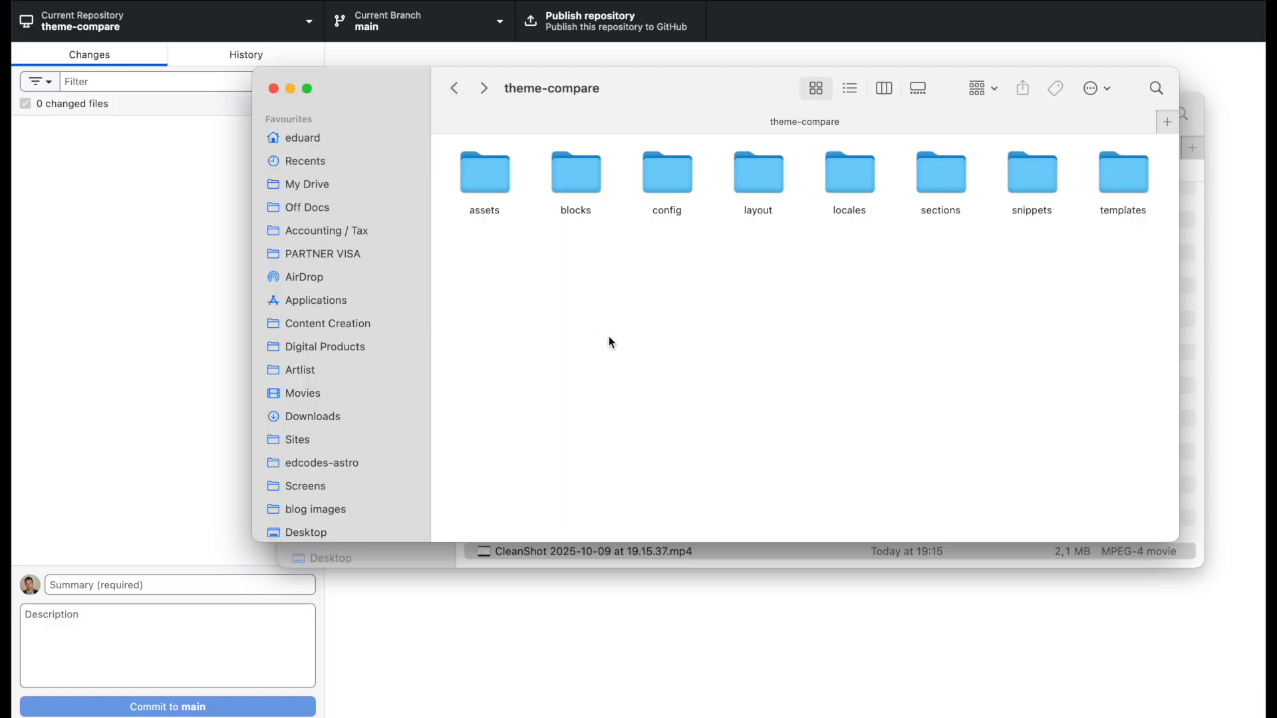
left_click(273, 88)
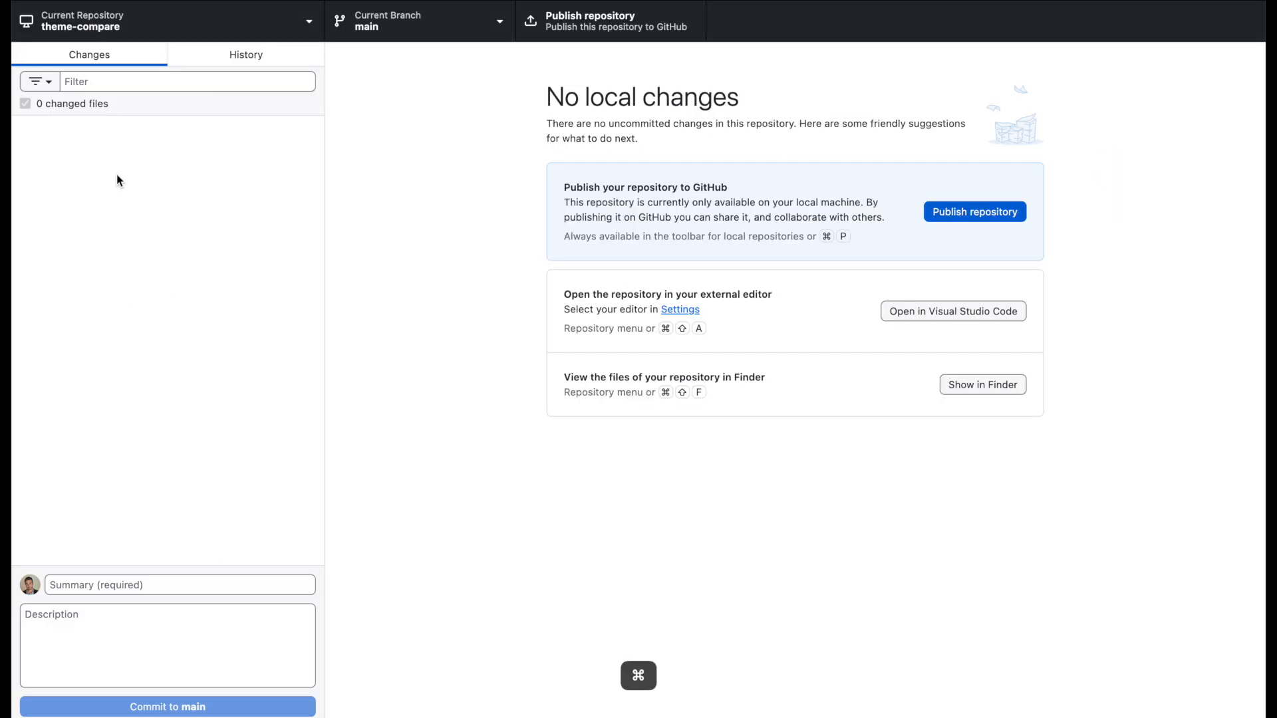
Clear theme-compare, go up to GIT VIDEO and open the modified Dawn v10 theme folder to copy its files.
left_click(982, 385)
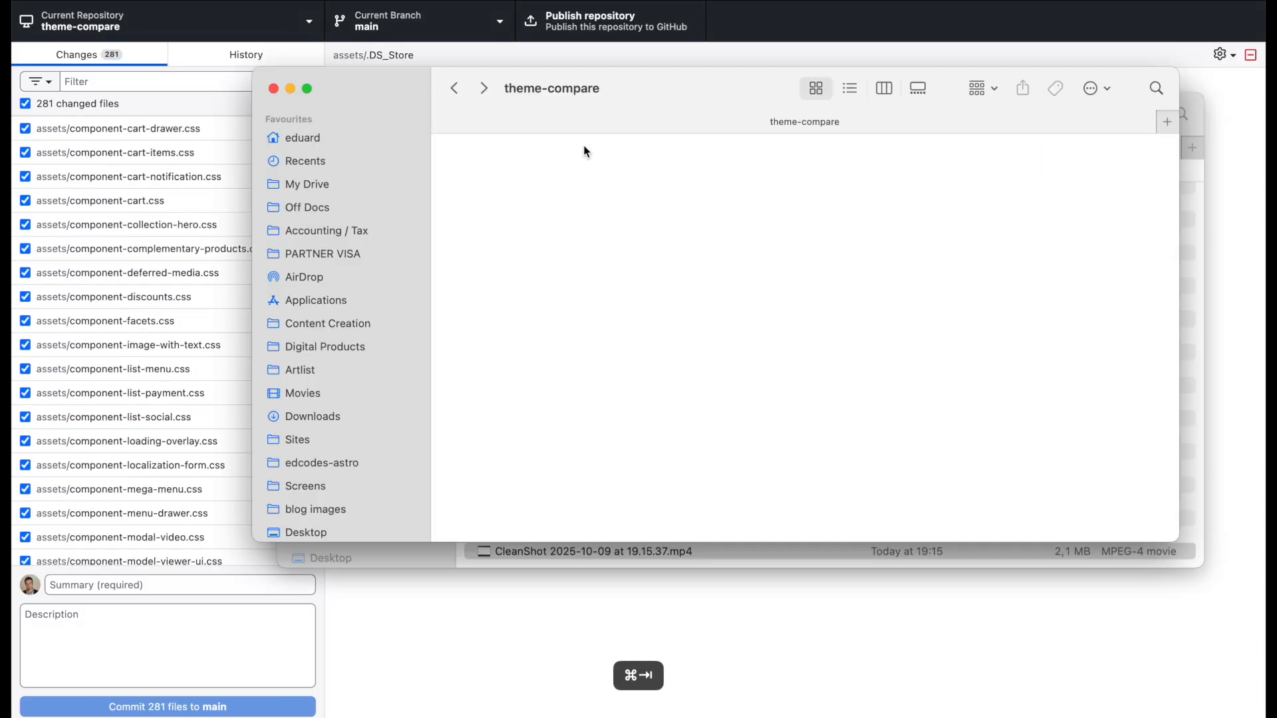
left_click(127, 273)
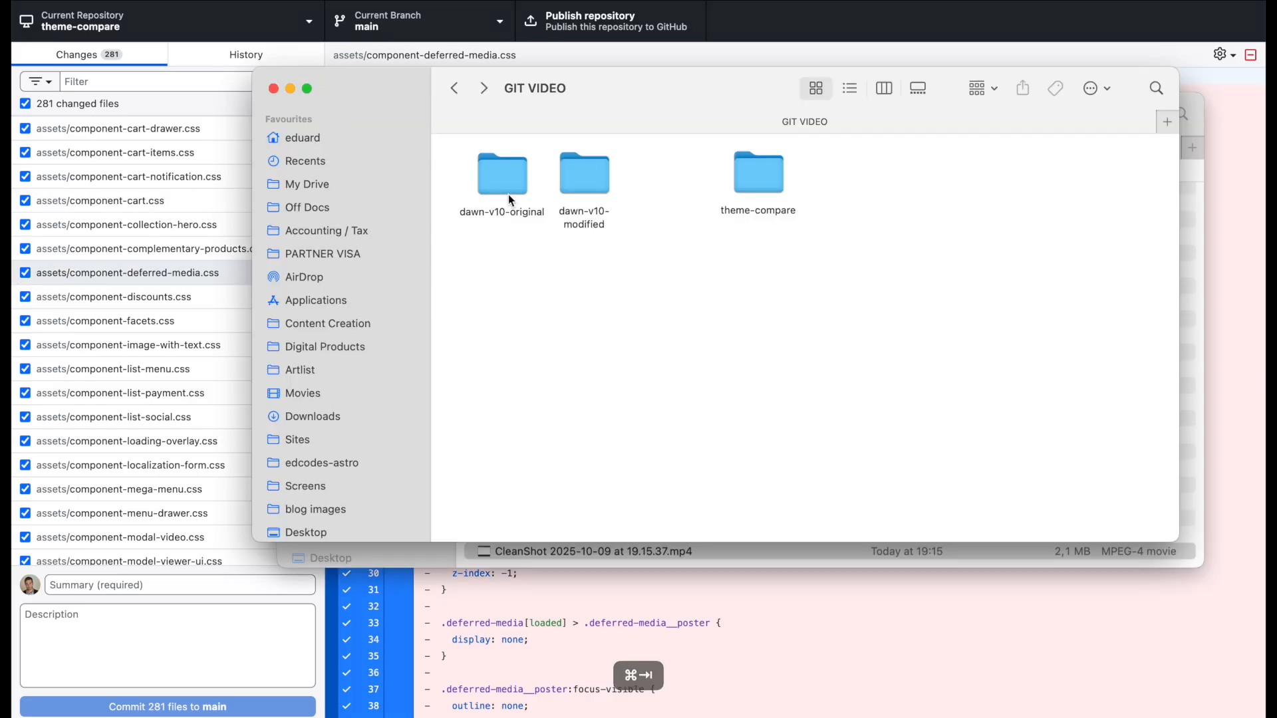
double_click(584, 172)
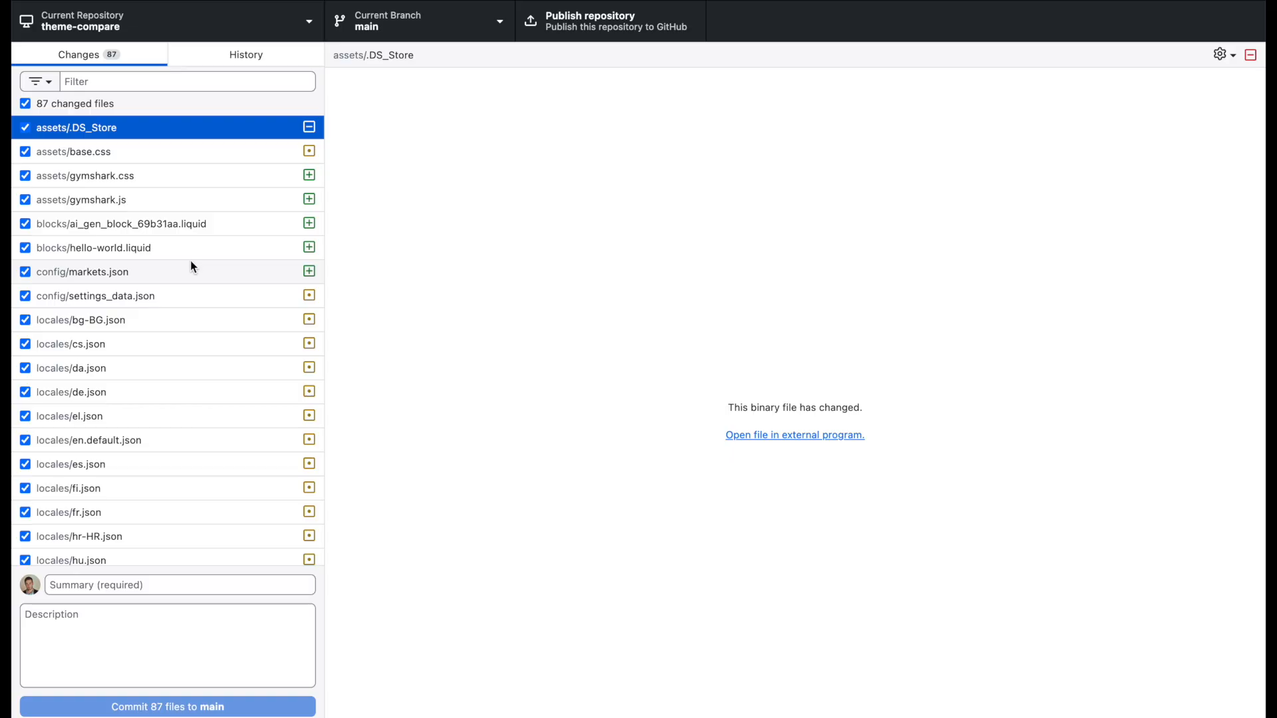
left_click(245, 55)
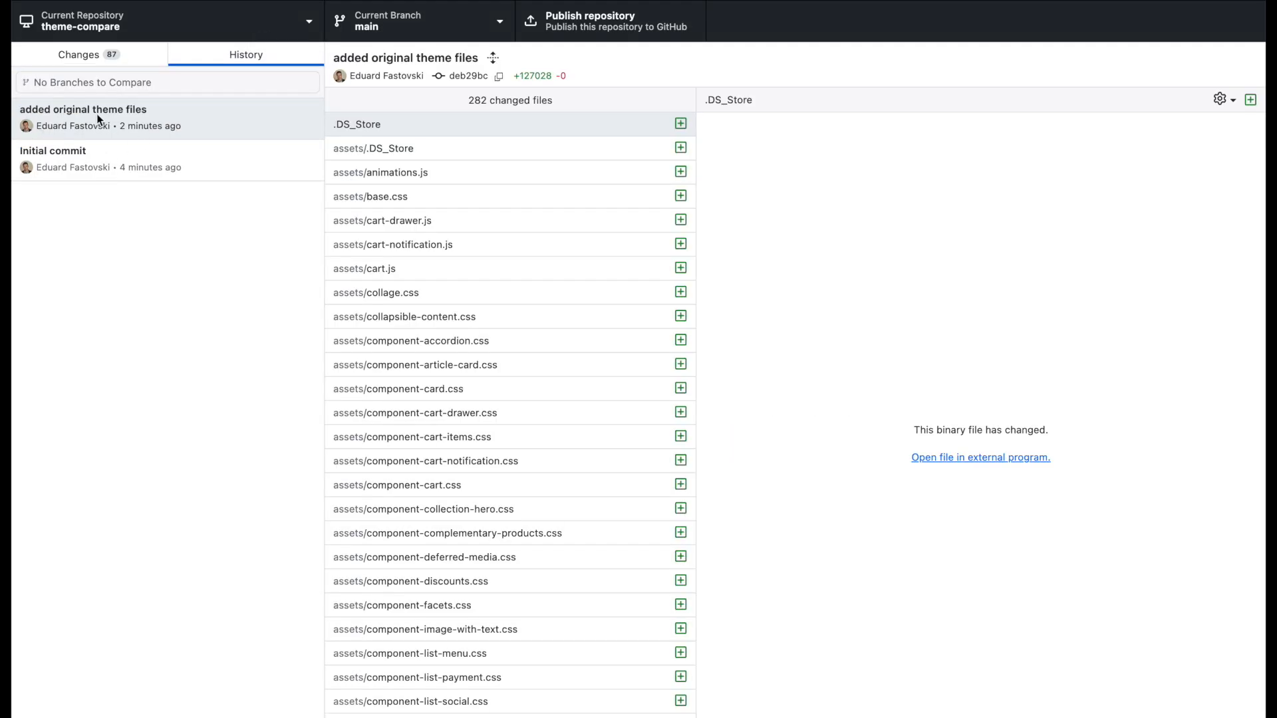
left_click(78, 54)
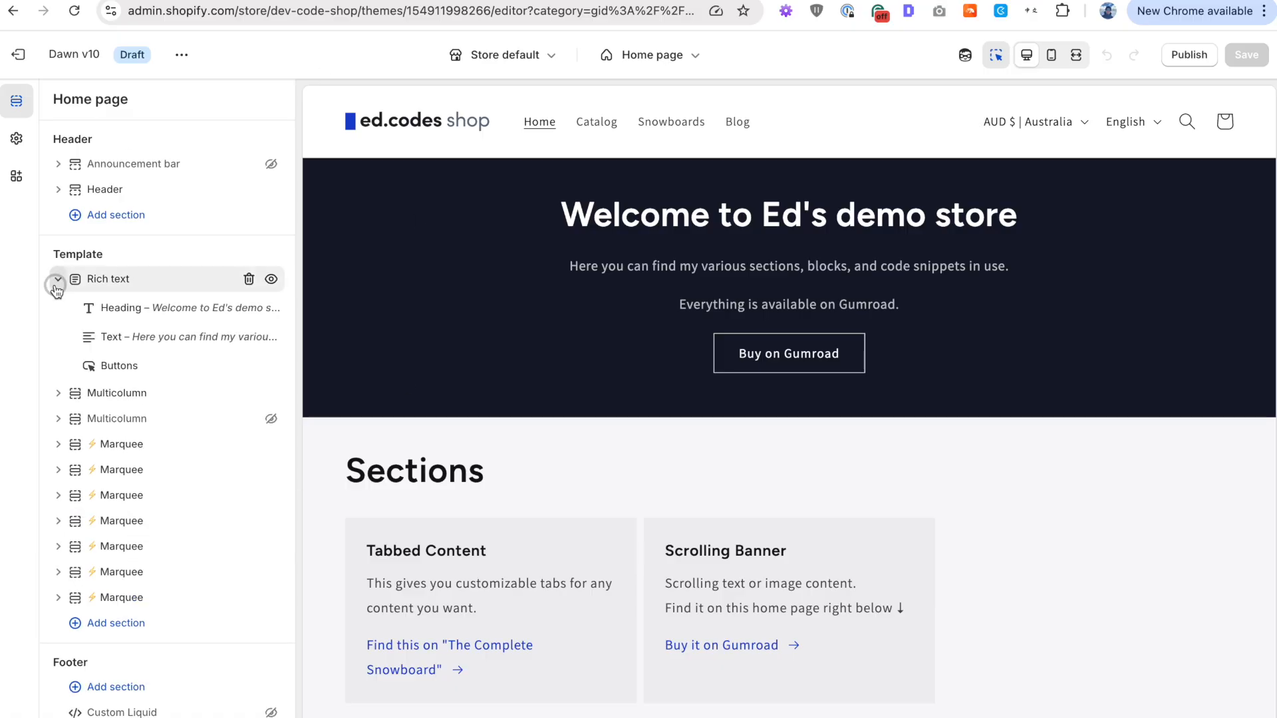
left_click(16, 138)
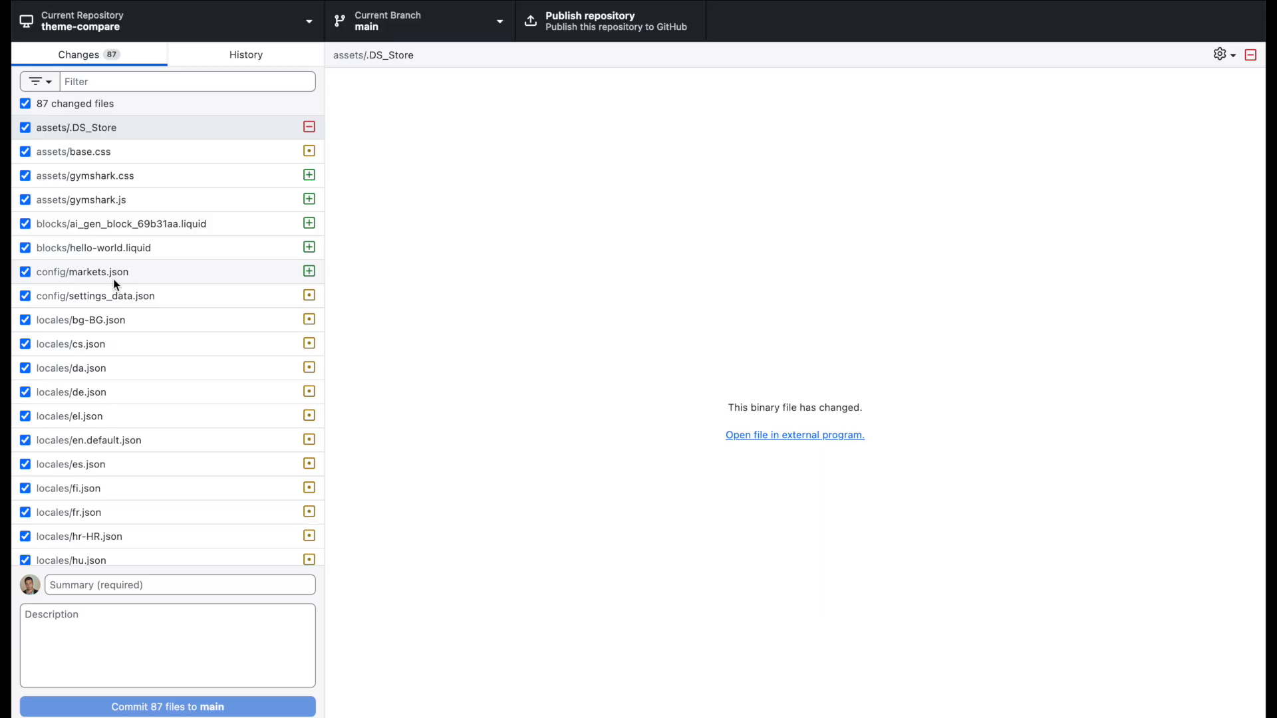
left_click(81, 320)
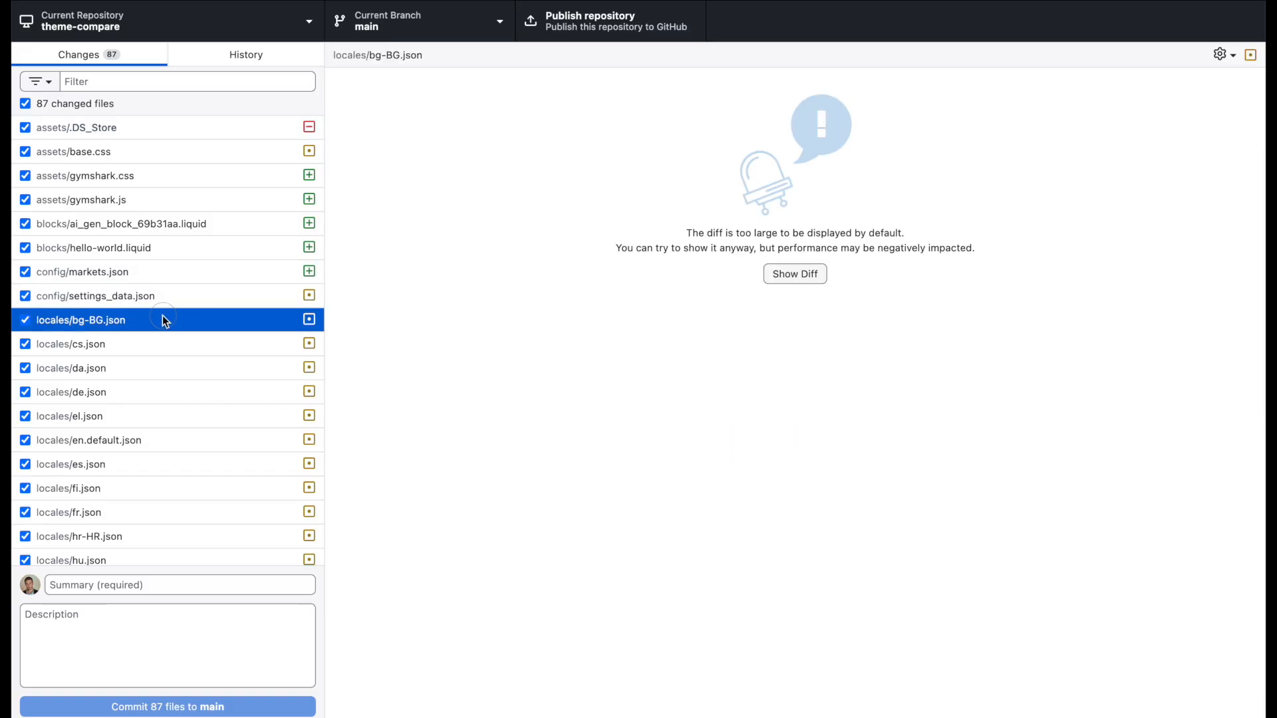
left_click(70, 391)
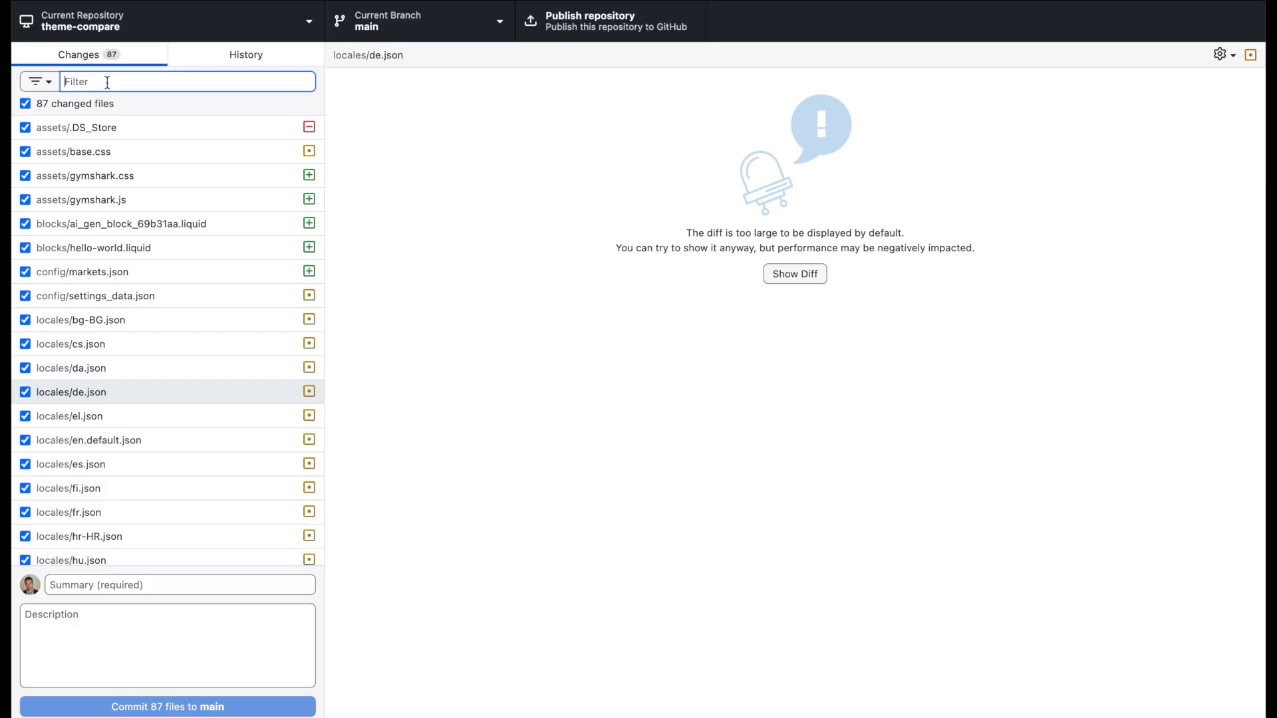
Filter the Changes list with 'liquid', leaving the 21 Liquid files and header.liquid diff.
type("liquid")
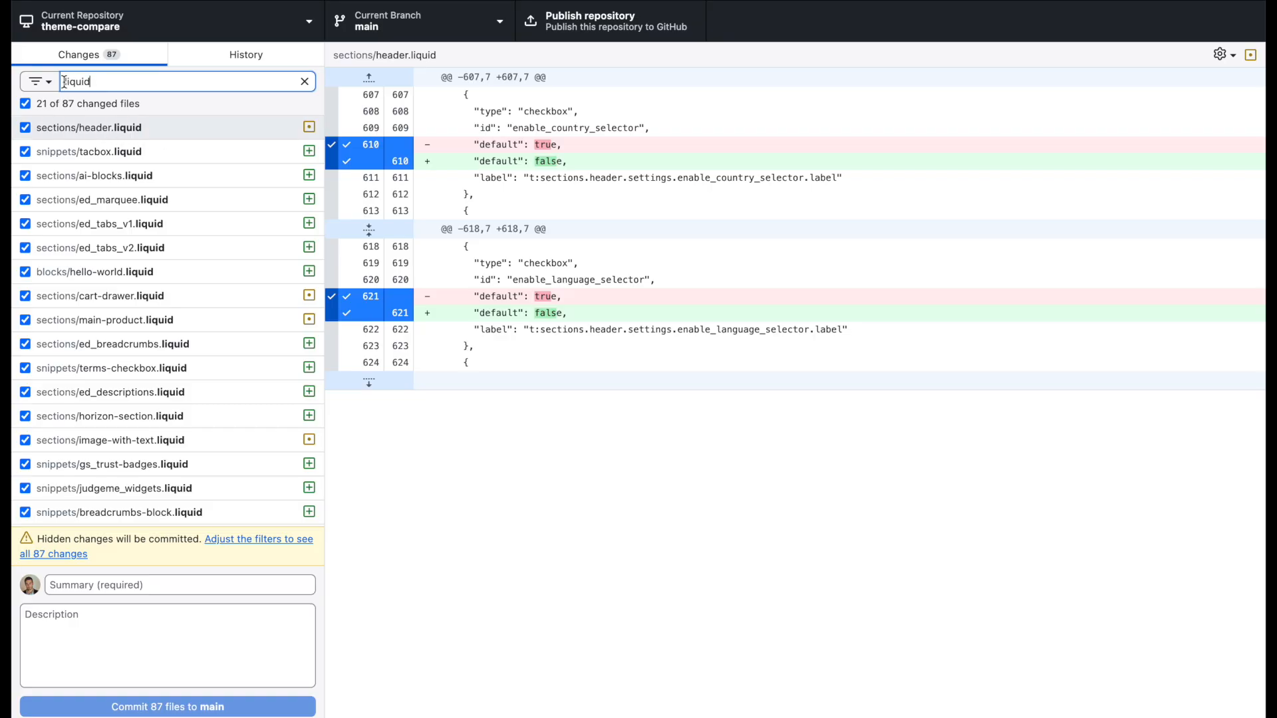
mouse_move(82, 268)
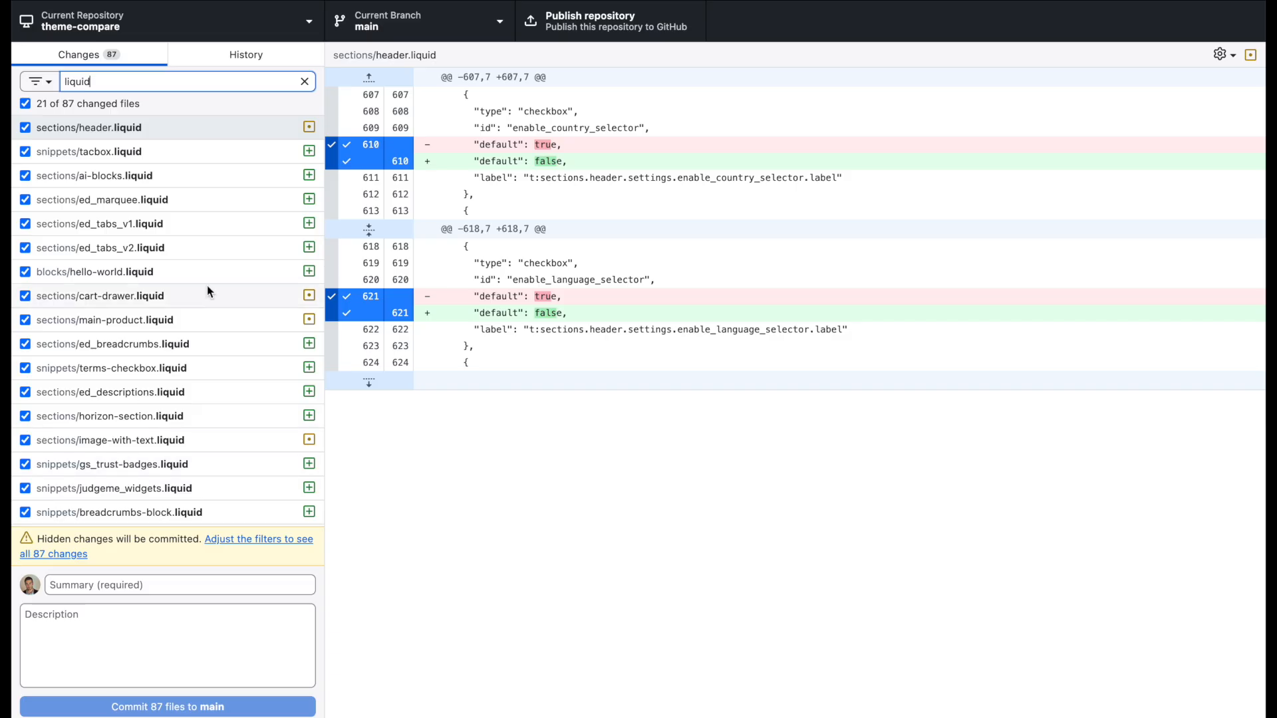
mouse_move(192, 159)
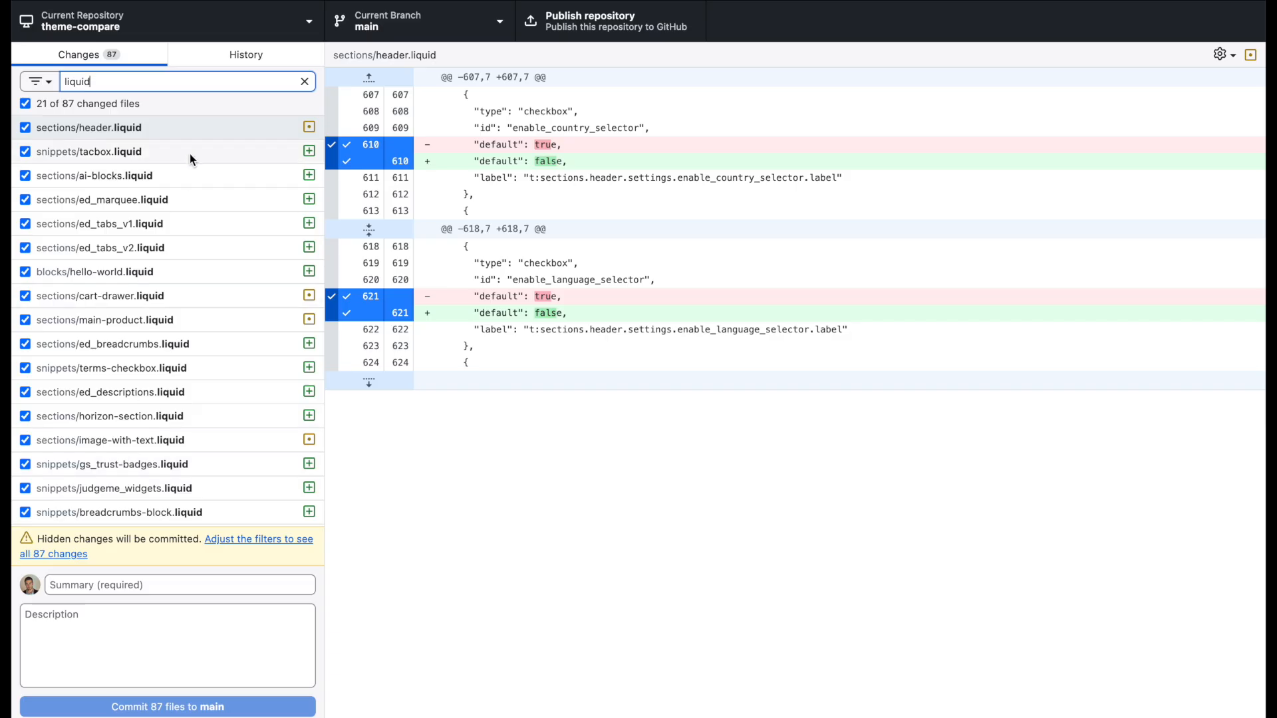
mouse_move(312, 161)
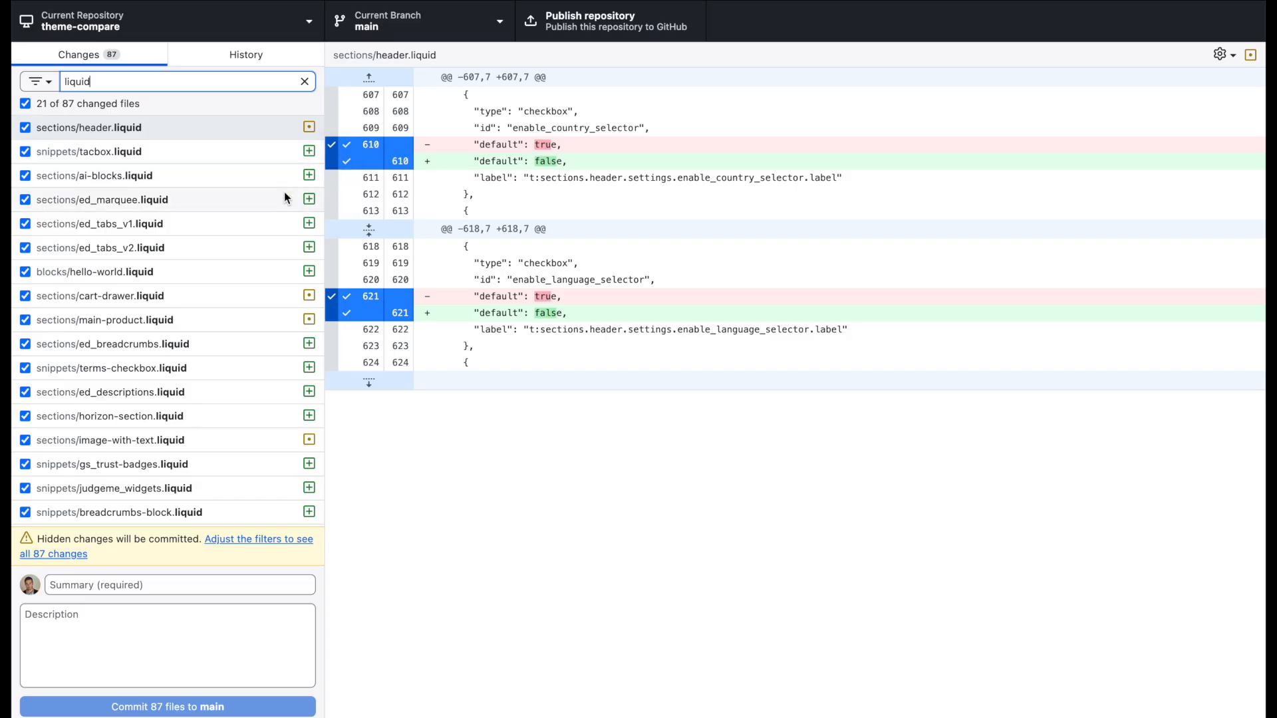
View ed_marquee.liquid, ed_tabs_v1.liquid and ed_breadcrumbs.liquid, then the main-product.liquid diff.
left_click(102, 200)
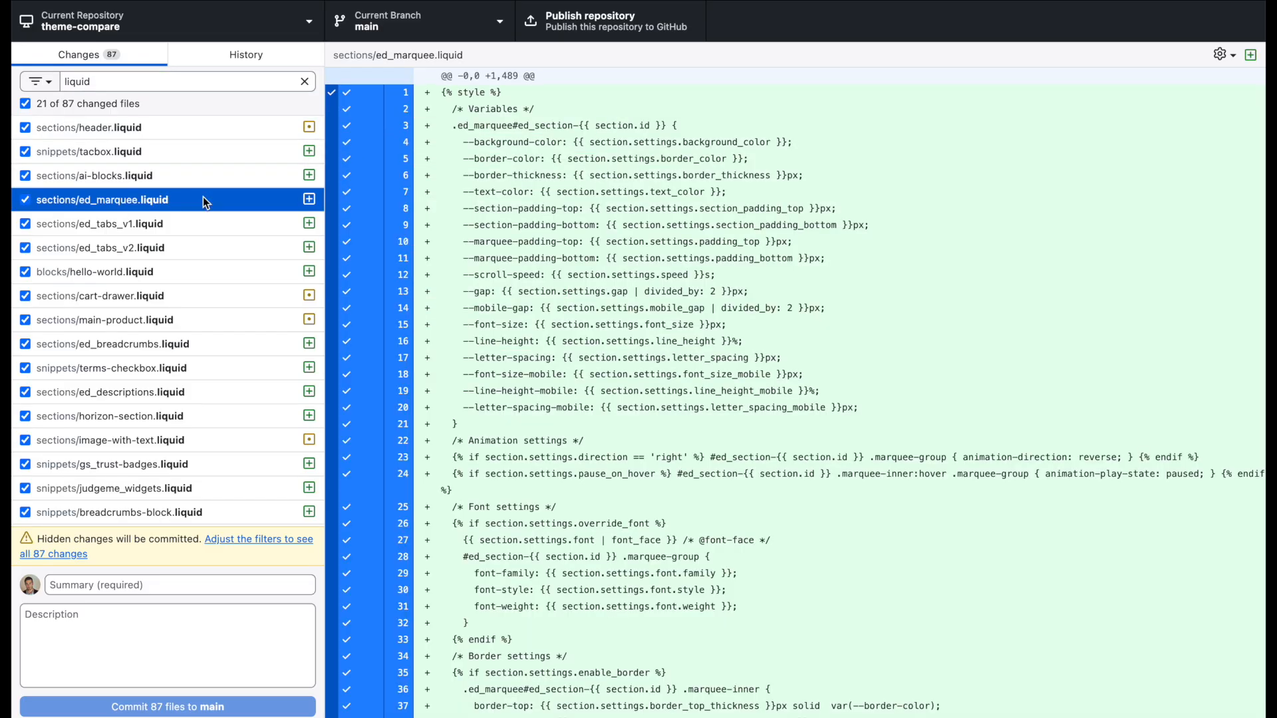
scroll("down", 3)
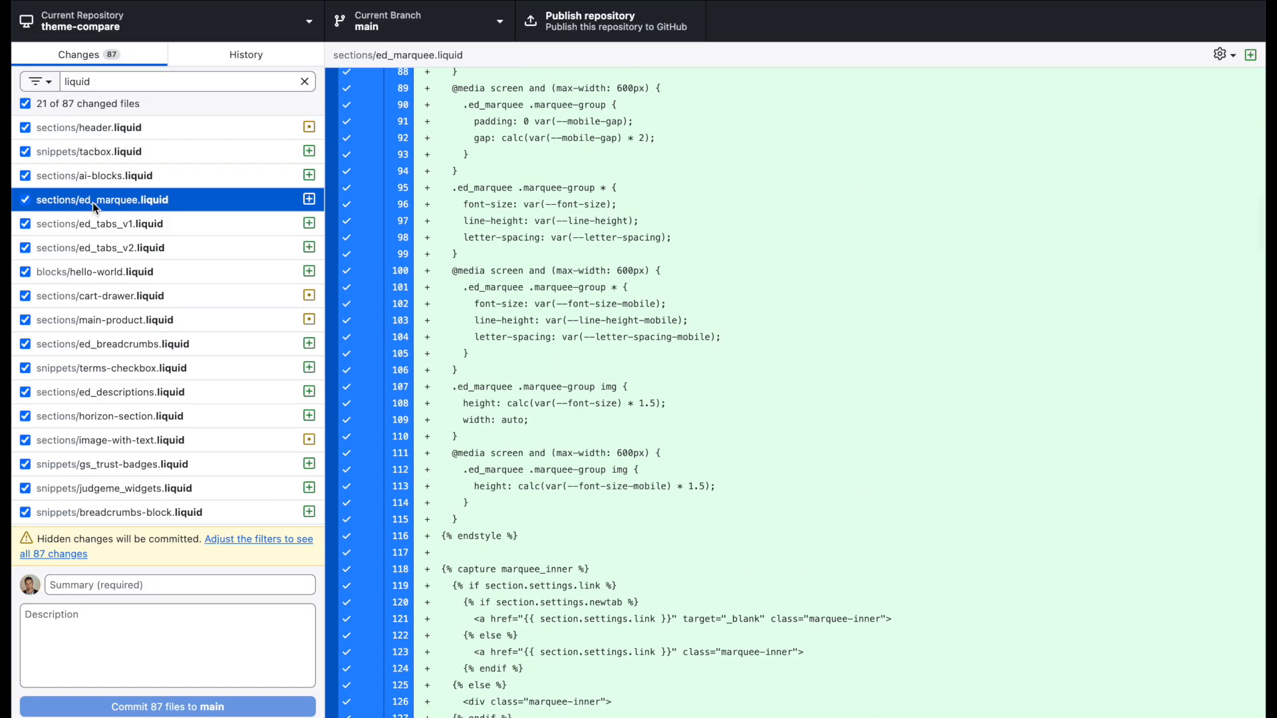
mouse_move(137, 231)
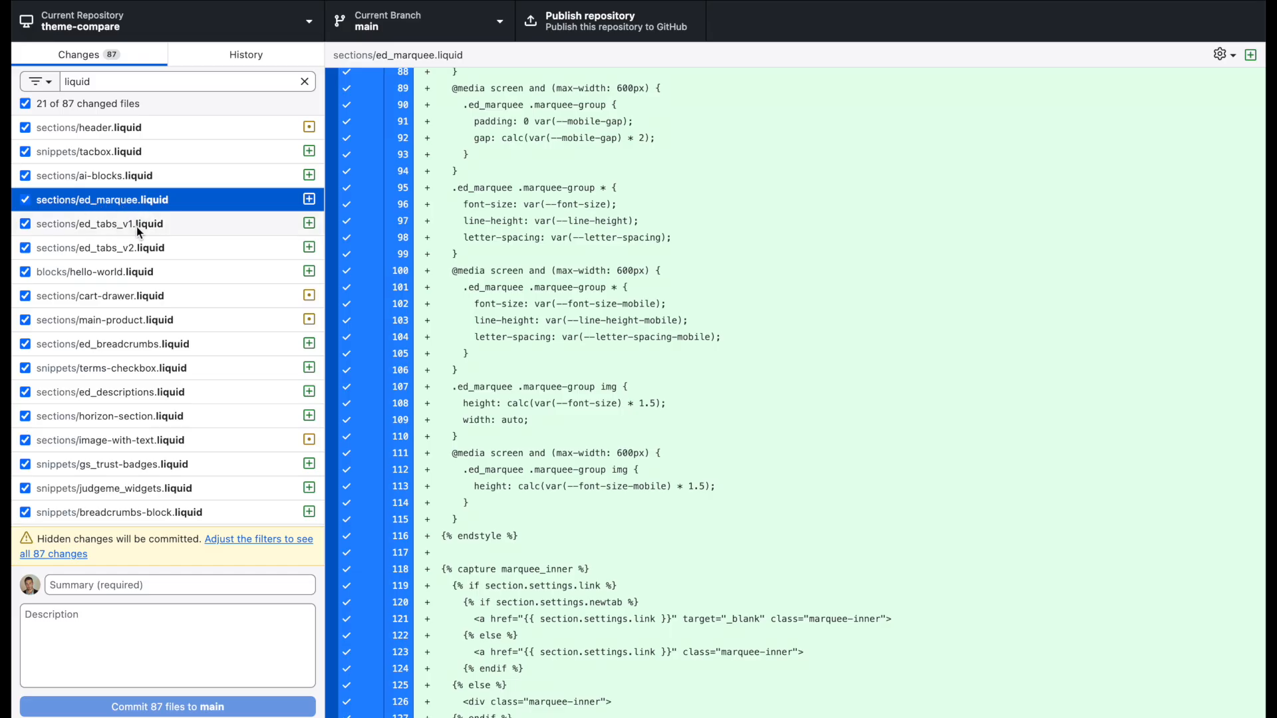
left_click(101, 223)
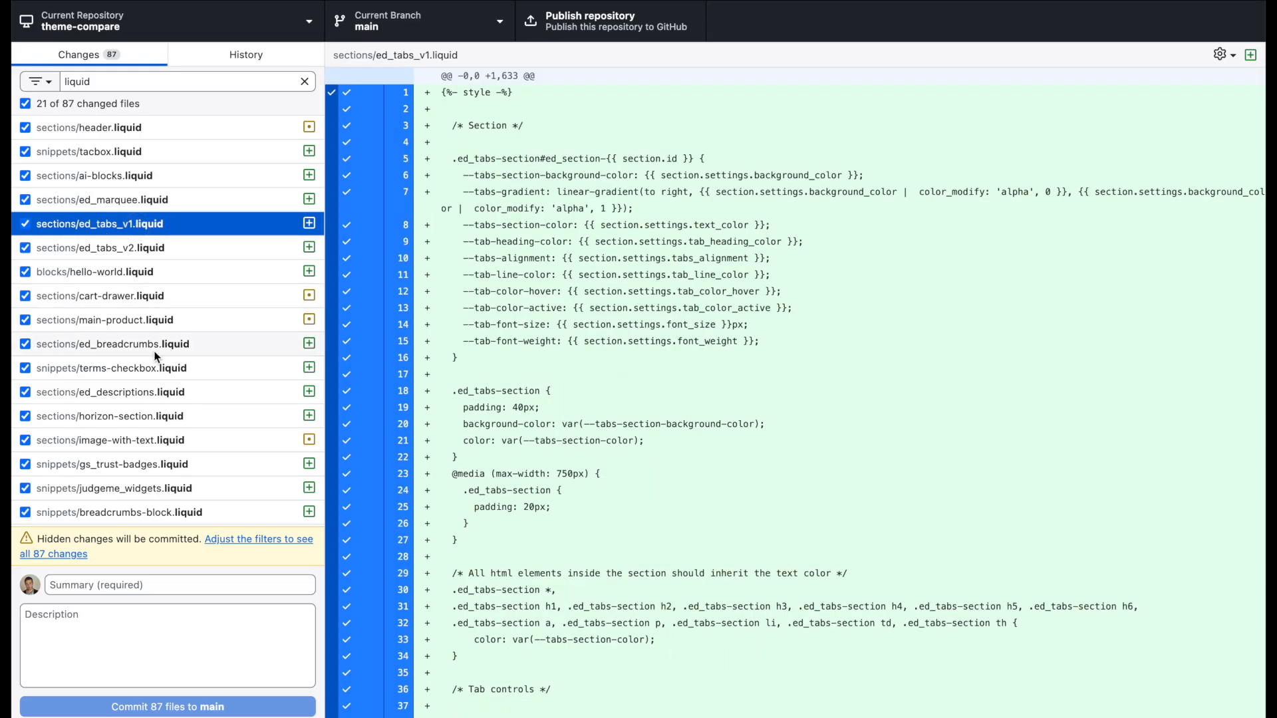
left_click(114, 343)
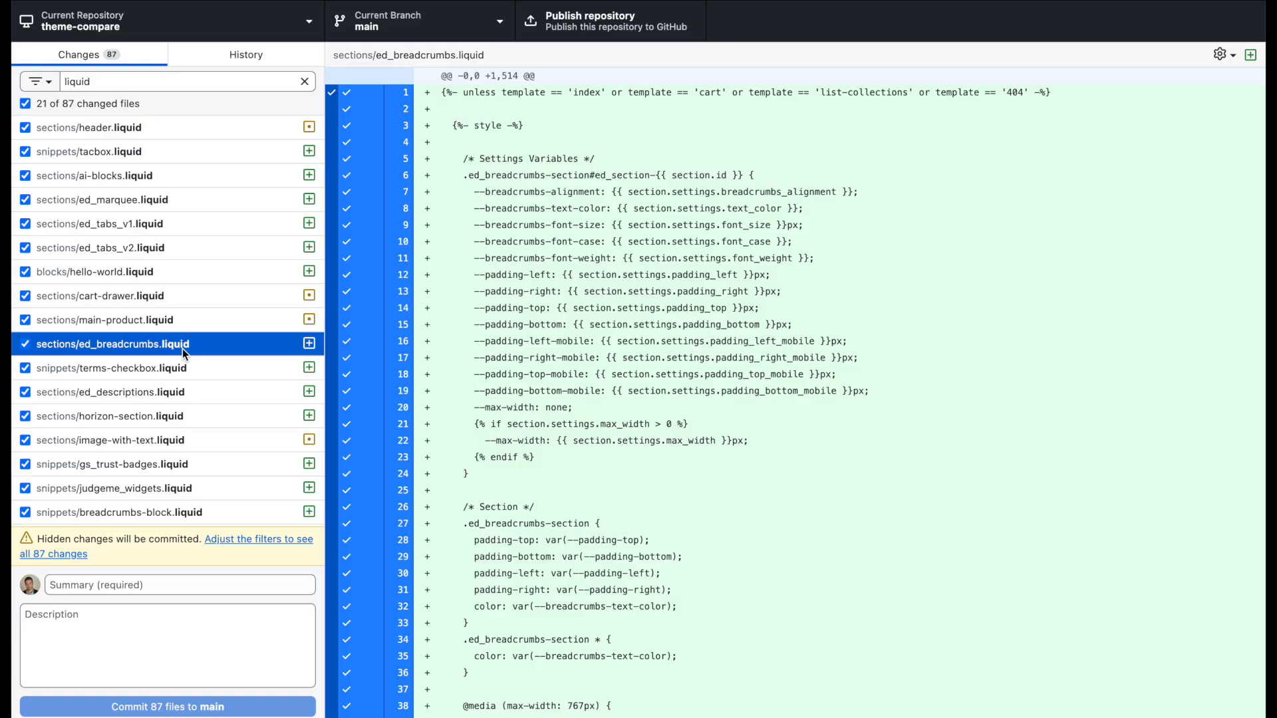
mouse_move(66, 332)
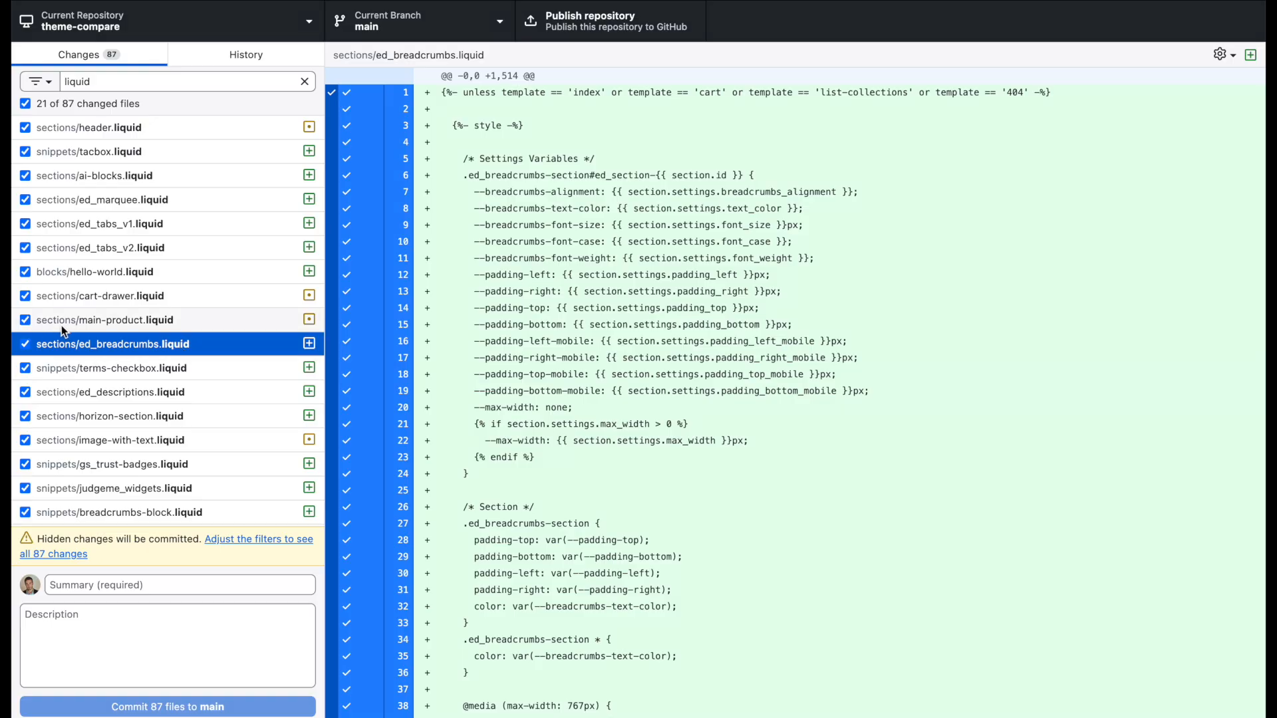
mouse_move(100, 328)
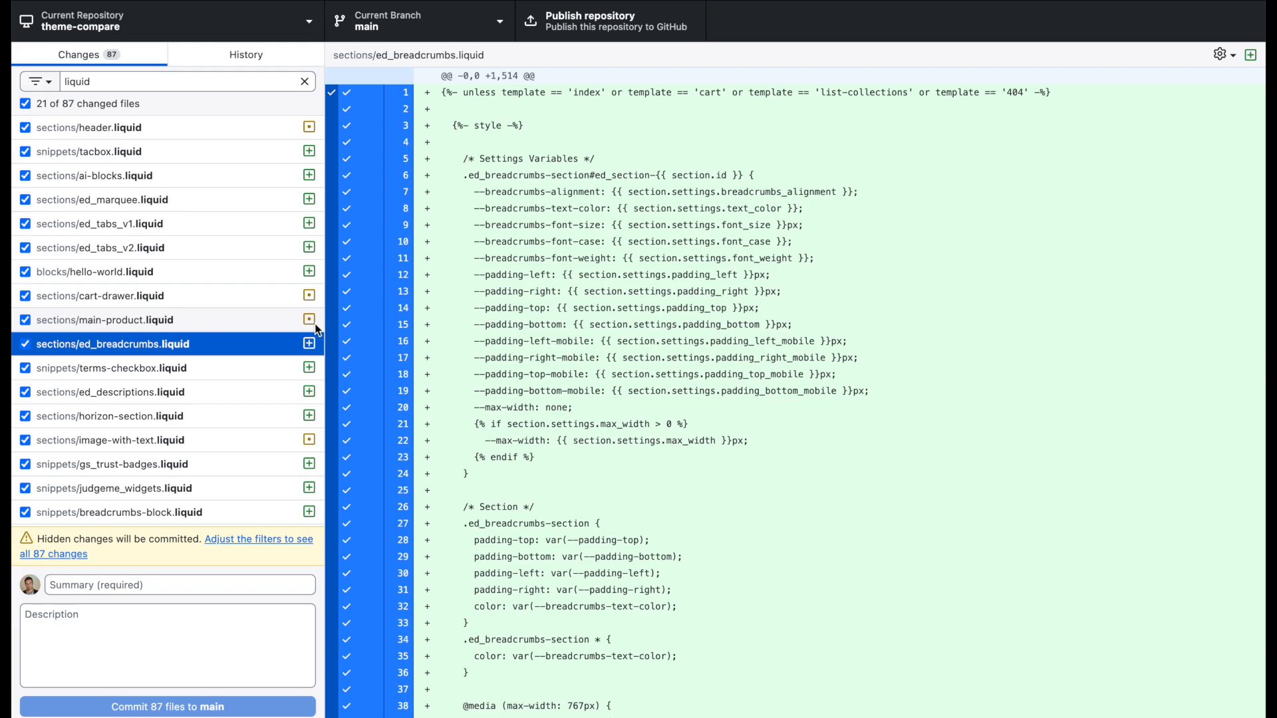
mouse_move(309, 319)
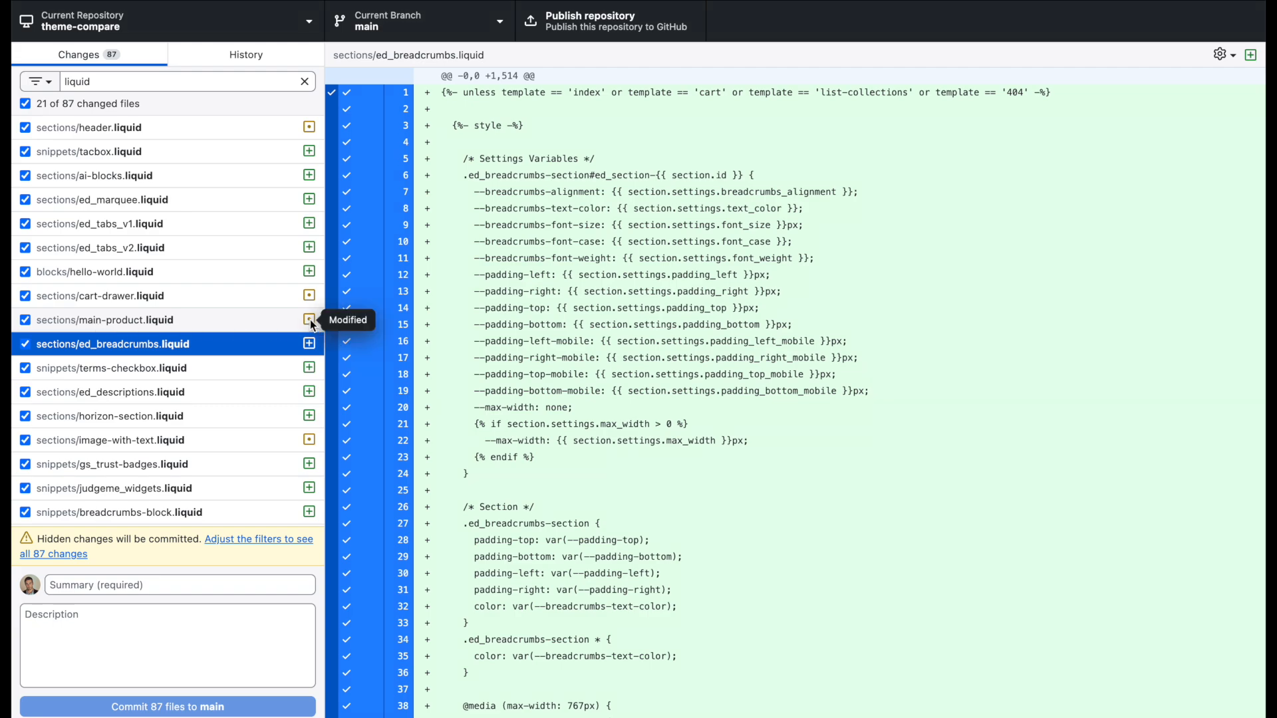
left_click(123, 320)
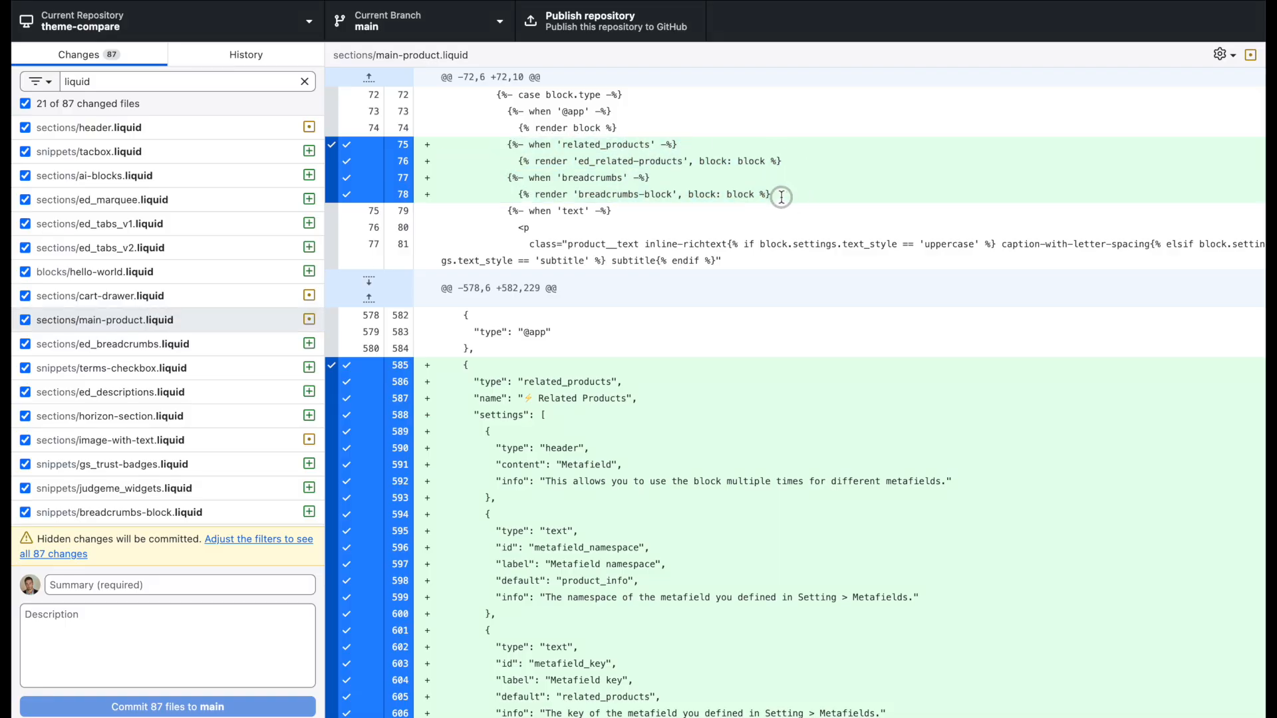
Scroll the main-product.liquid diff, revisit ed_breadcrumbs.liquid, then view the cart-drawer.liquid change.
scroll("down", 3)
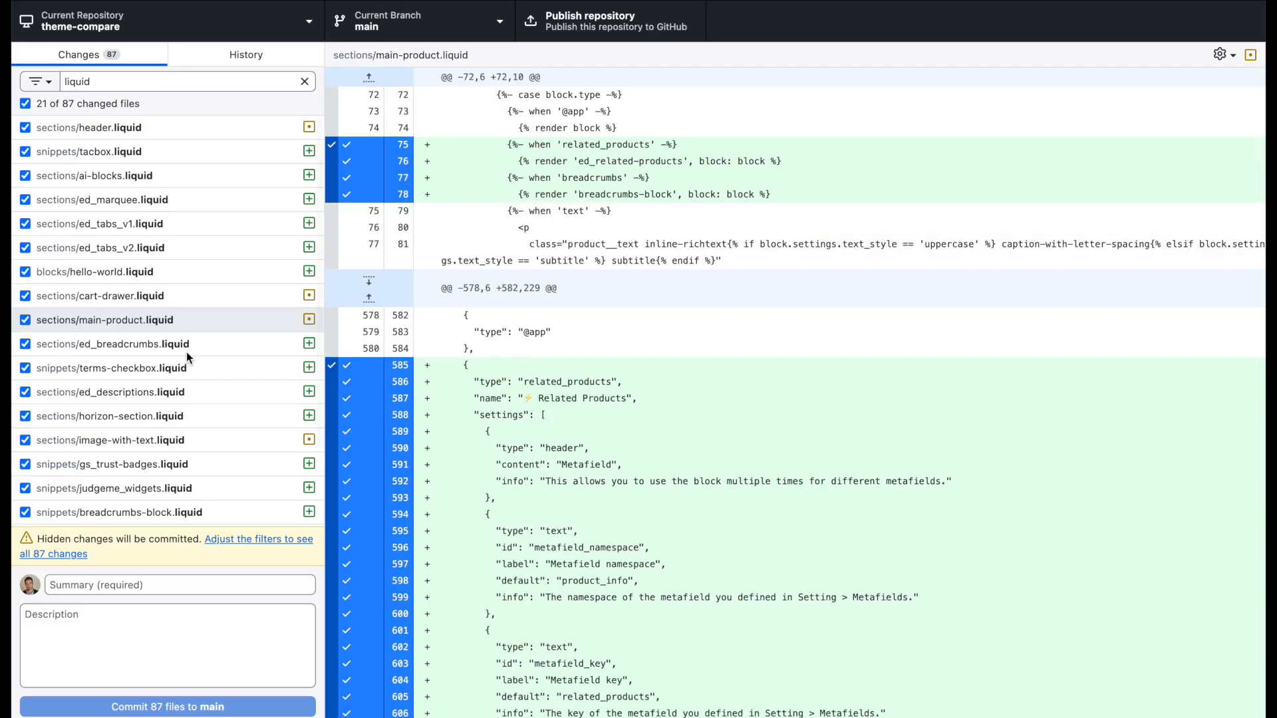
scroll("down", 3)
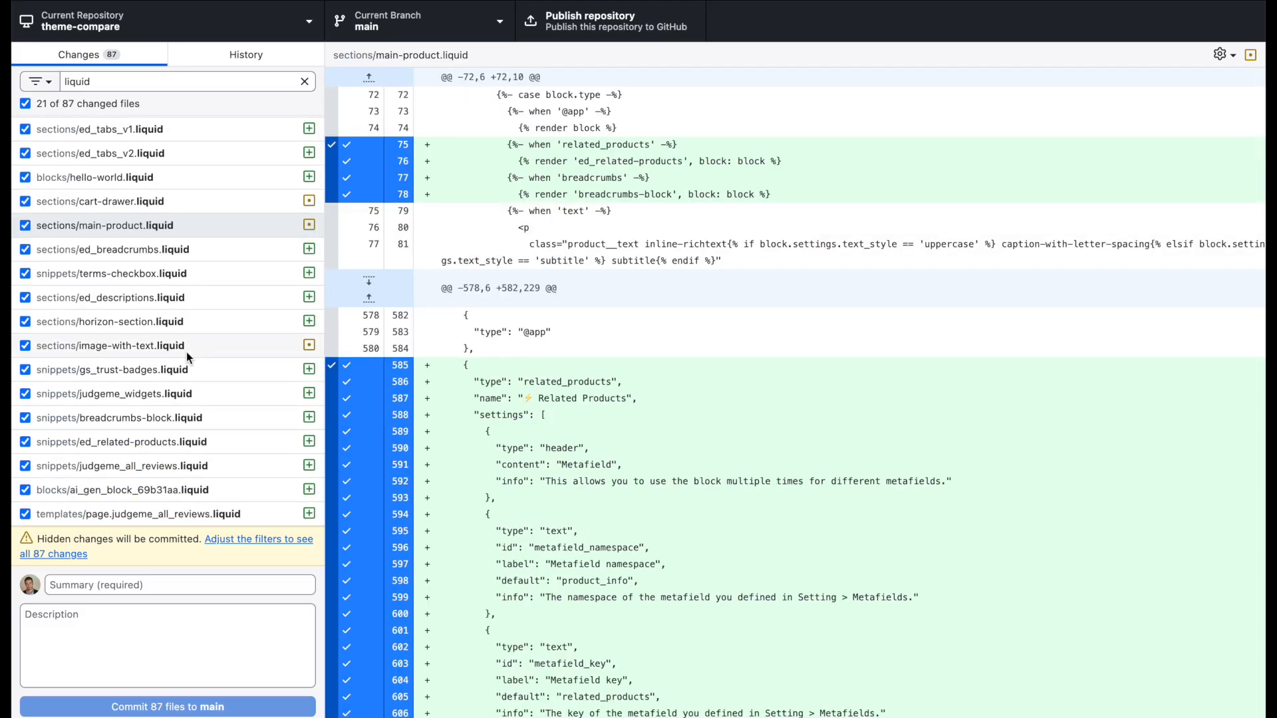
left_click(113, 249)
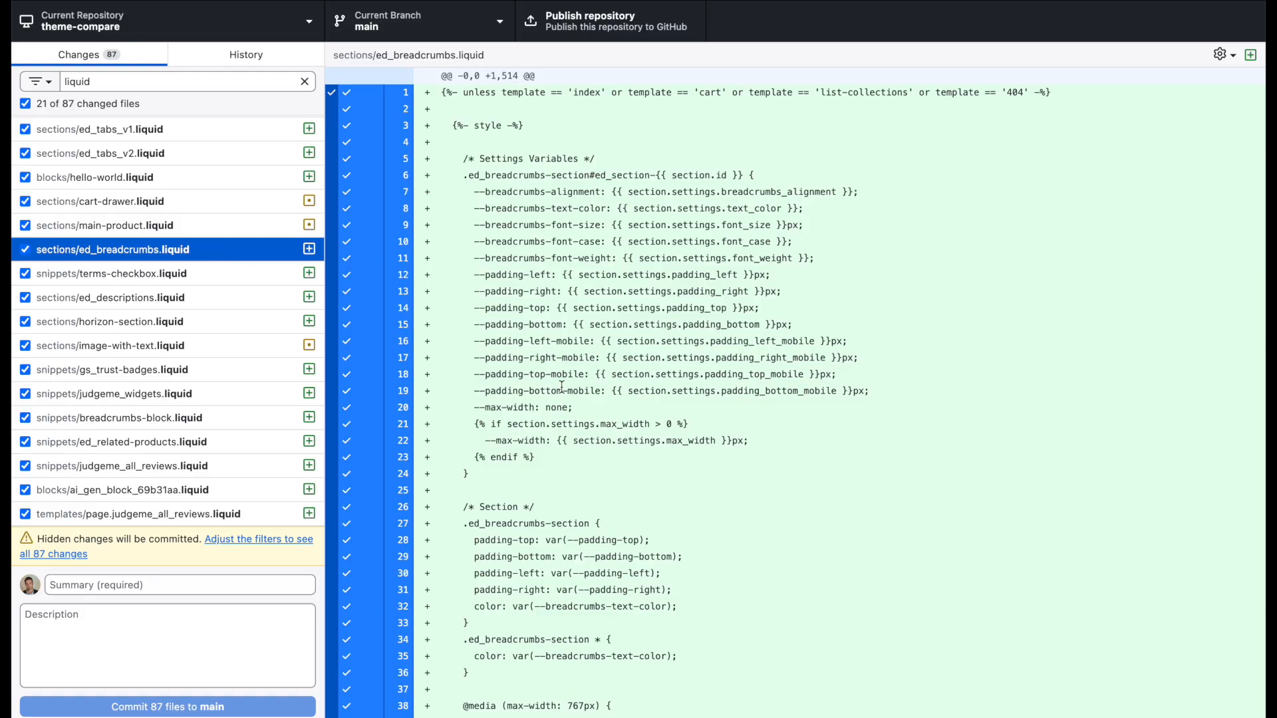
scroll("down", 3)
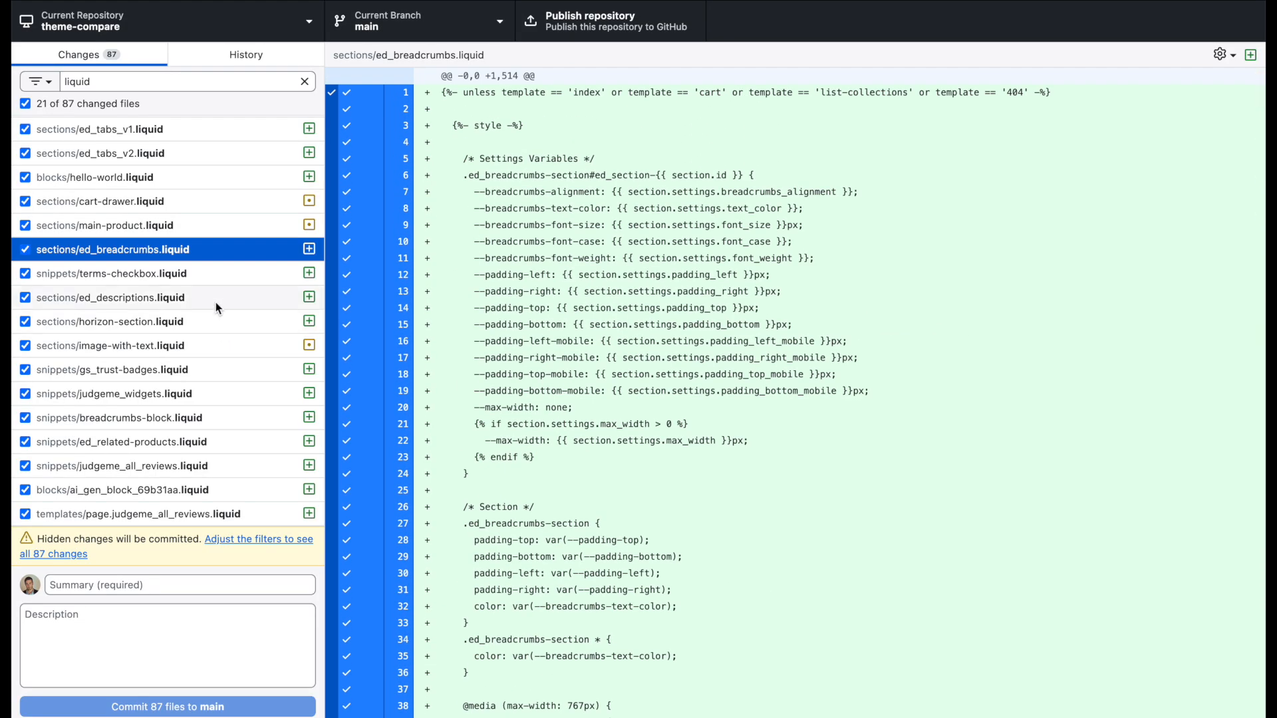
left_click(101, 201)
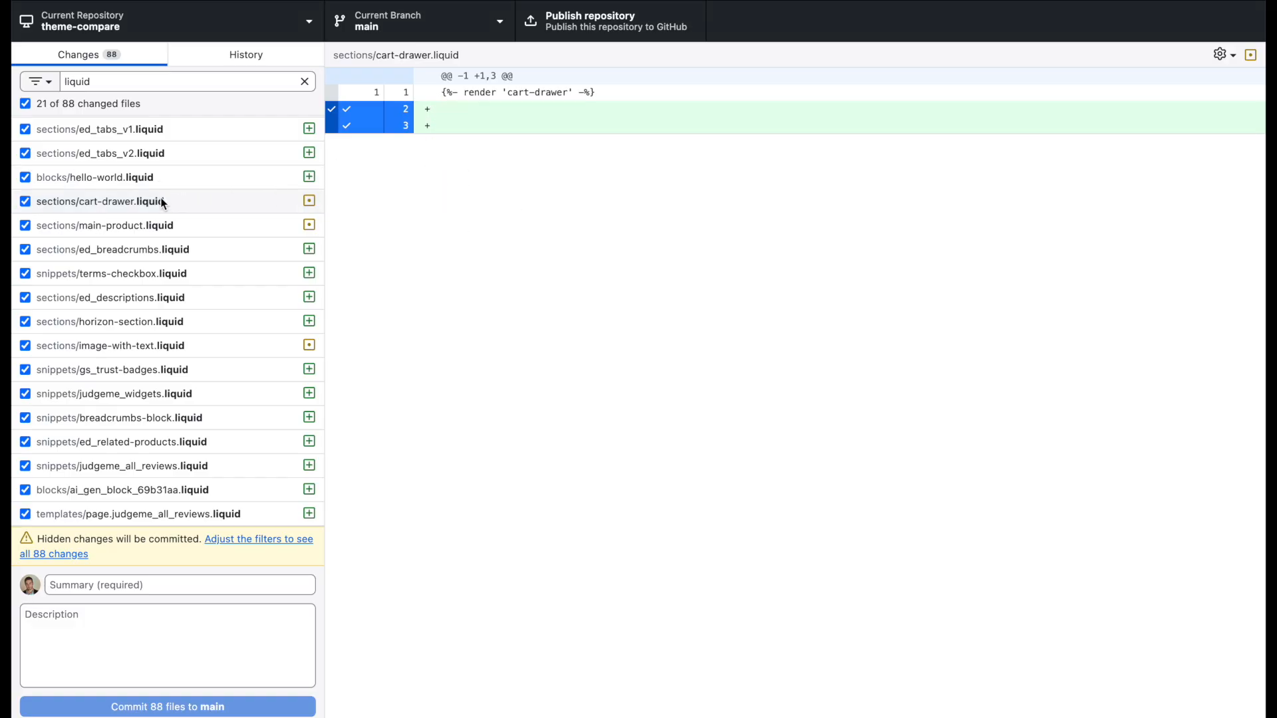
left_click(99, 201)
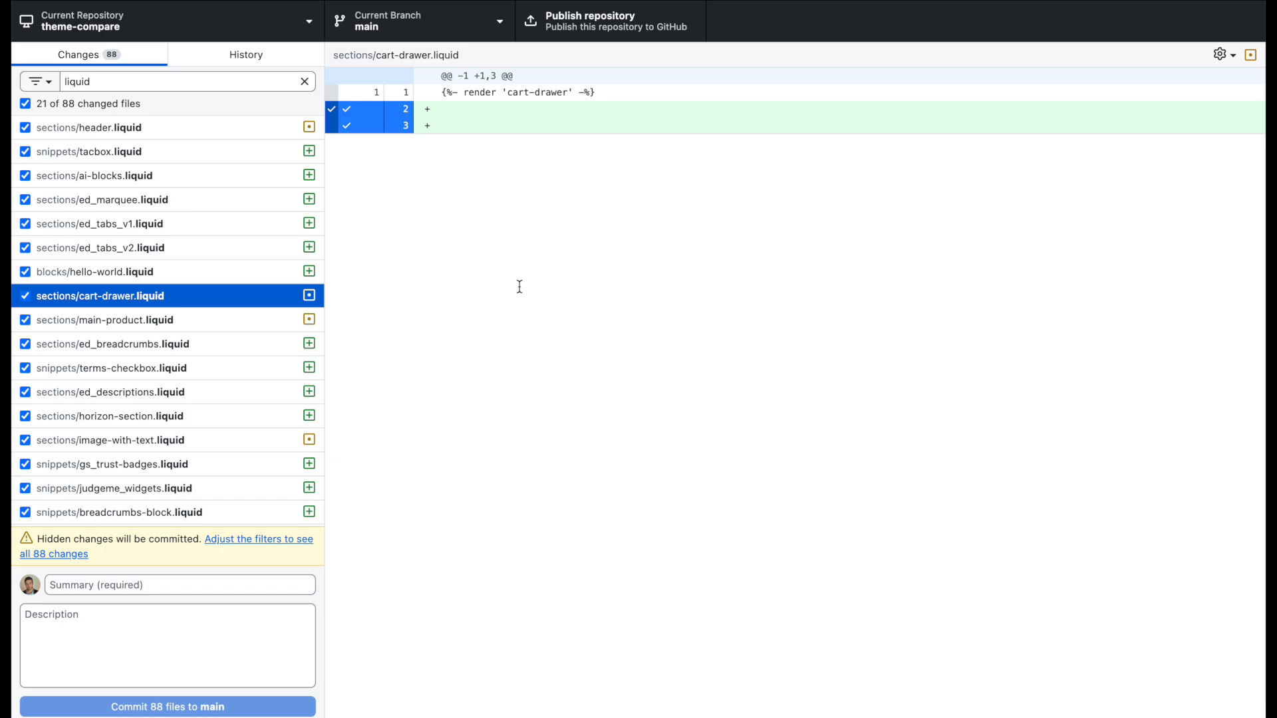
mouse_move(125, 318)
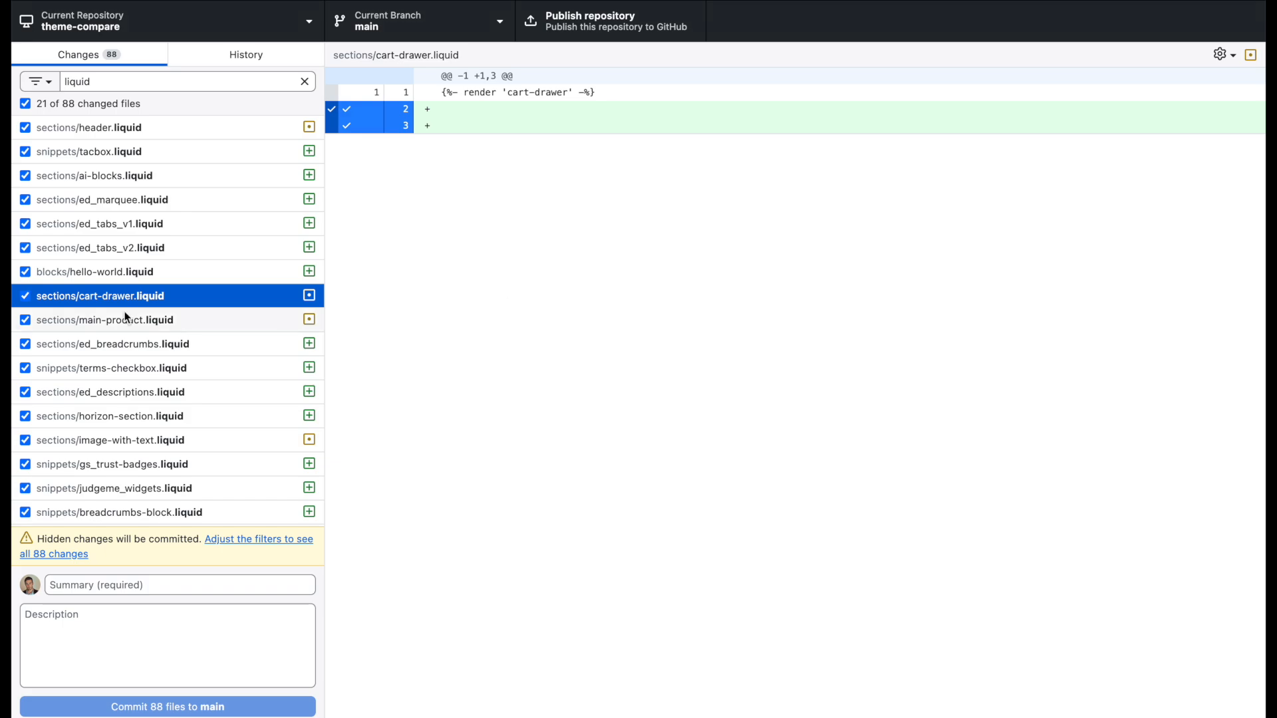